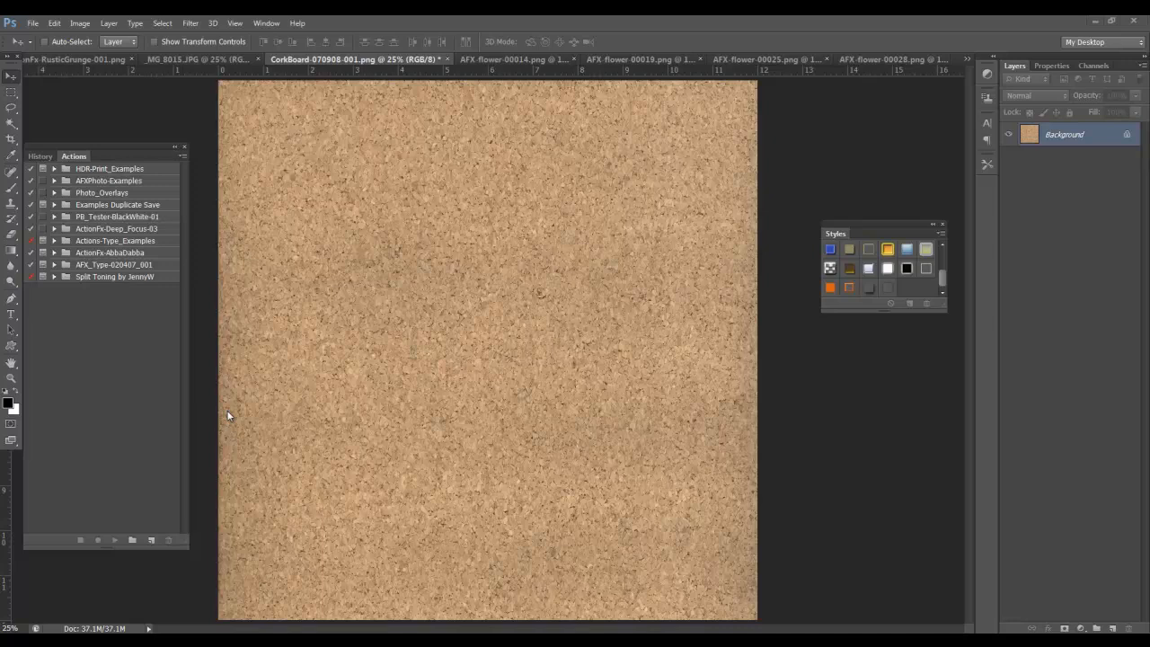
mouse_move(286, 267)
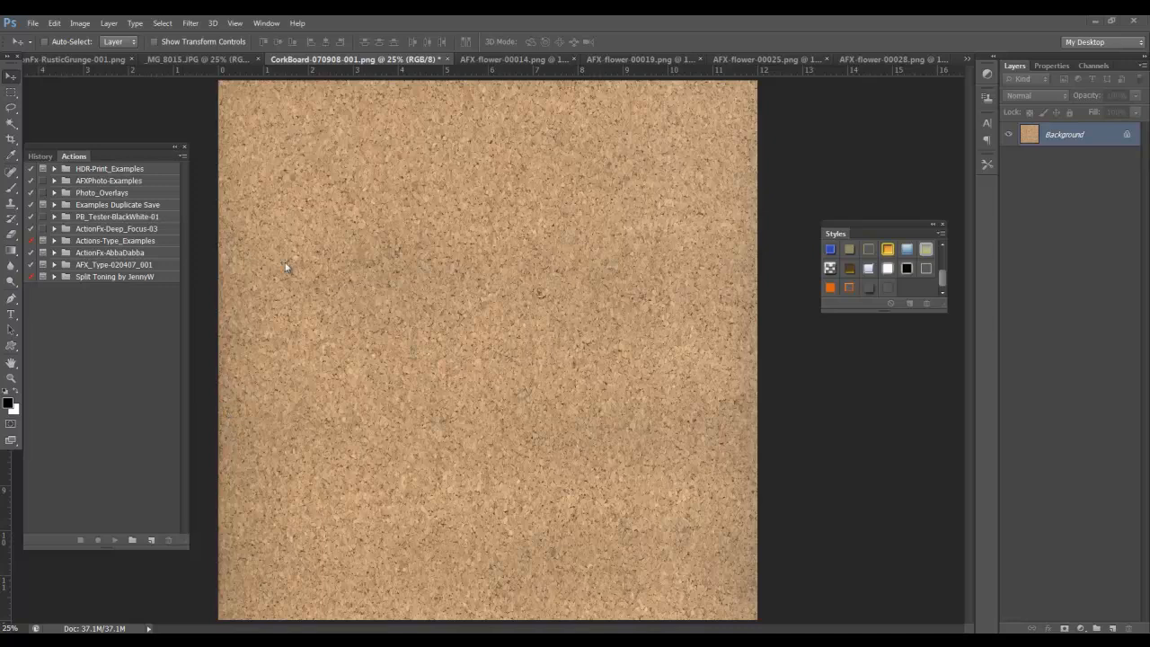
mouse_move(535, 292)
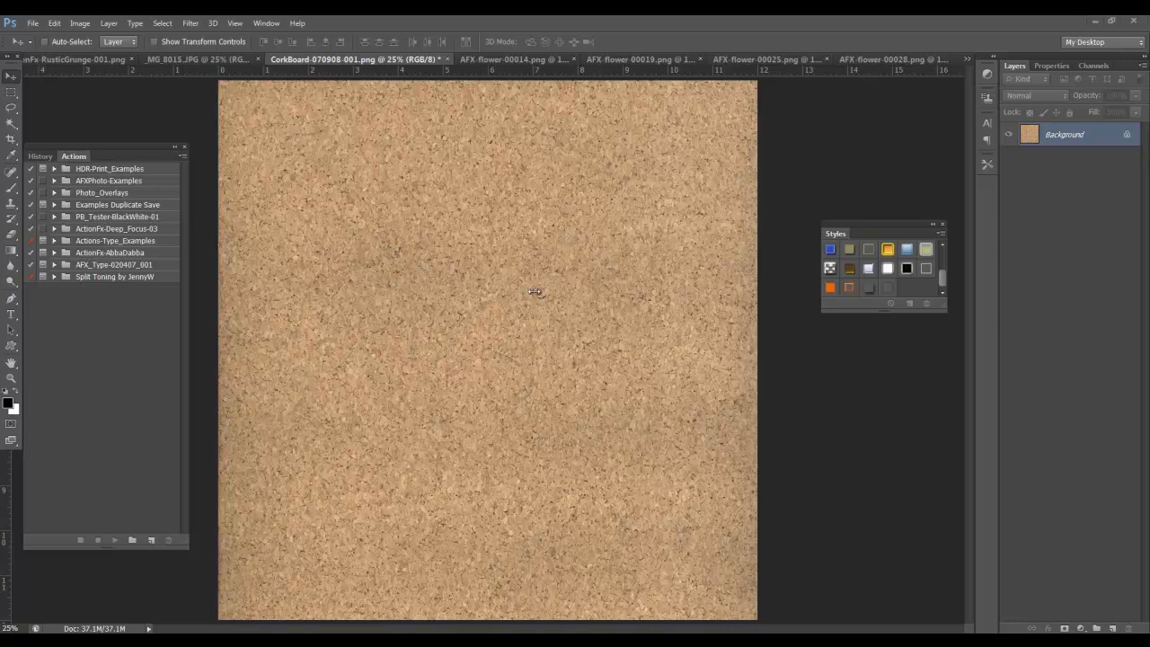
mouse_move(512, 175)
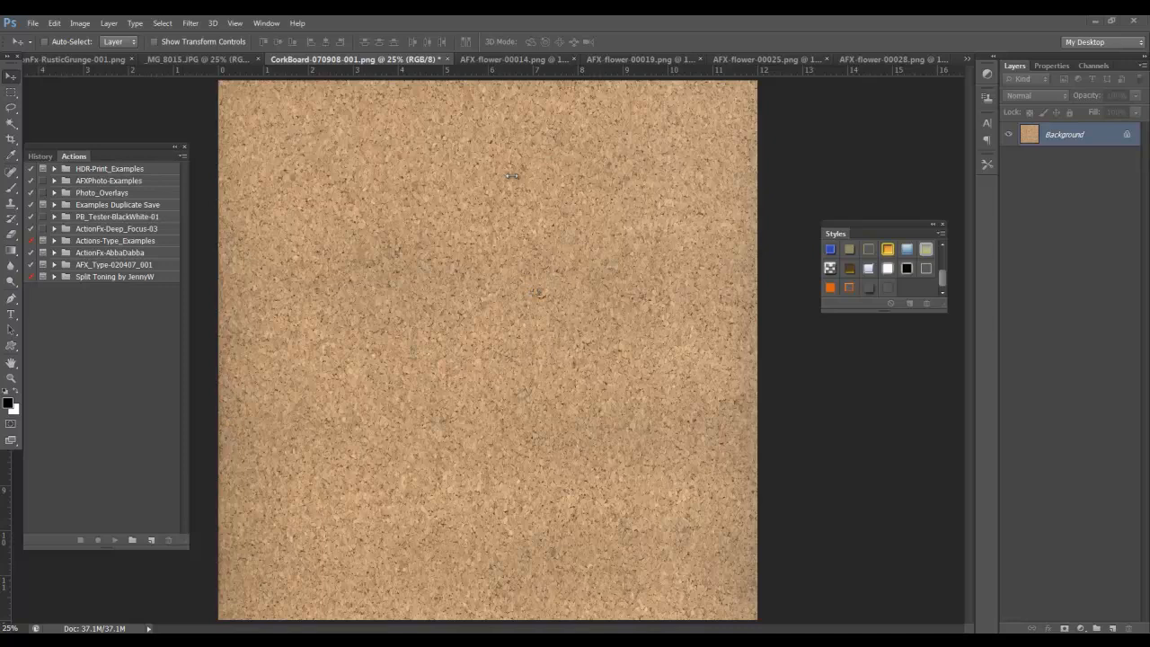
- Switch to the _MG_8015.JPG group photo and select the whole image
left_click(196, 60)
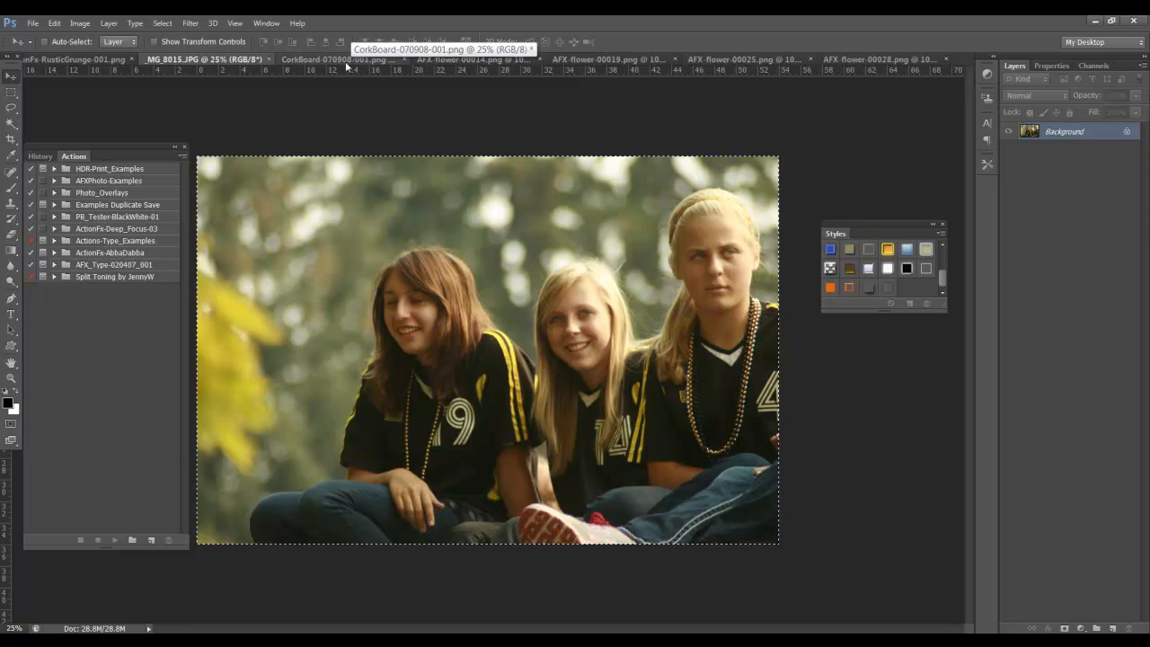
- Paste the group photo into the corkboard, scale it to 62.5% and centre it
left_click(350, 59)
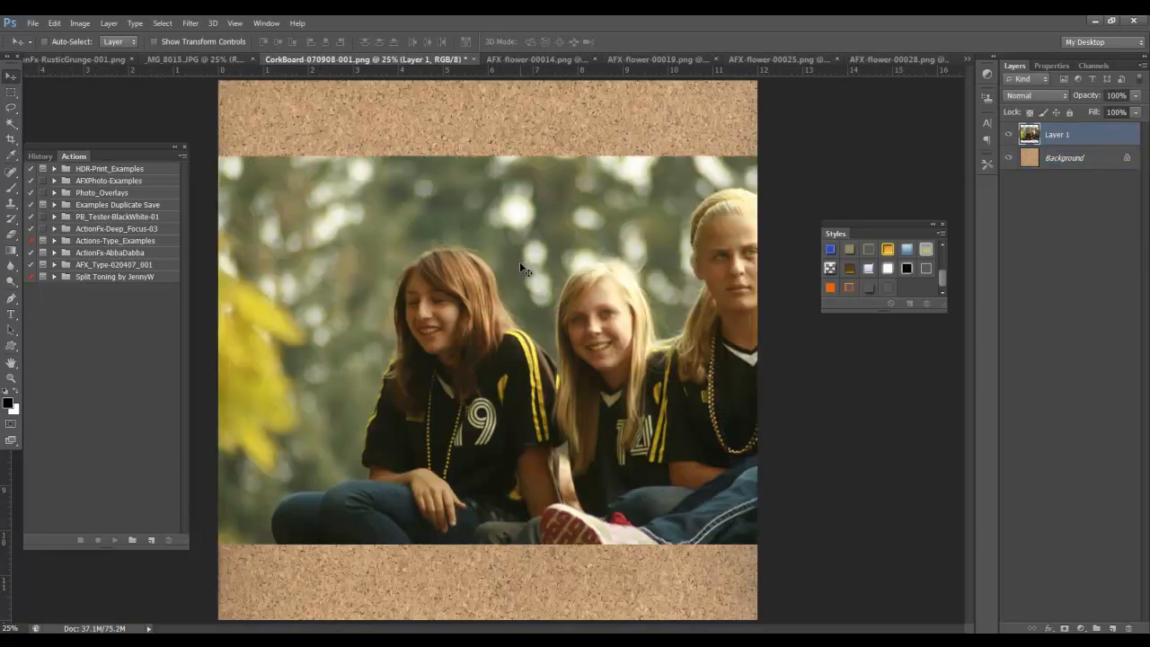
left_click(54, 22)
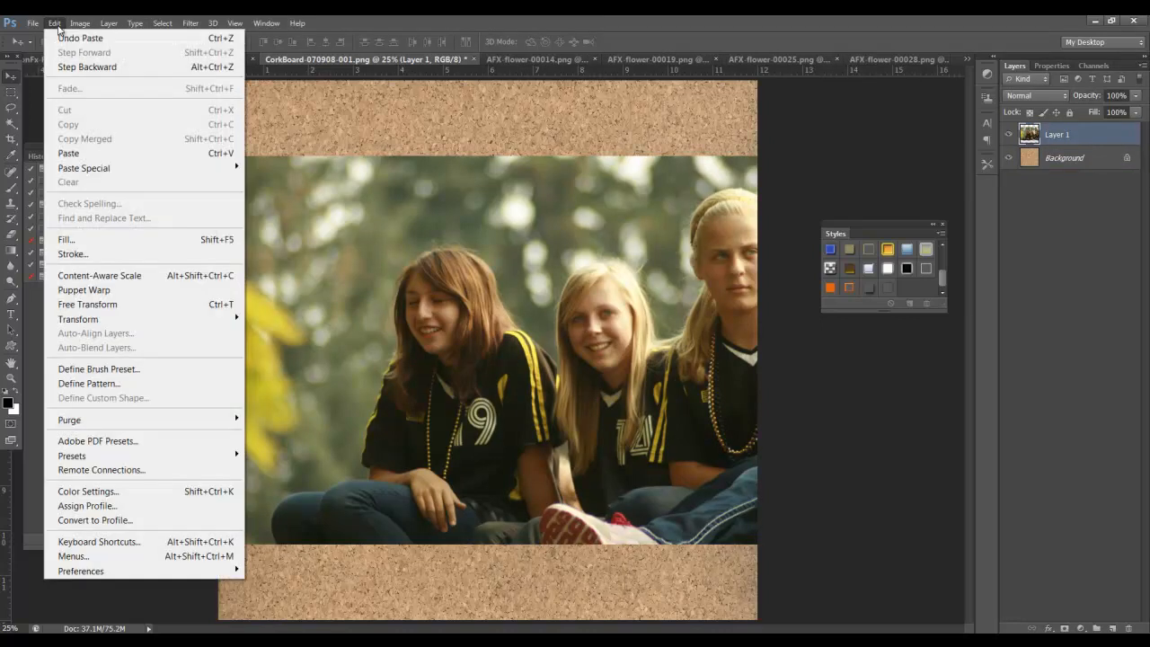
mouse_move(77, 319)
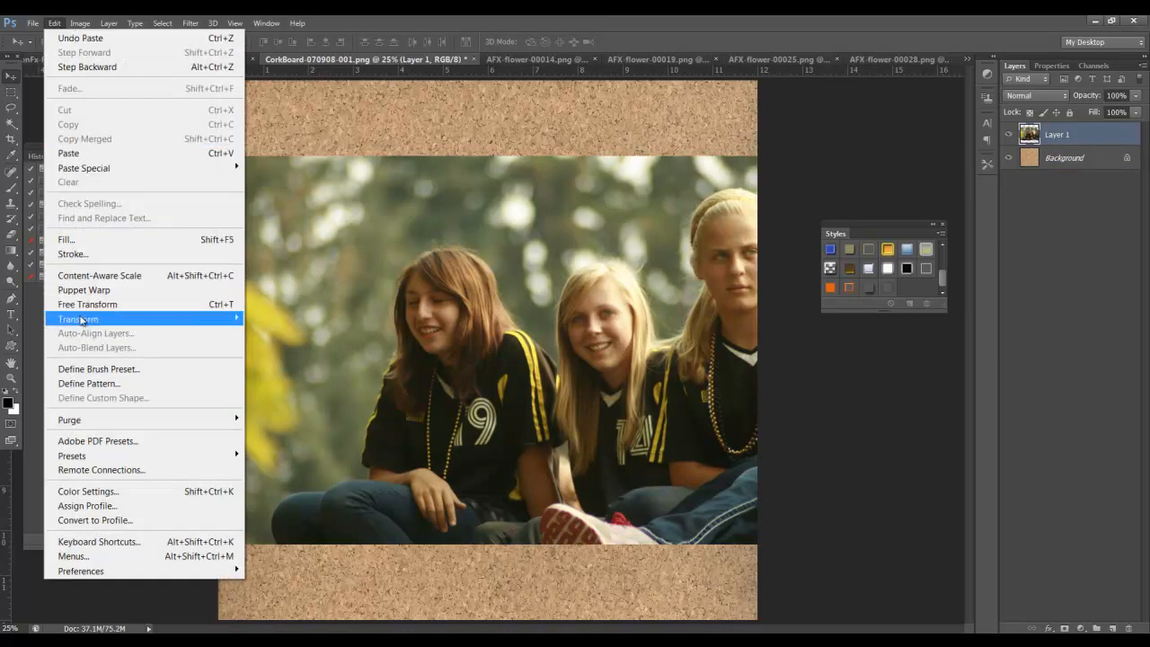
mouse_move(78, 319)
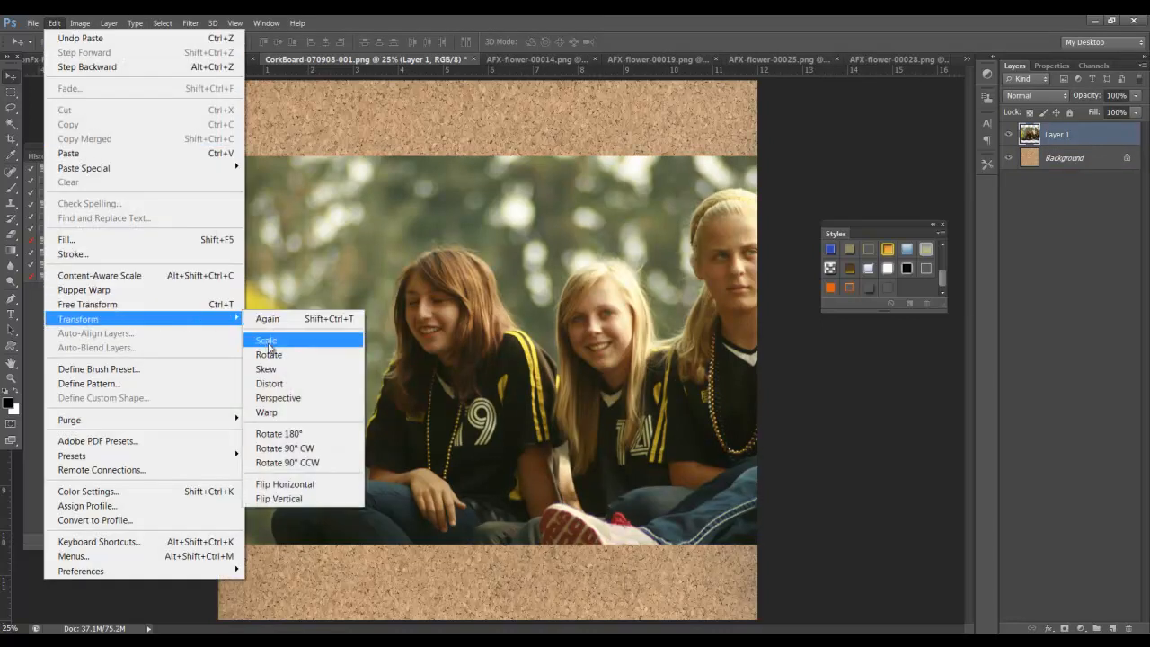
left_click(266, 340)
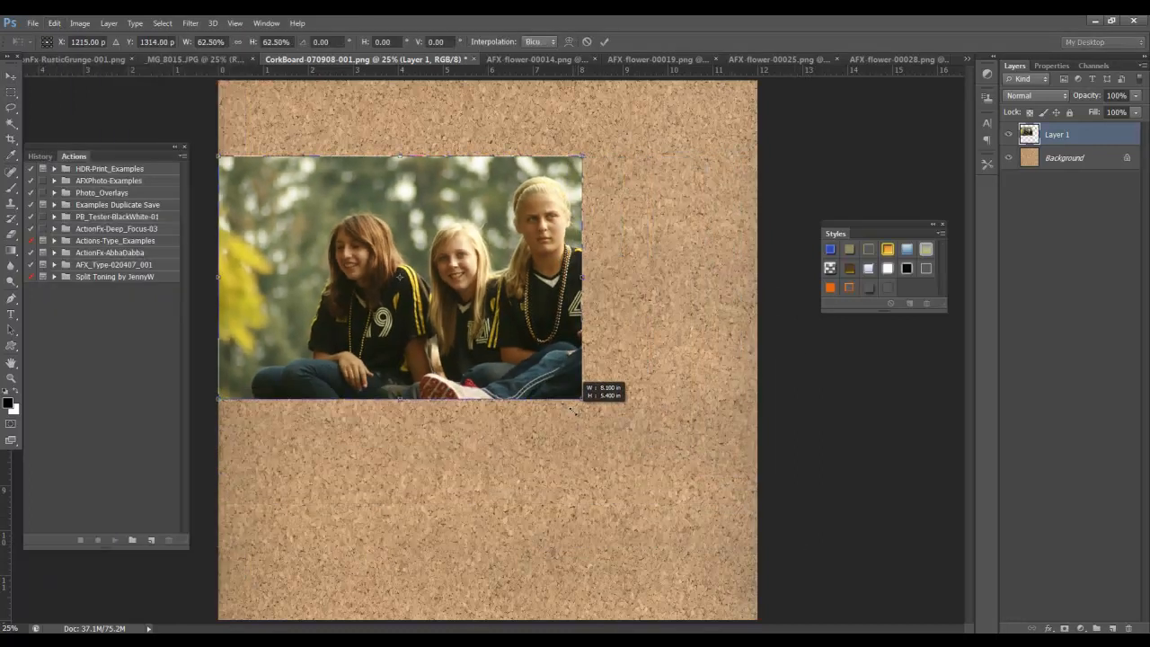
left_click_drag(400, 277, 501, 299)
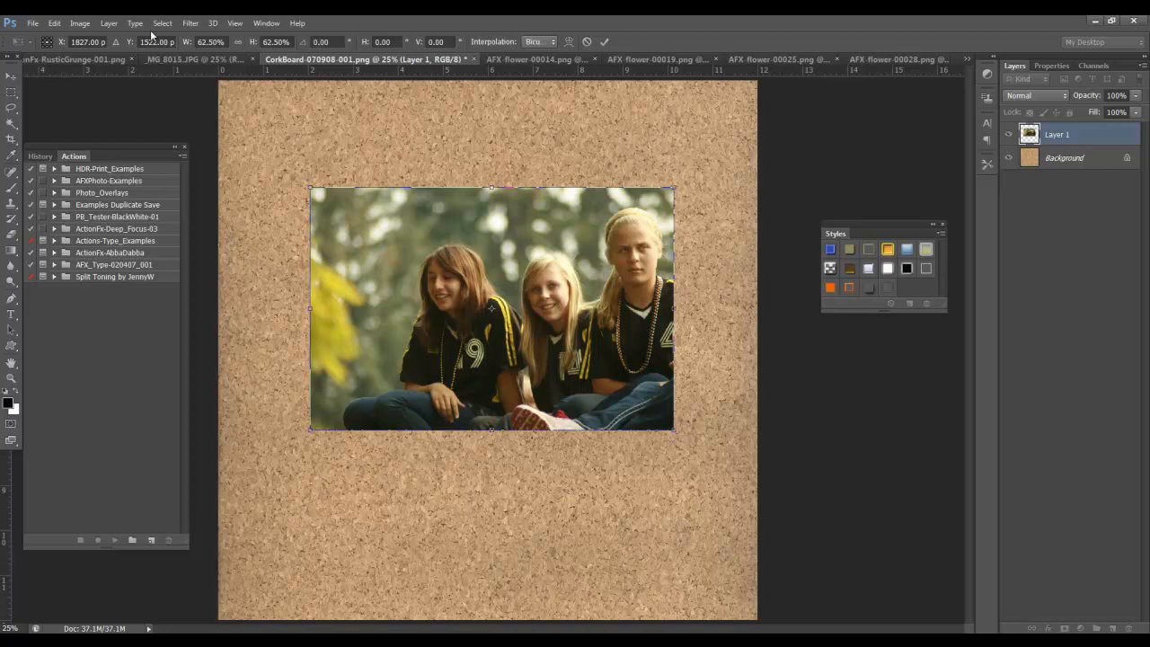
- Warp the photo, raising its top-left corner and pulling the bottom-right down, then commit
left_click(55, 23)
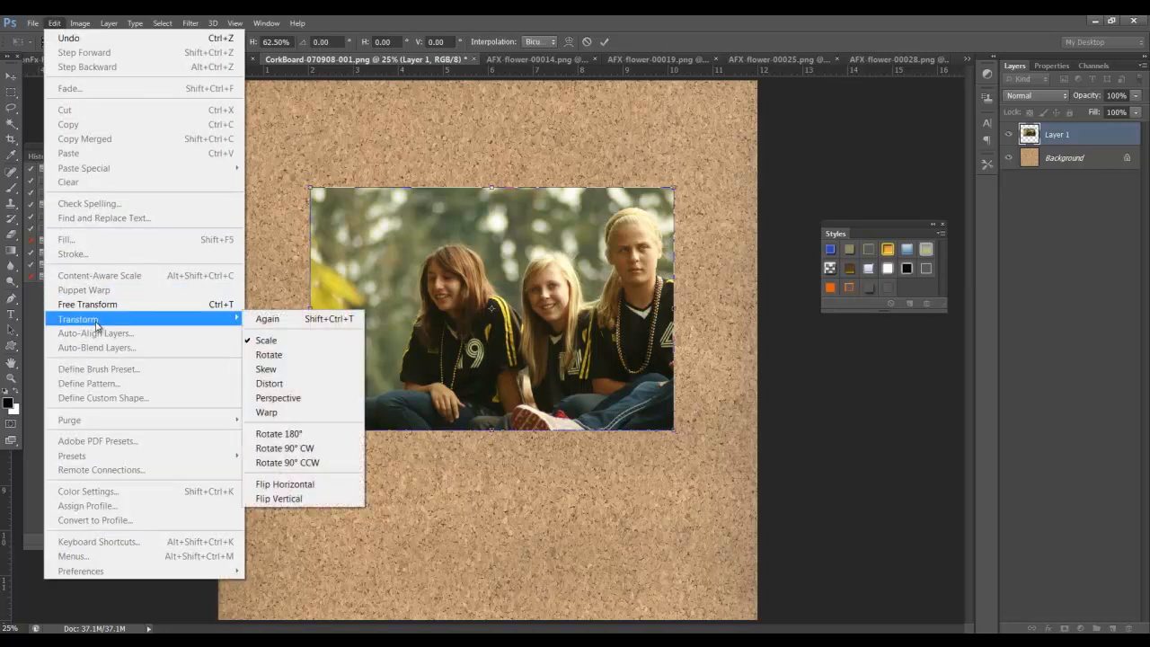
mouse_move(266, 412)
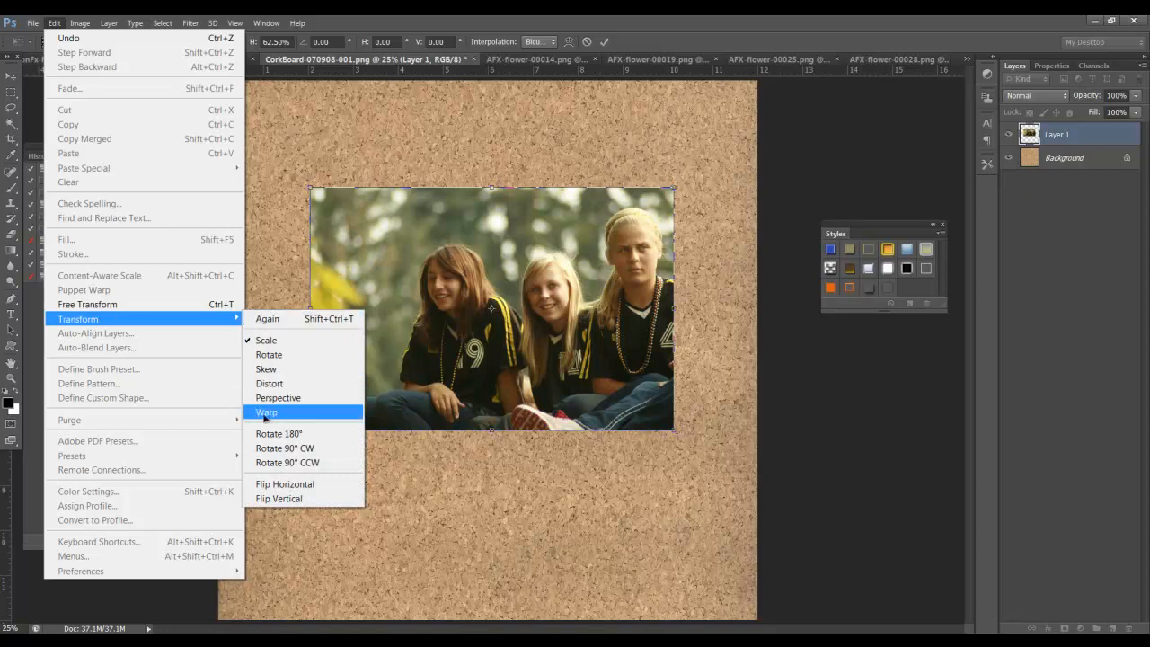
left_click(267, 412)
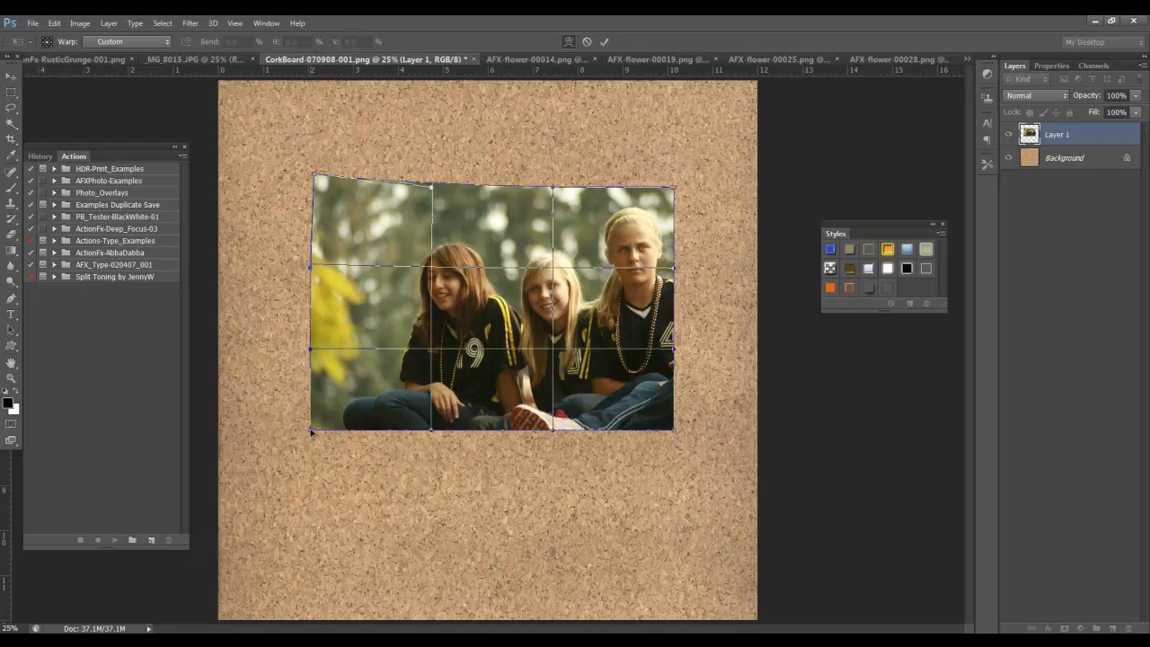
left_click_drag(311, 434, 305, 419)
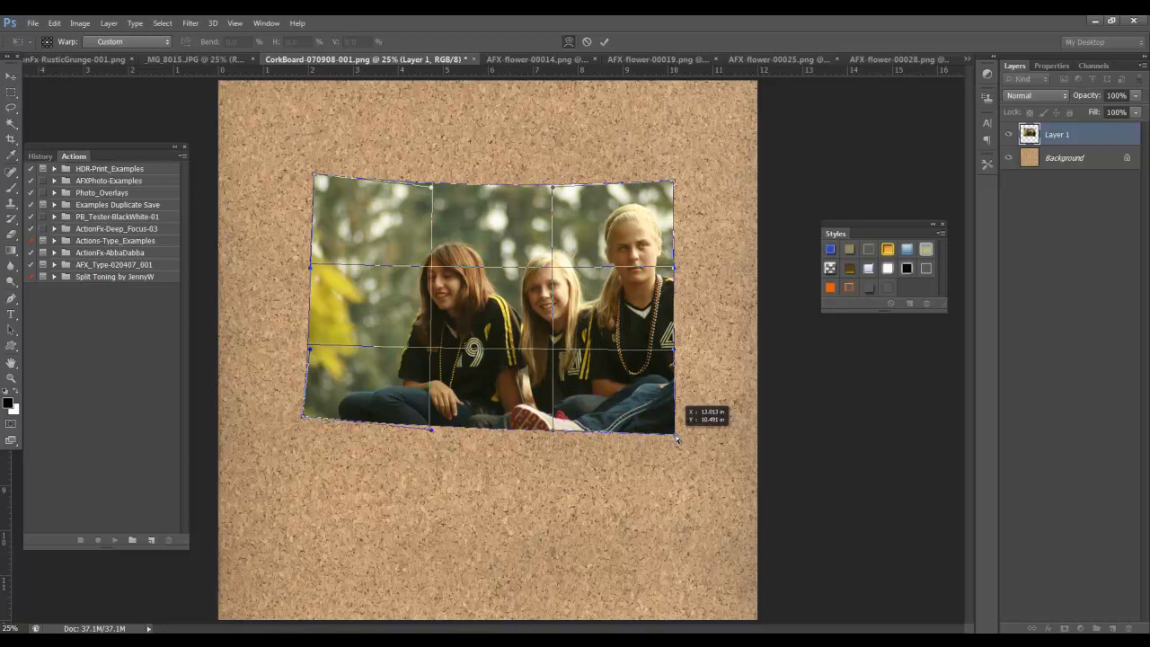
left_click_drag(678, 438, 678, 439)
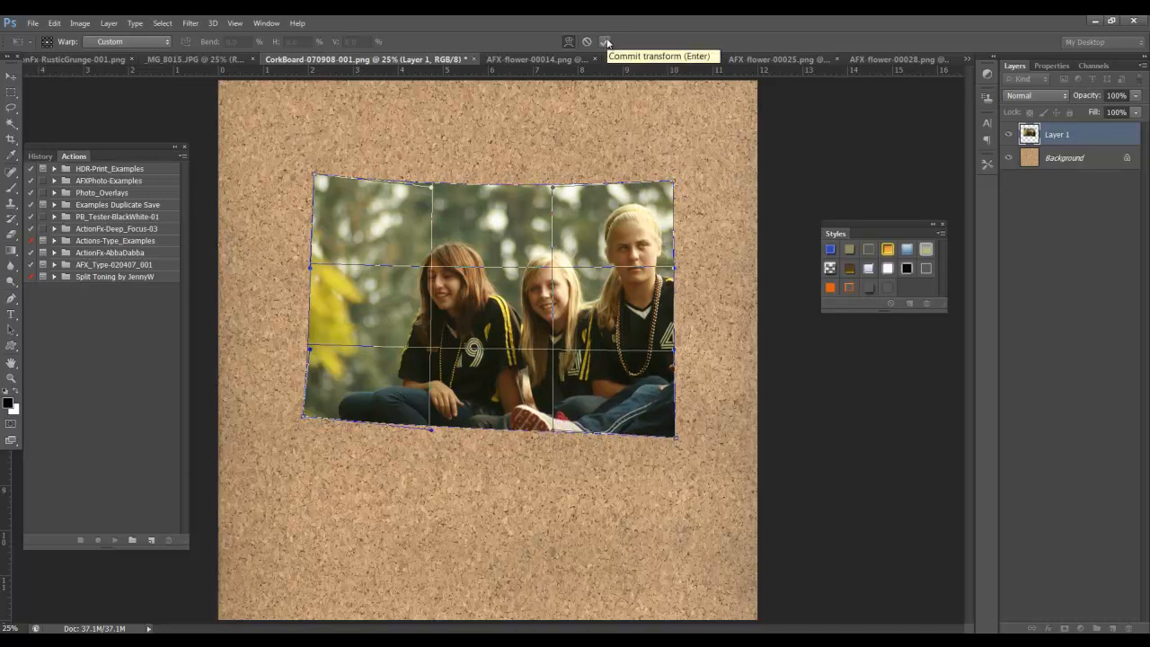
left_click(605, 41)
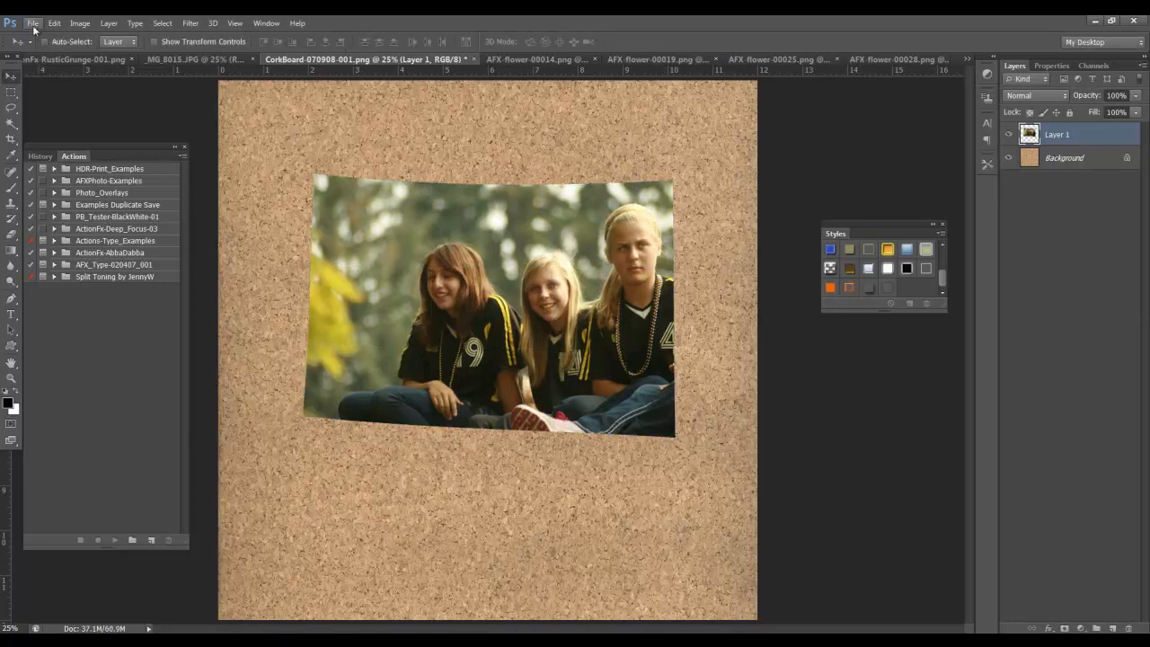
- Rotate the warped photo 10 degrees clockwise and commit the transform
left_click(54, 22)
type("10")
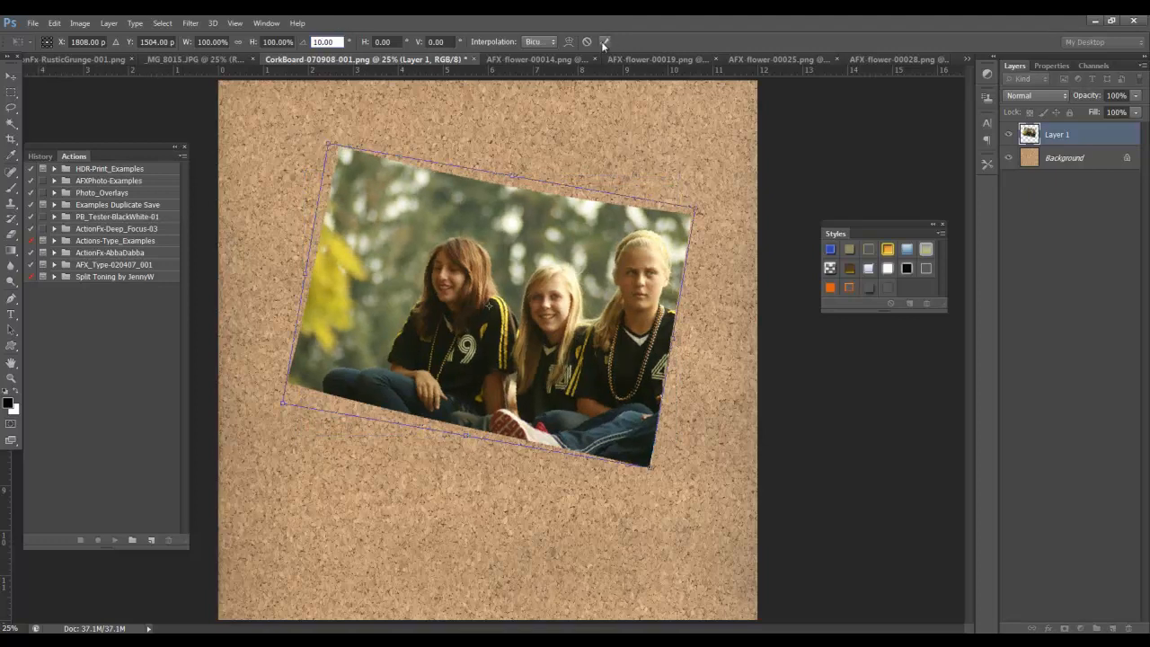
left_click(603, 42)
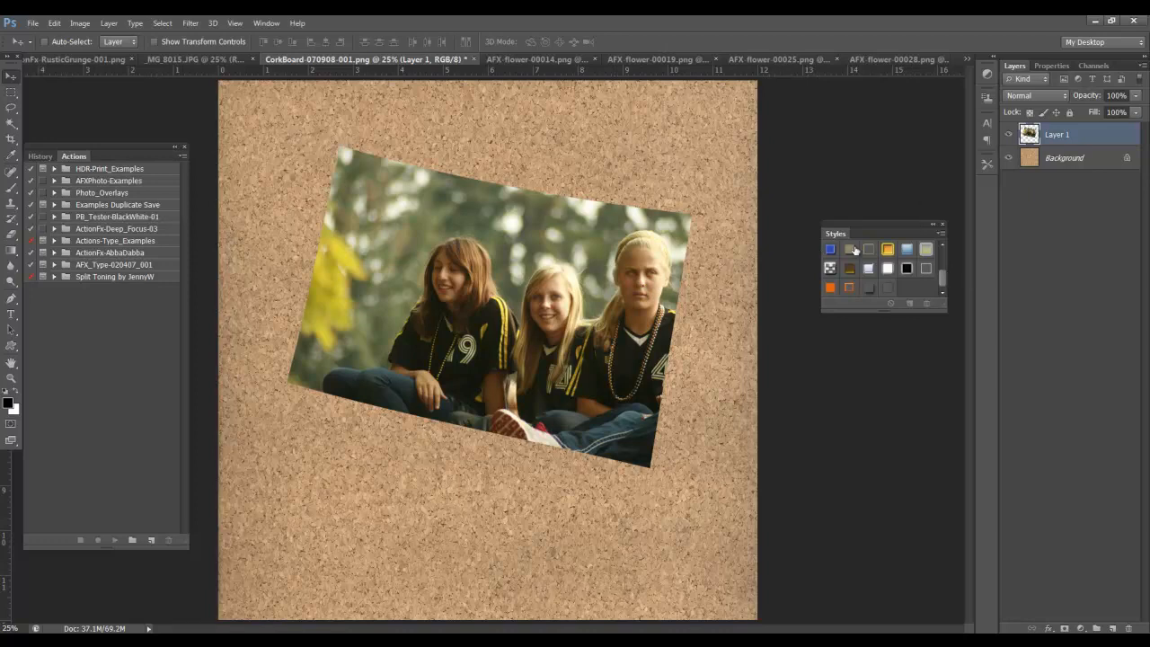
mouse_move(895, 285)
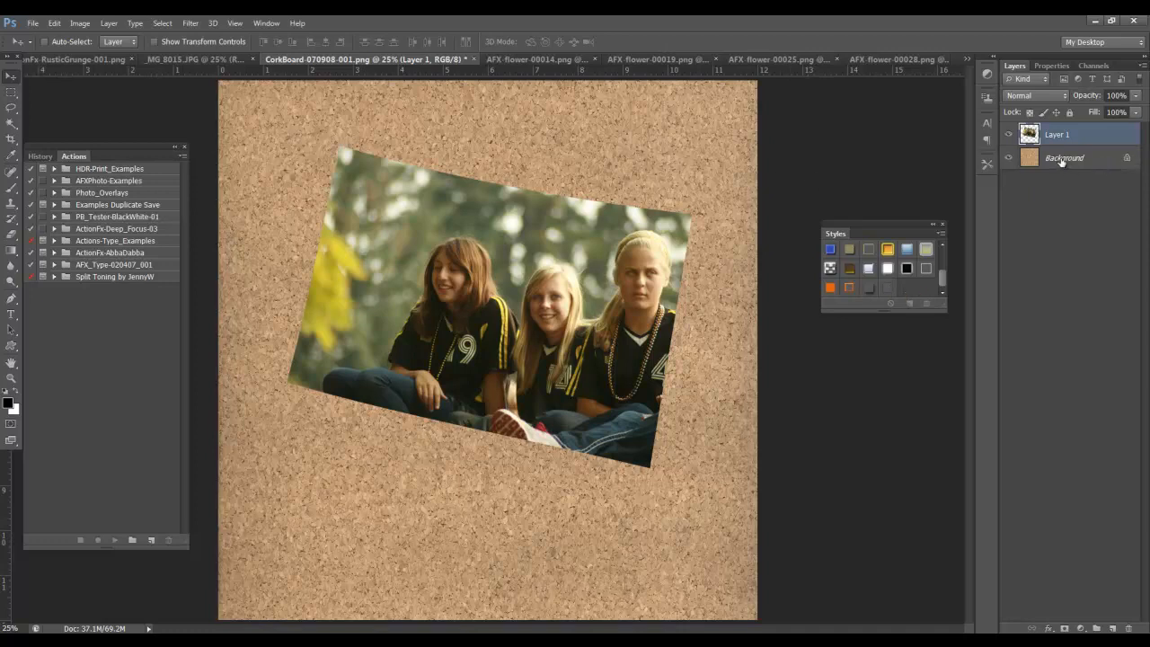
mouse_move(1029, 134)
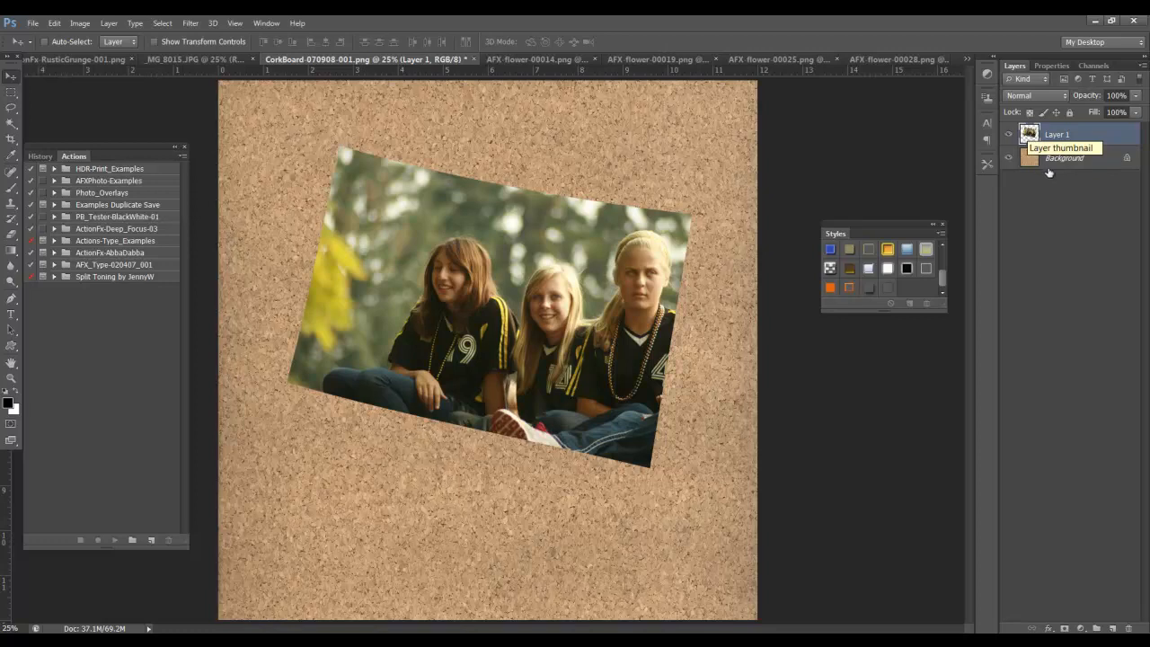
- Load the photo's outline on a new layer below, expand the selection, and pick light grey
left_click(1065, 158)
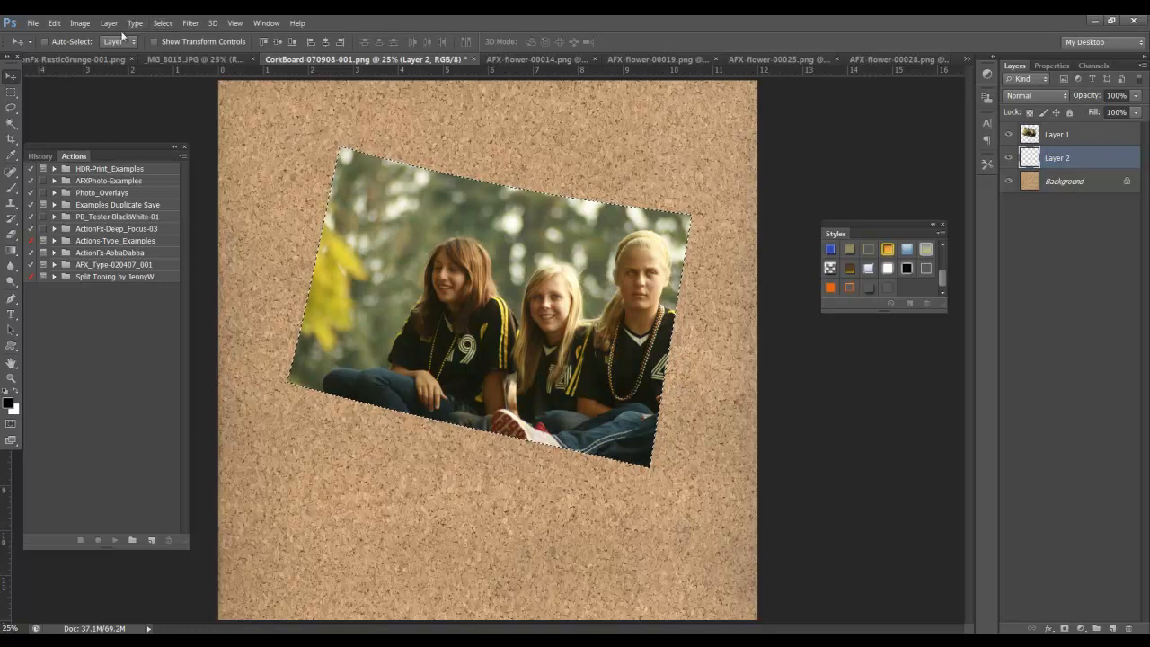
left_click(162, 23)
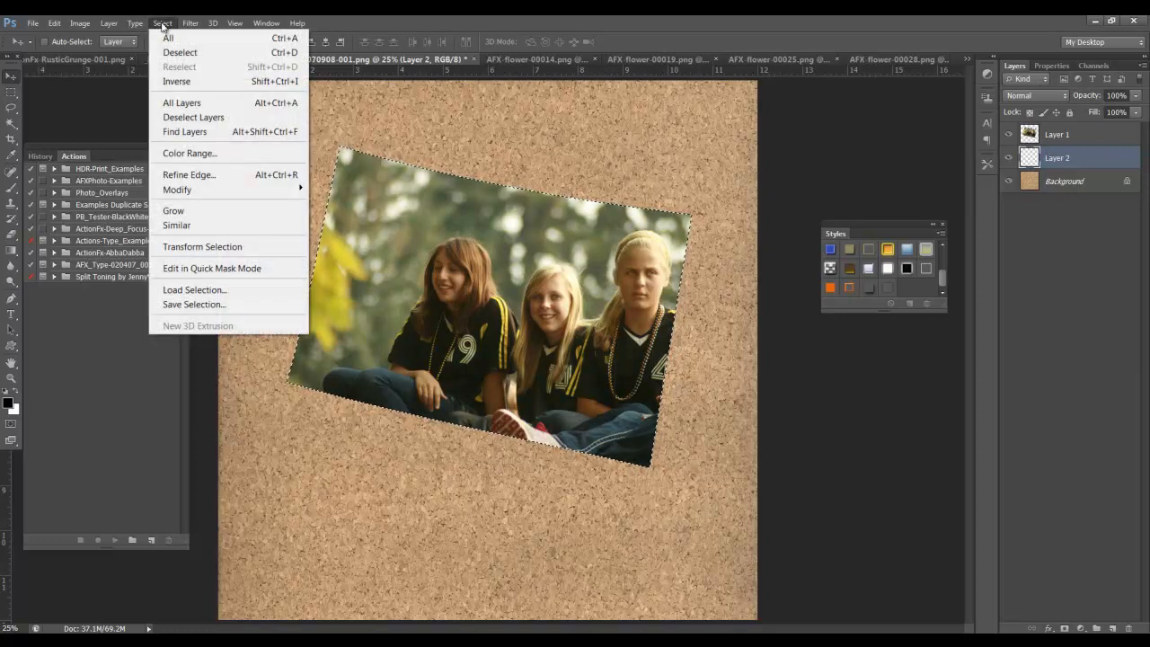
mouse_move(177, 189)
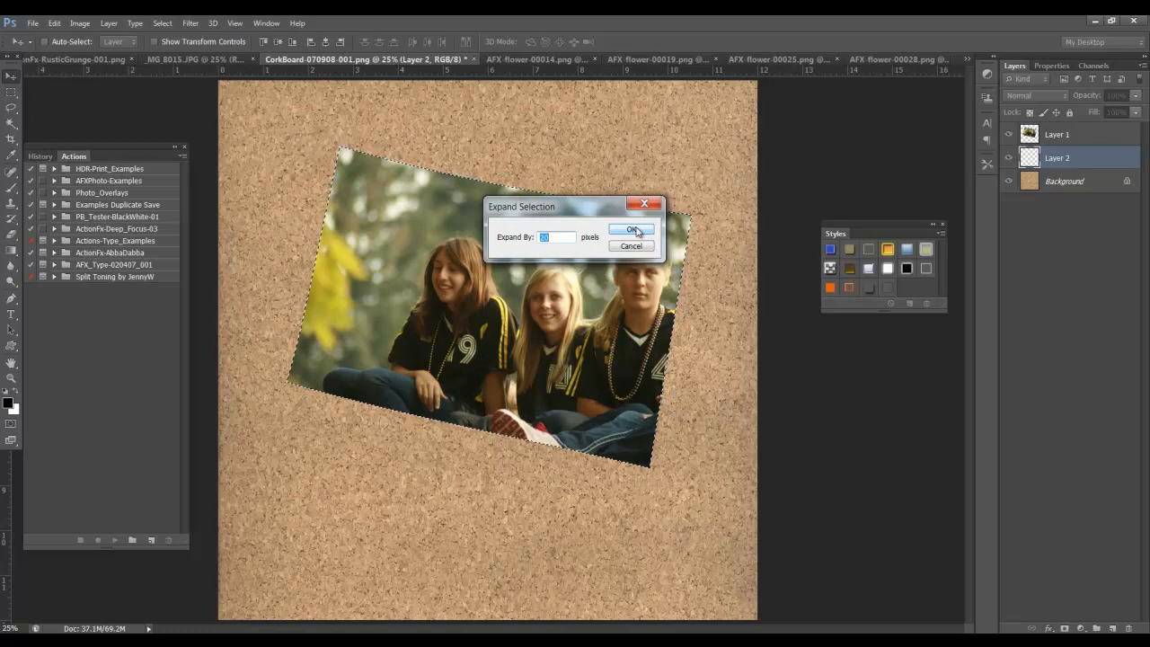
left_click(632, 230)
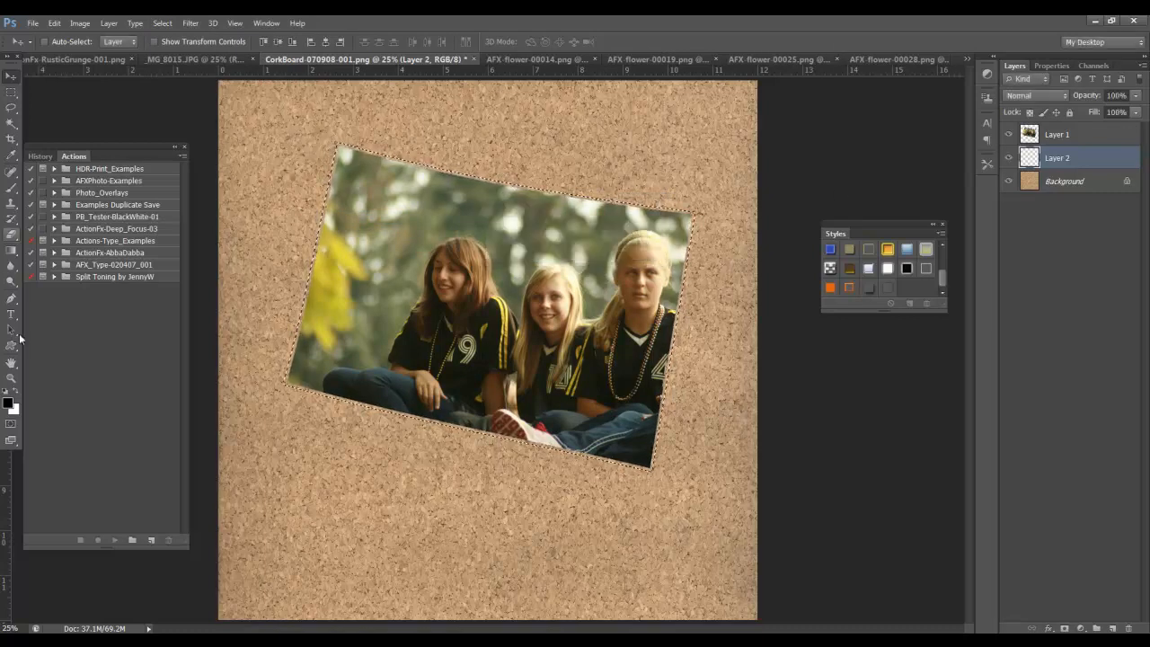
left_click(8, 401)
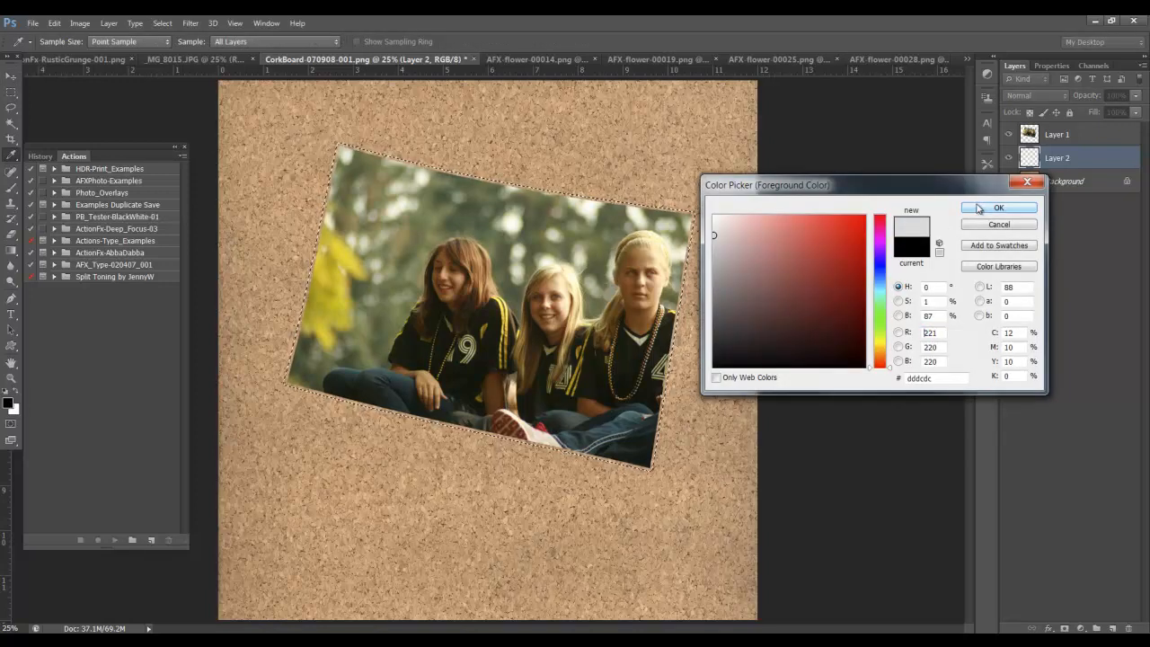
- Fill the expanded selection with a white-to-grey gradient on Layer 2, then deselect
left_click(999, 208)
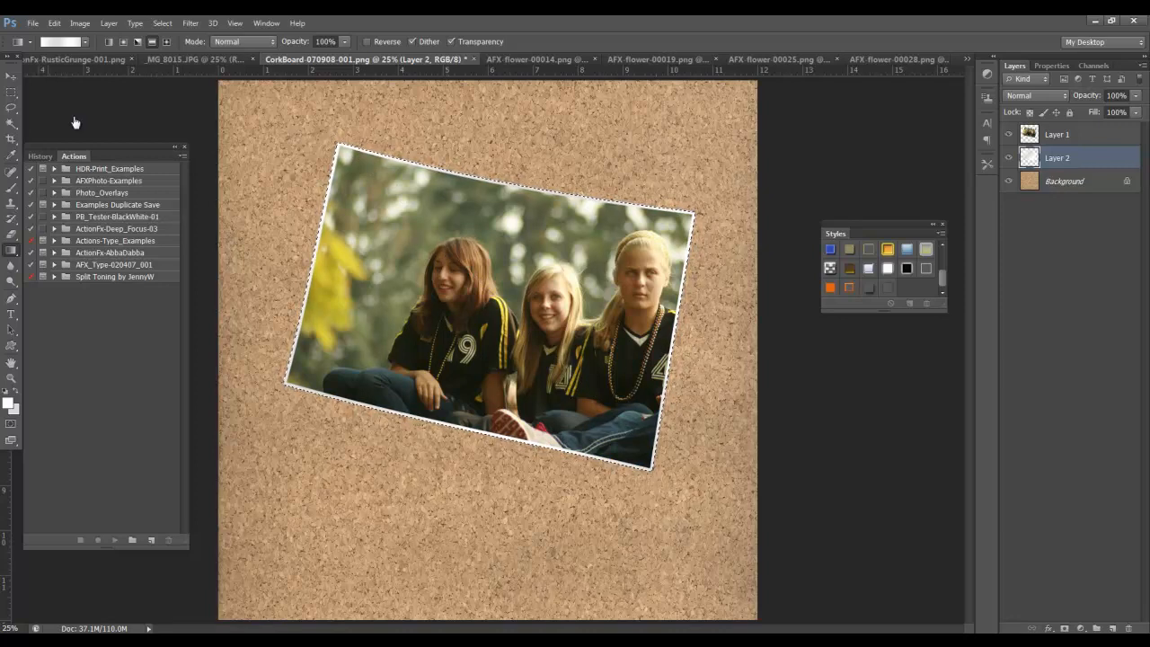
left_click(162, 22)
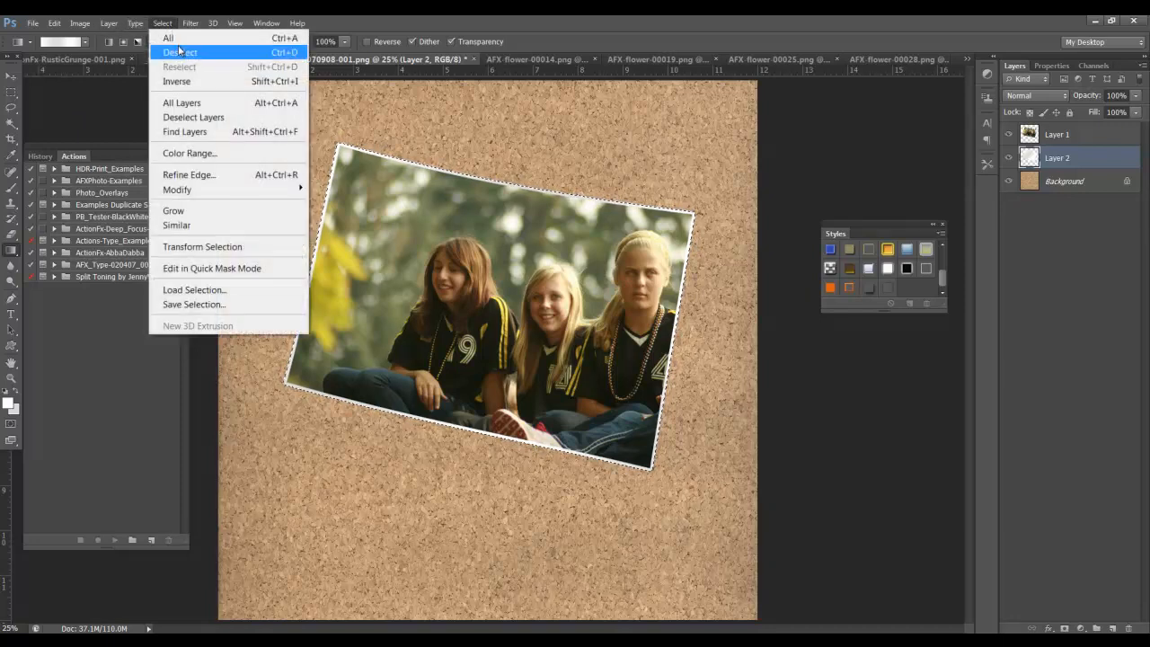
left_click(180, 52)
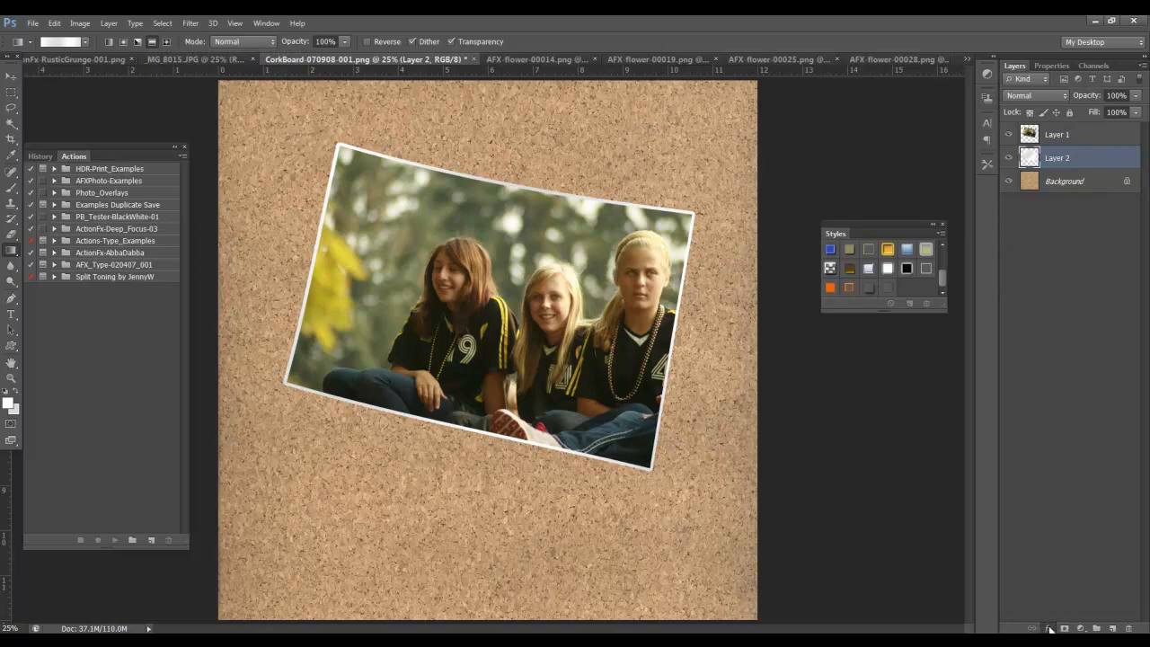
- Add a drop shadow (angle 120, distance 24, size 46, opacity 75%) and save it as a style
left_click(1051, 628)
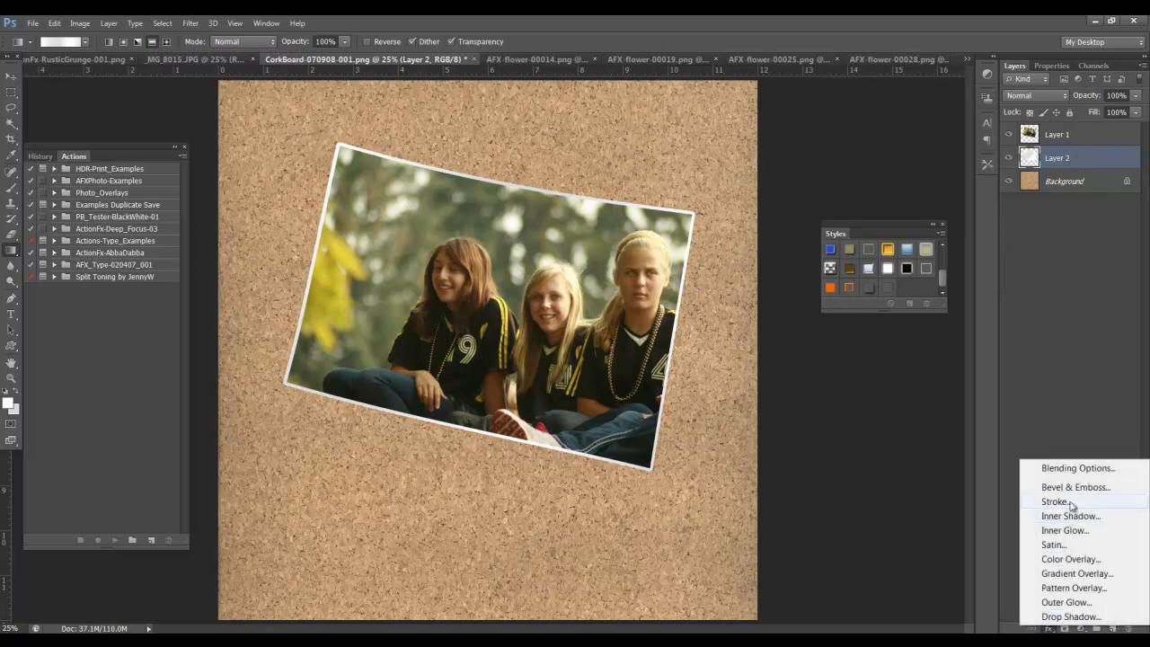
mouse_move(1070, 516)
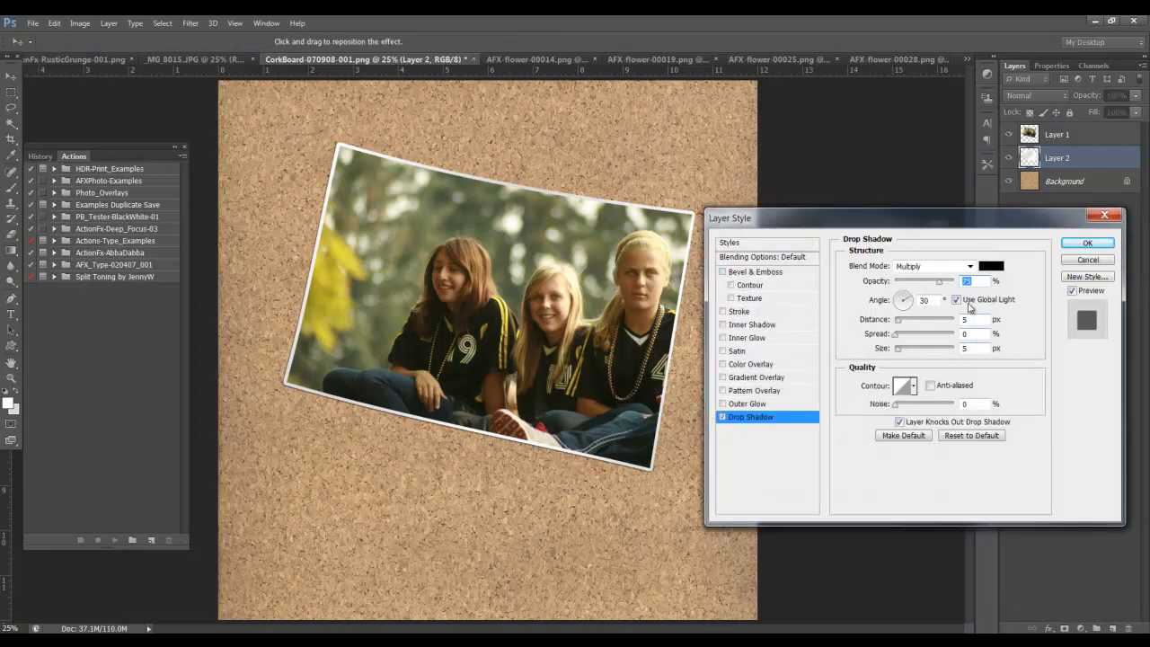
left_click(956, 299)
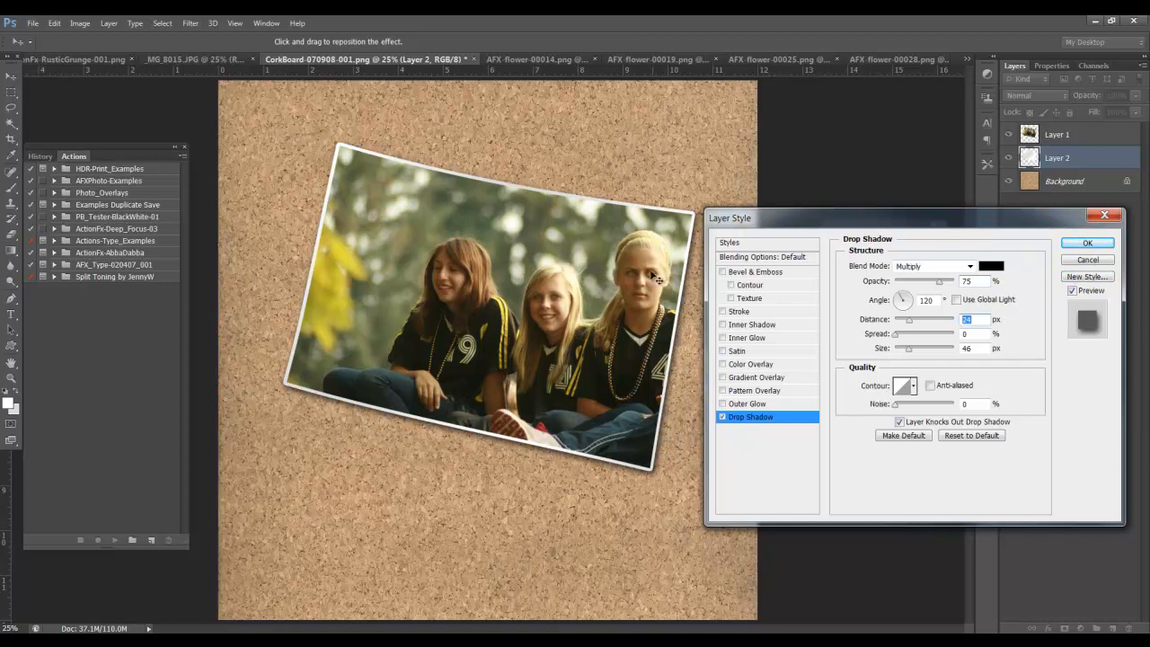
left_click(1087, 276)
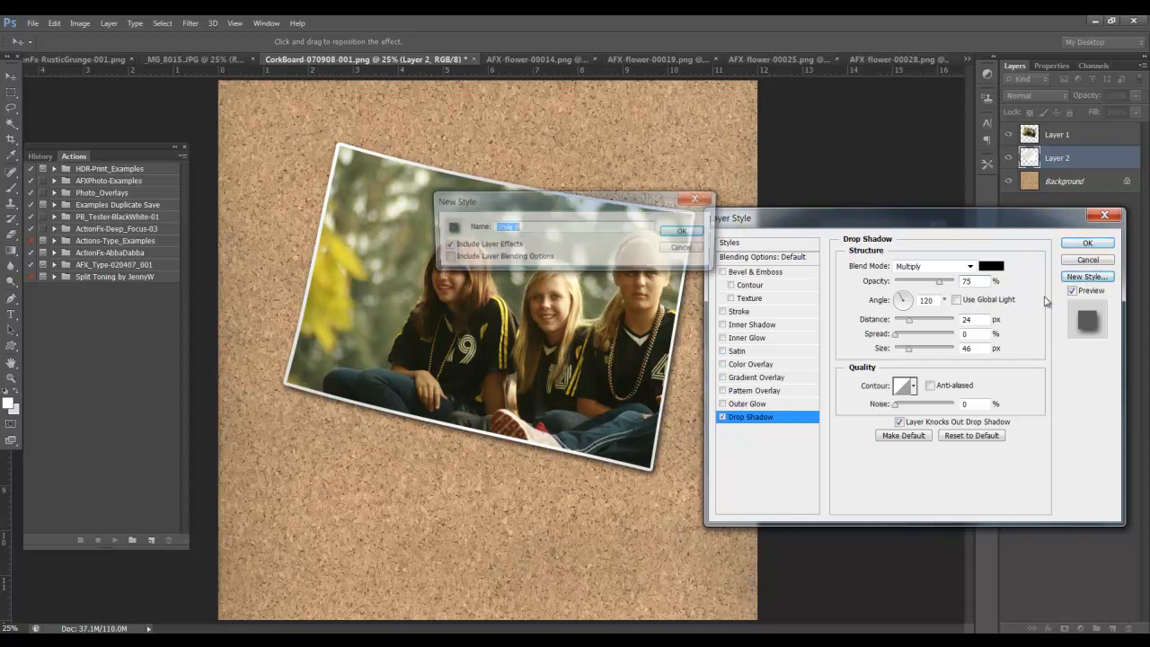
left_click(681, 248)
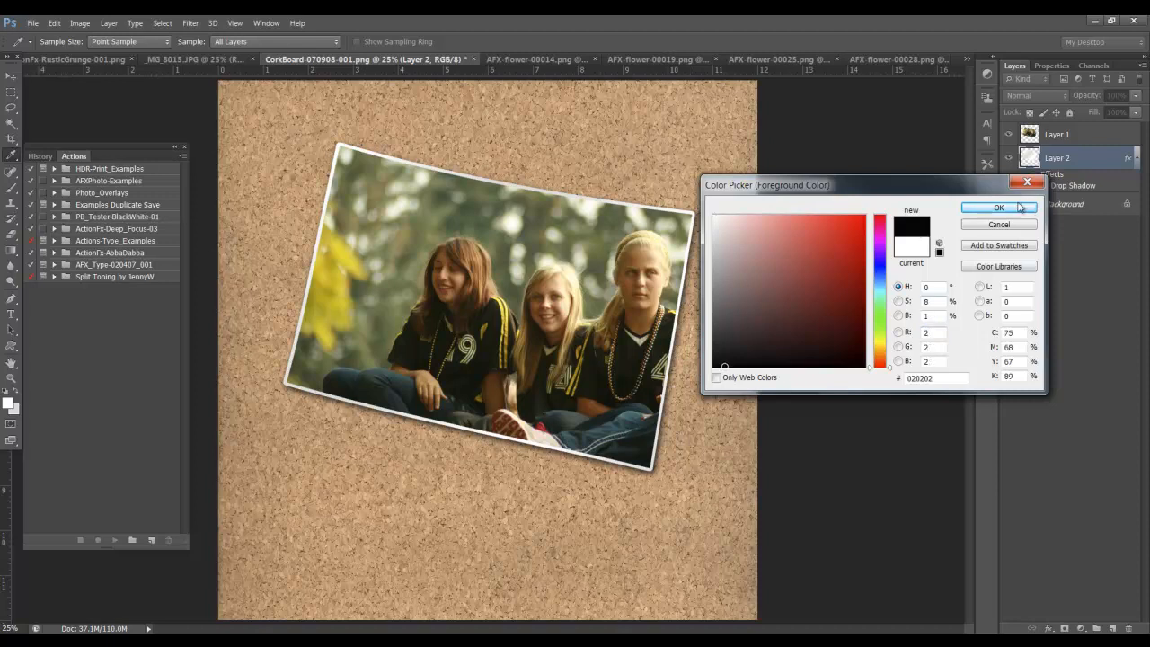
- Type 'Ali & Friends' below the photo in near-black F821-Deco at 120 pt
left_click(998, 207)
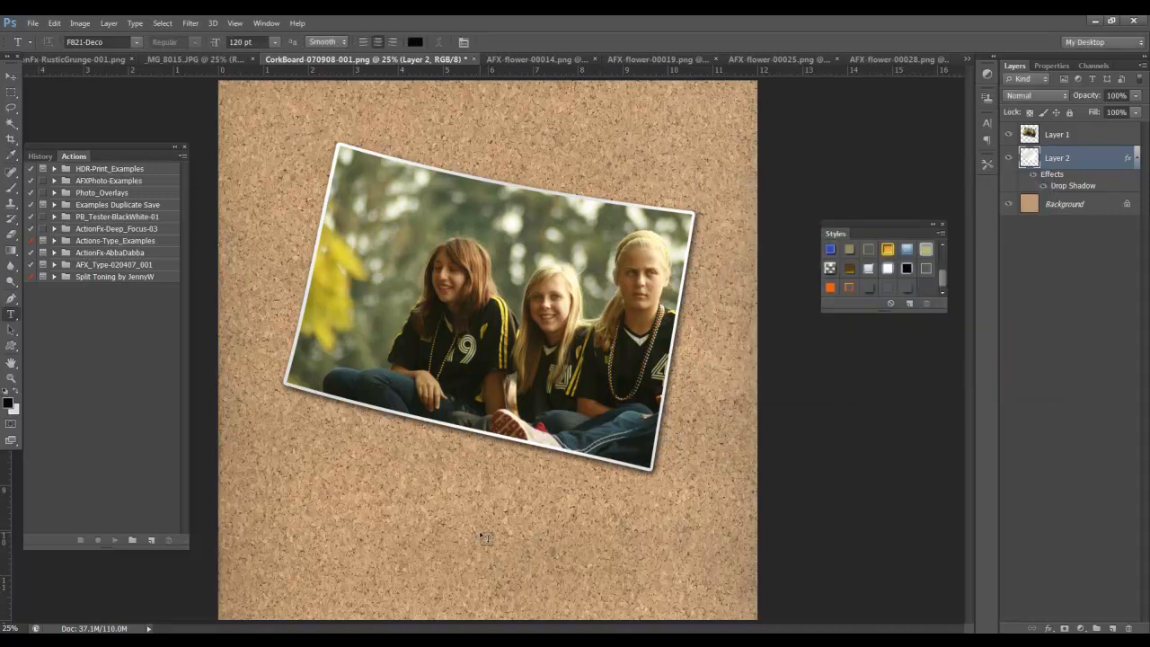
left_click(485, 538)
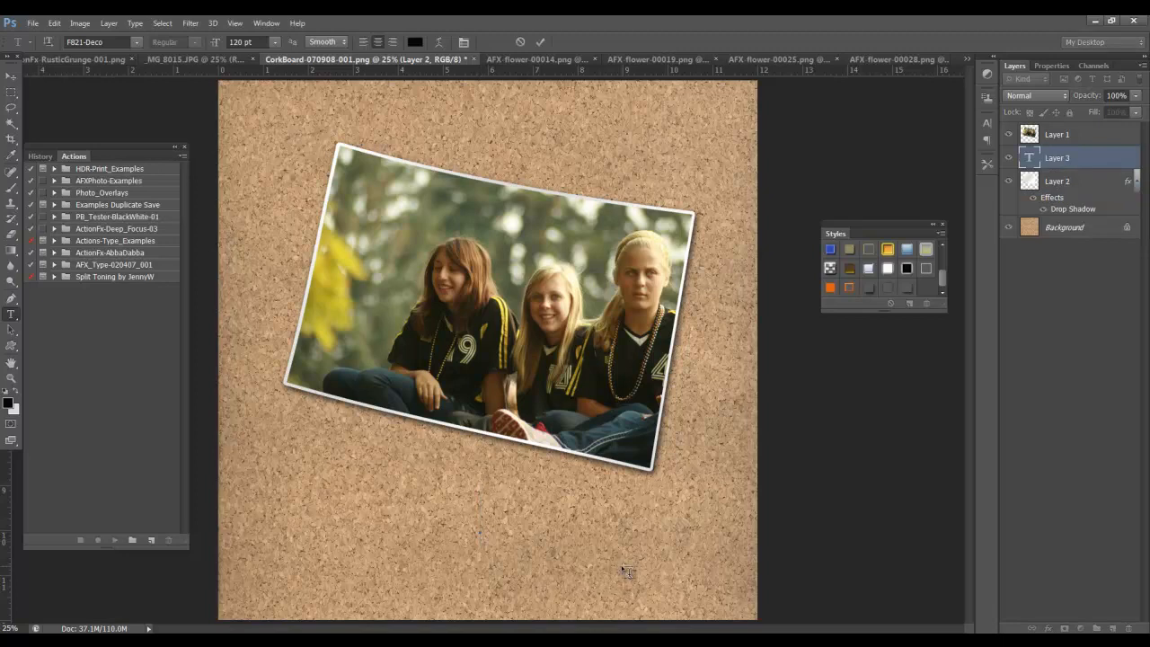
type("Ali")
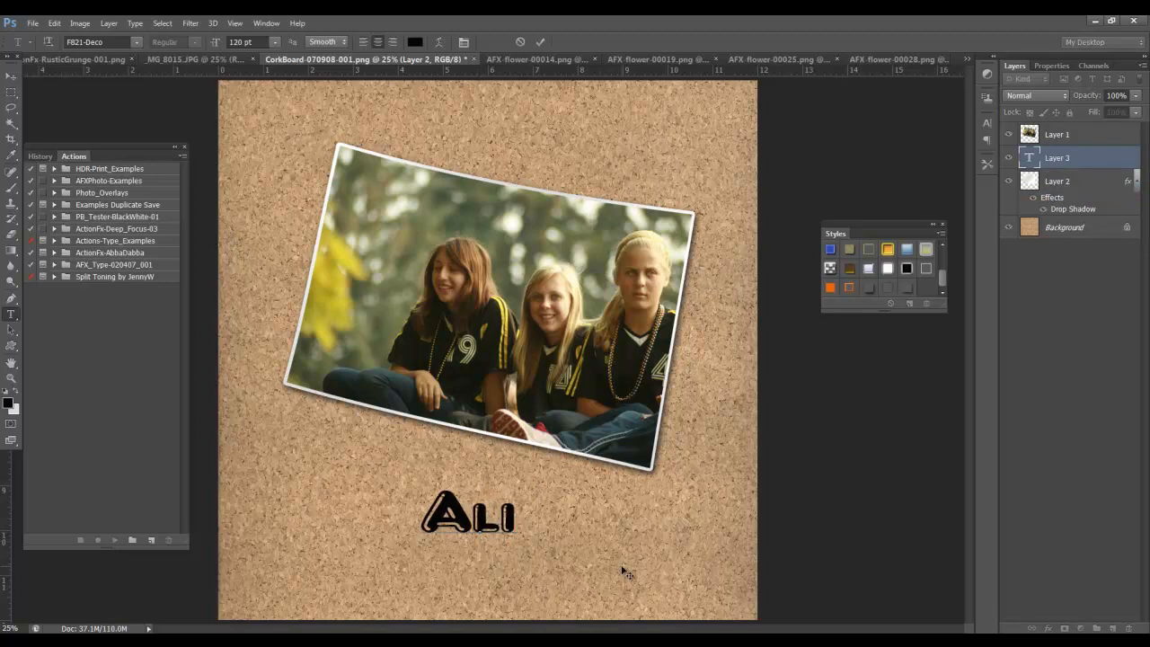
type("& Friends")
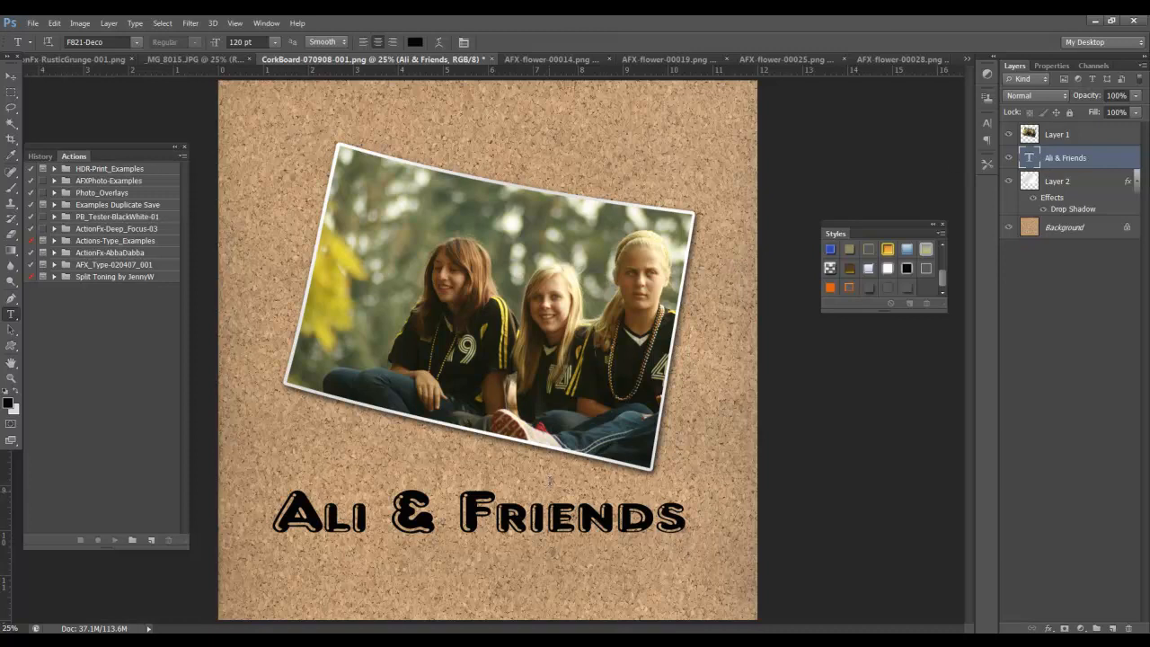
mouse_move(1100, 197)
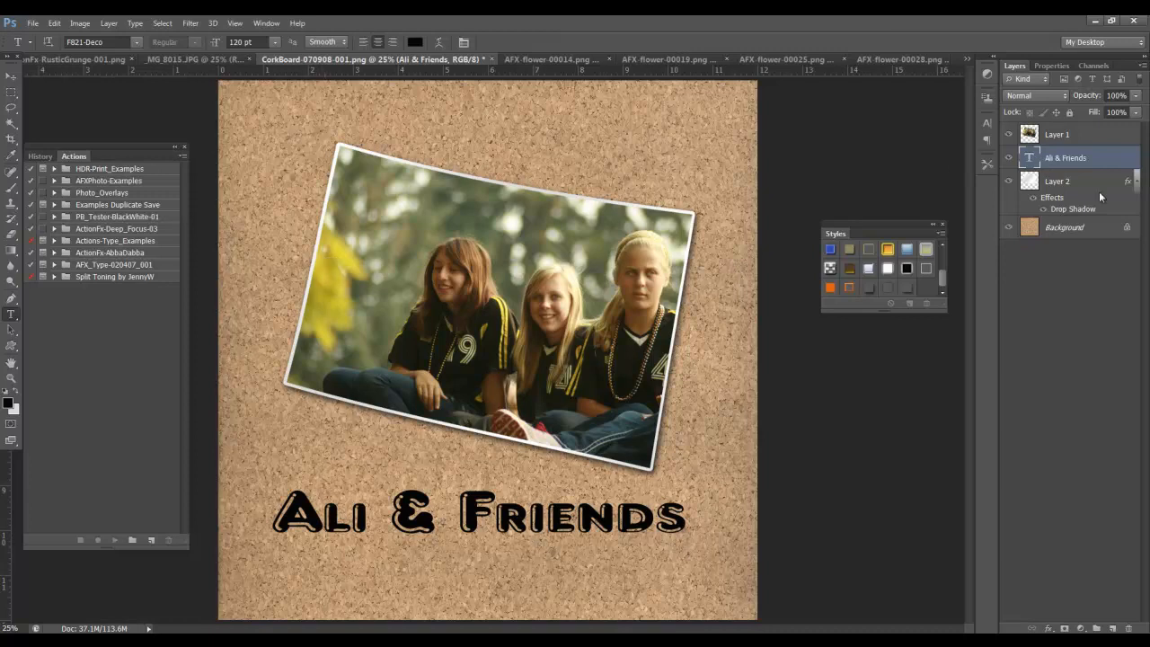
- Set the title text layer to Overlay blending at 72% opacity
left_click(1034, 95)
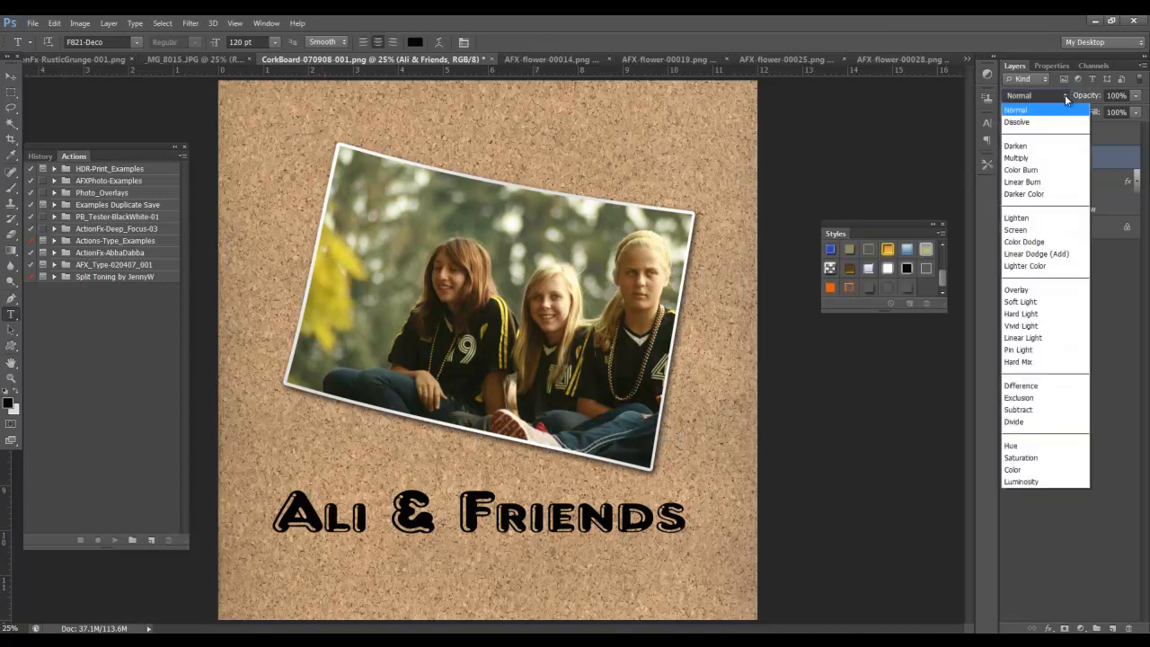
left_click(1020, 289)
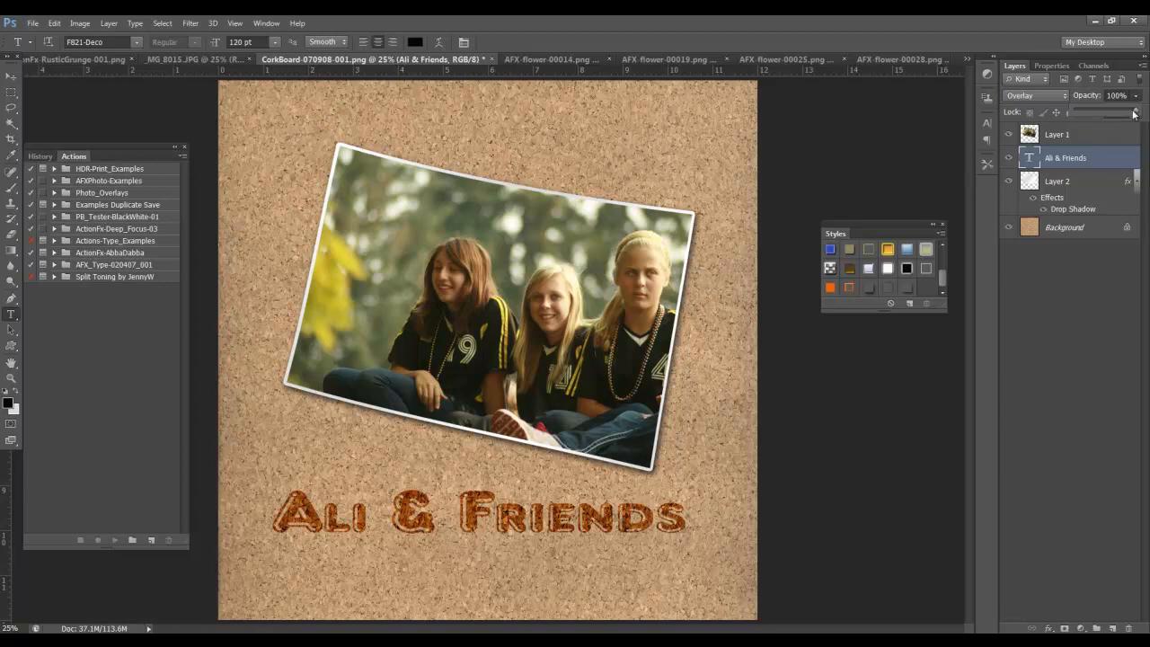
left_click_drag(1132, 111, 1118, 111)
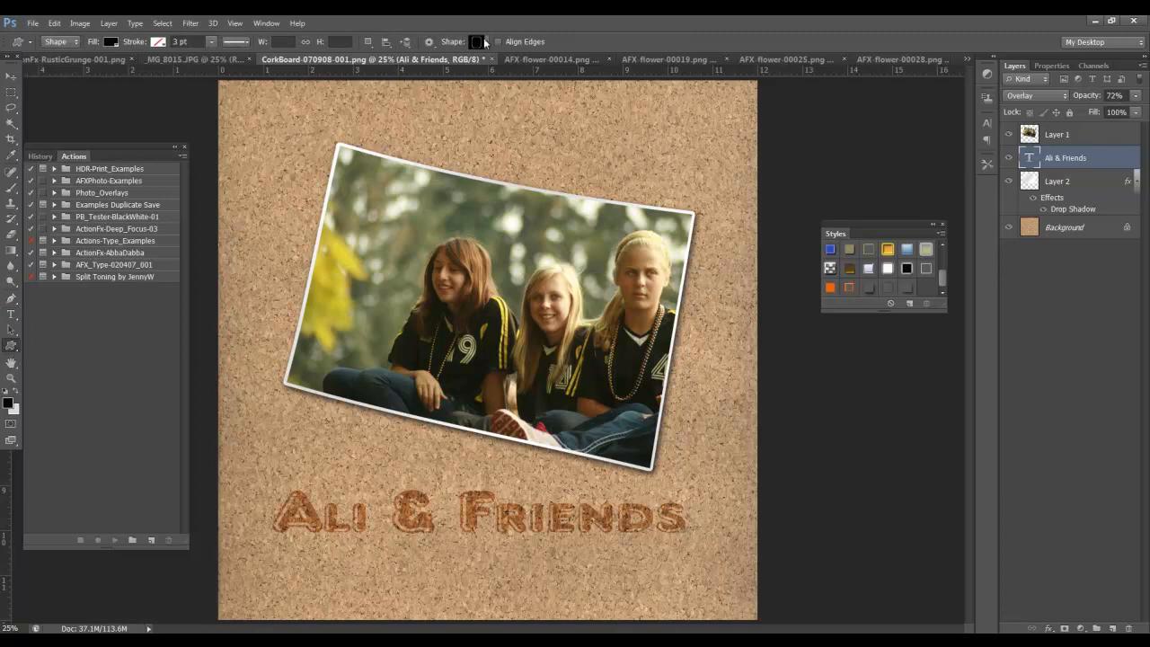
- Draw a decorative custom-shape frame around the Ali & Friends title
left_click(488, 41)
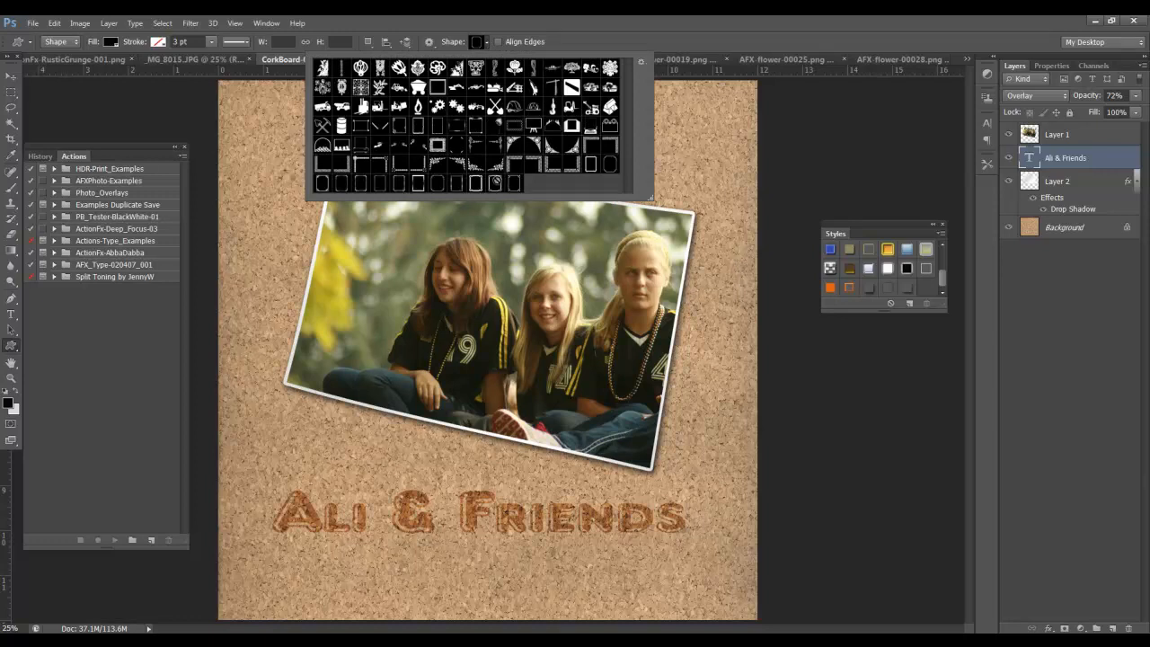
left_click(609, 165)
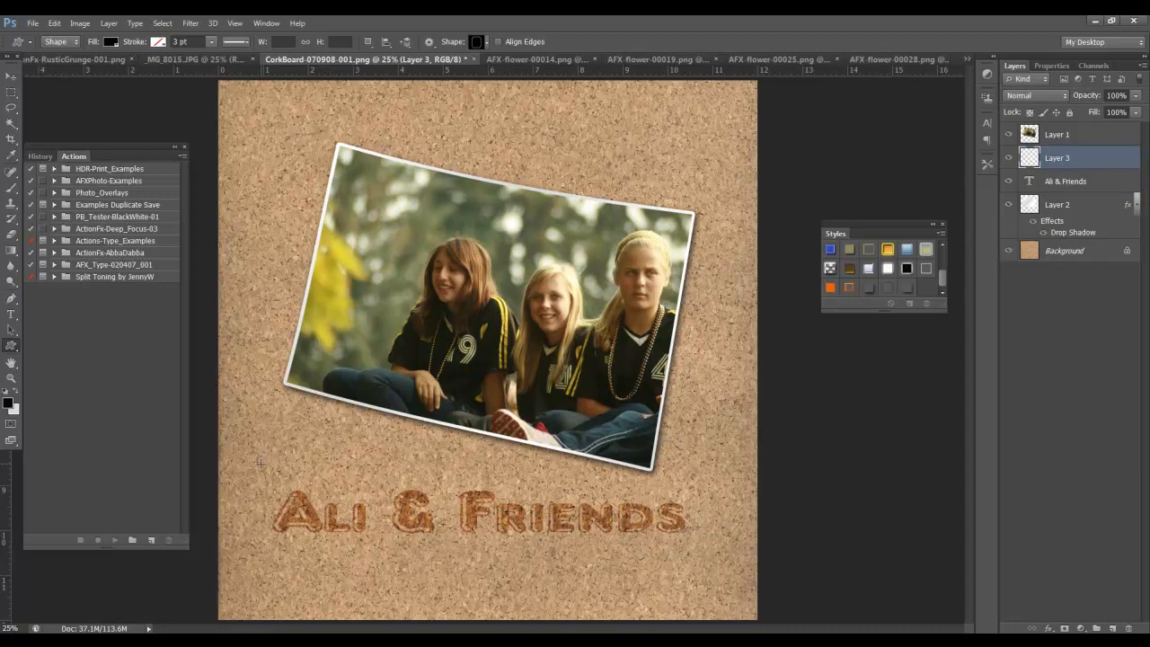
left_click_drag(260, 462, 333, 508)
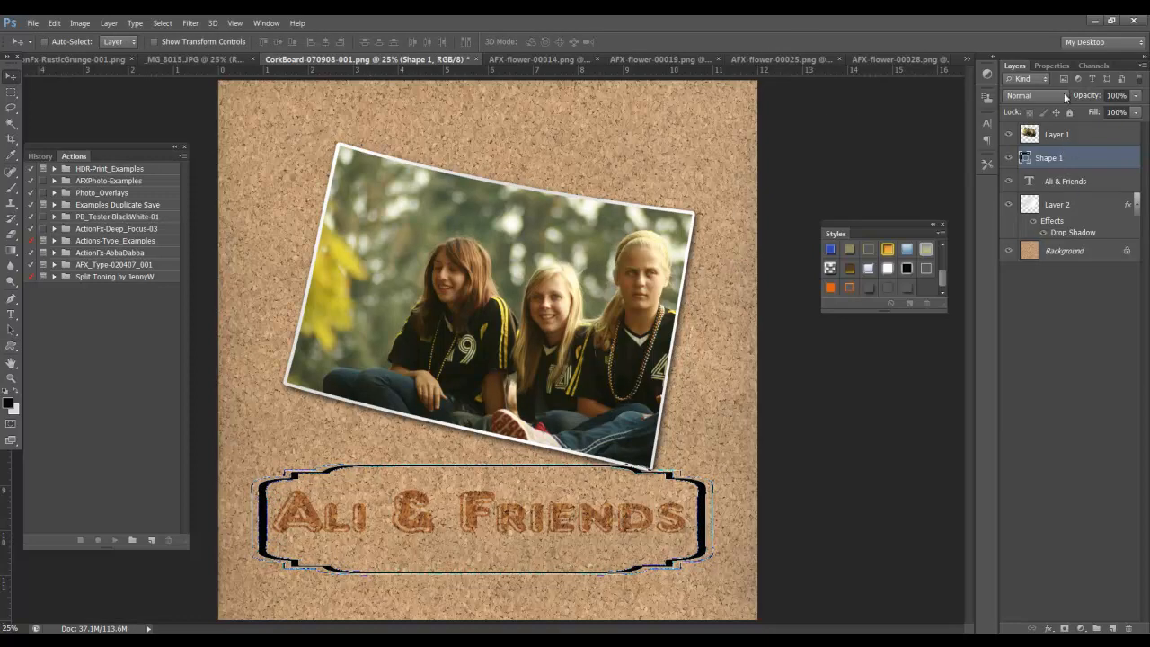
- Set the frame layer to Soft Light blending, then select the photo layer
left_click(1033, 95)
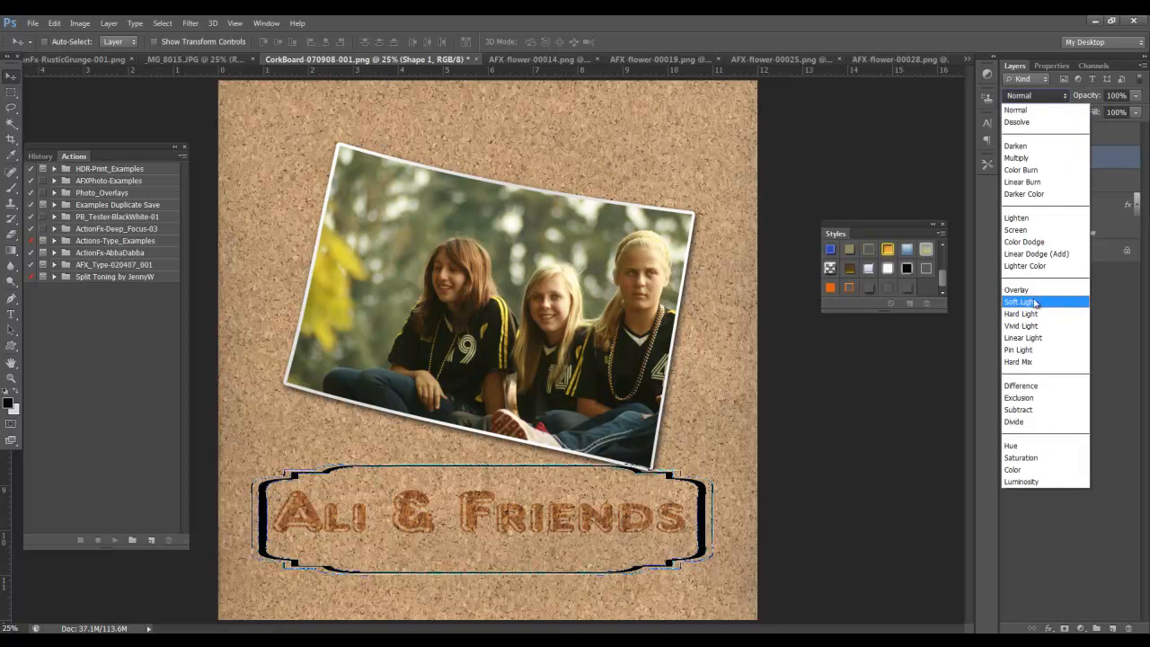
left_click(1021, 301)
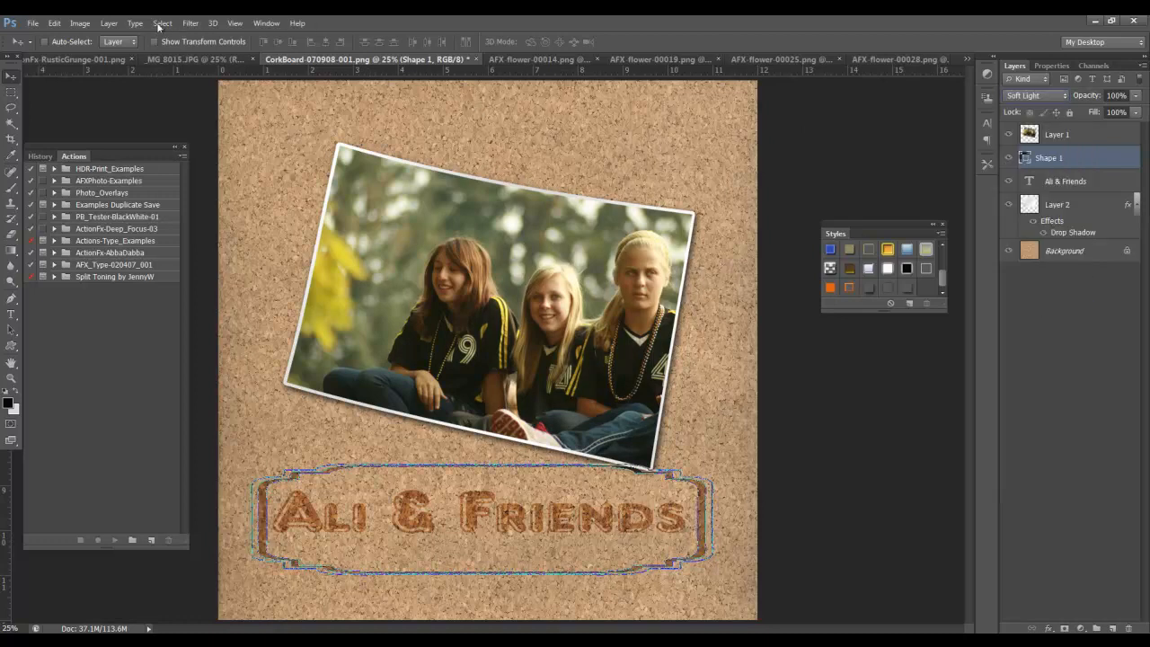
left_click(1057, 134)
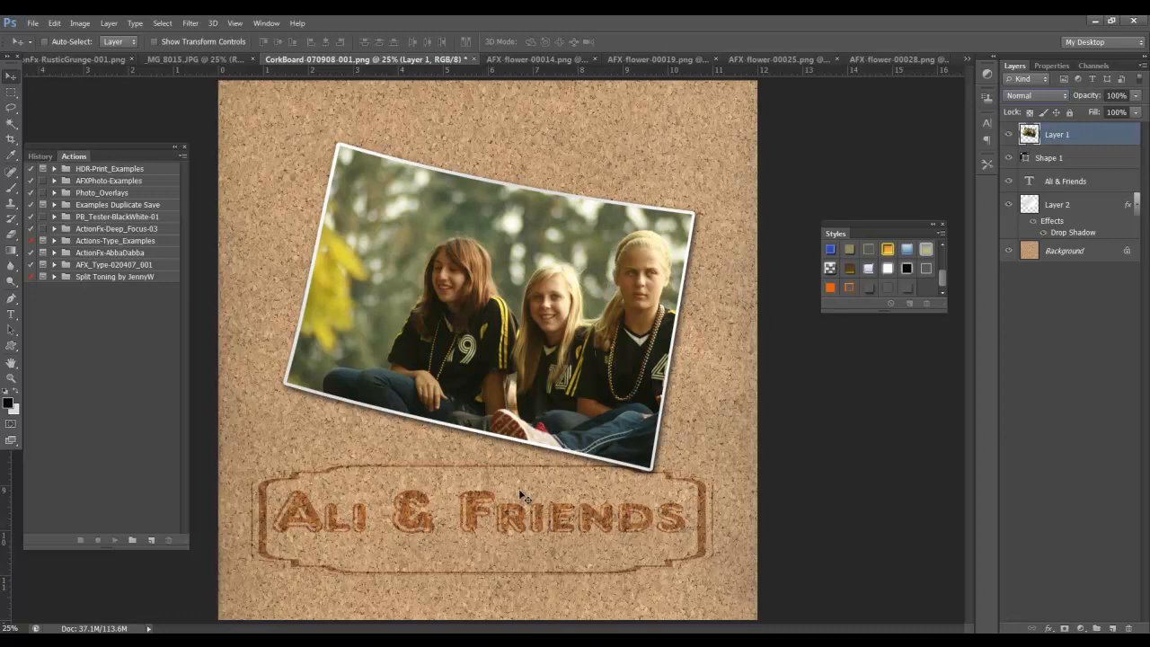
mouse_move(340, 21)
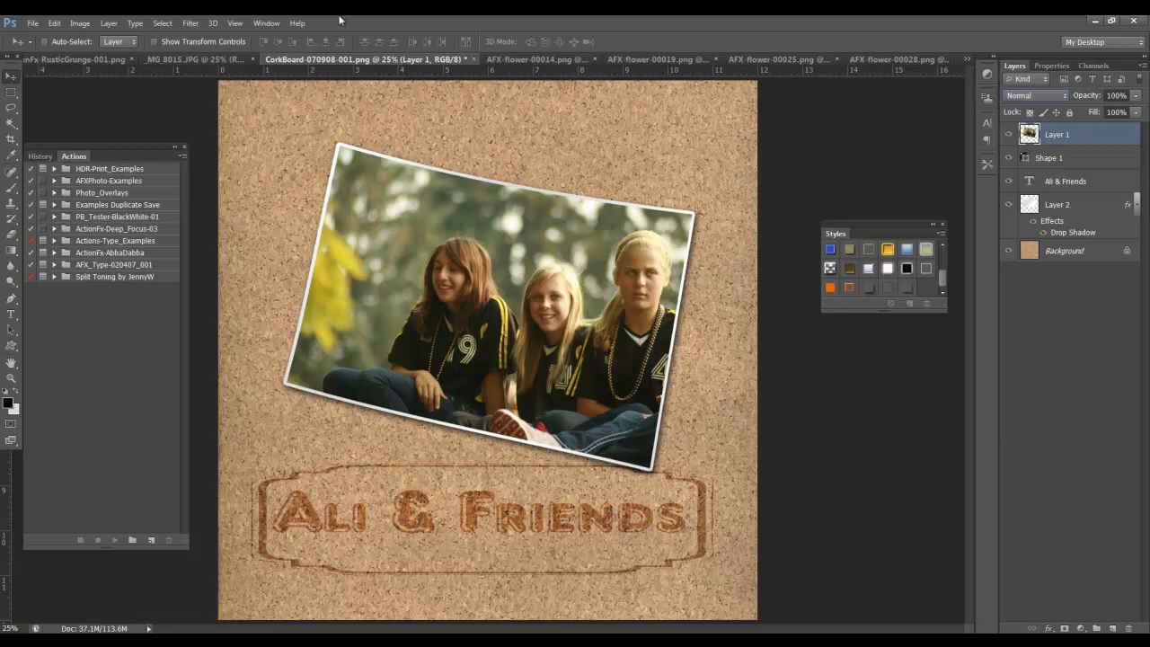
mouse_move(669, 402)
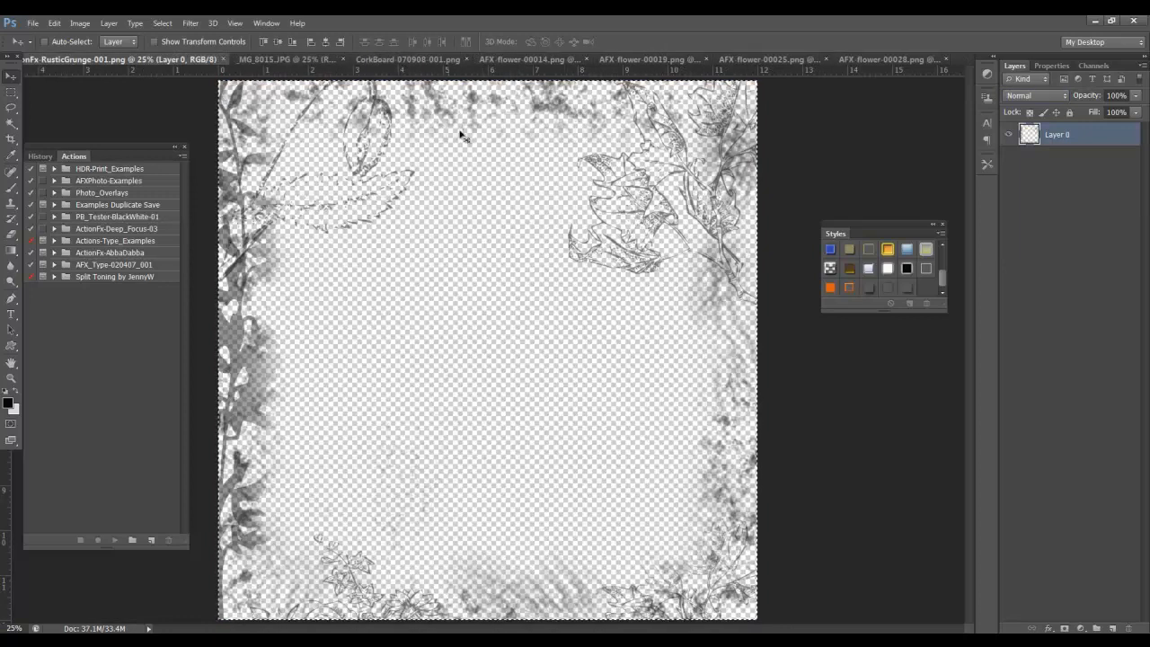
mouse_move(411, 270)
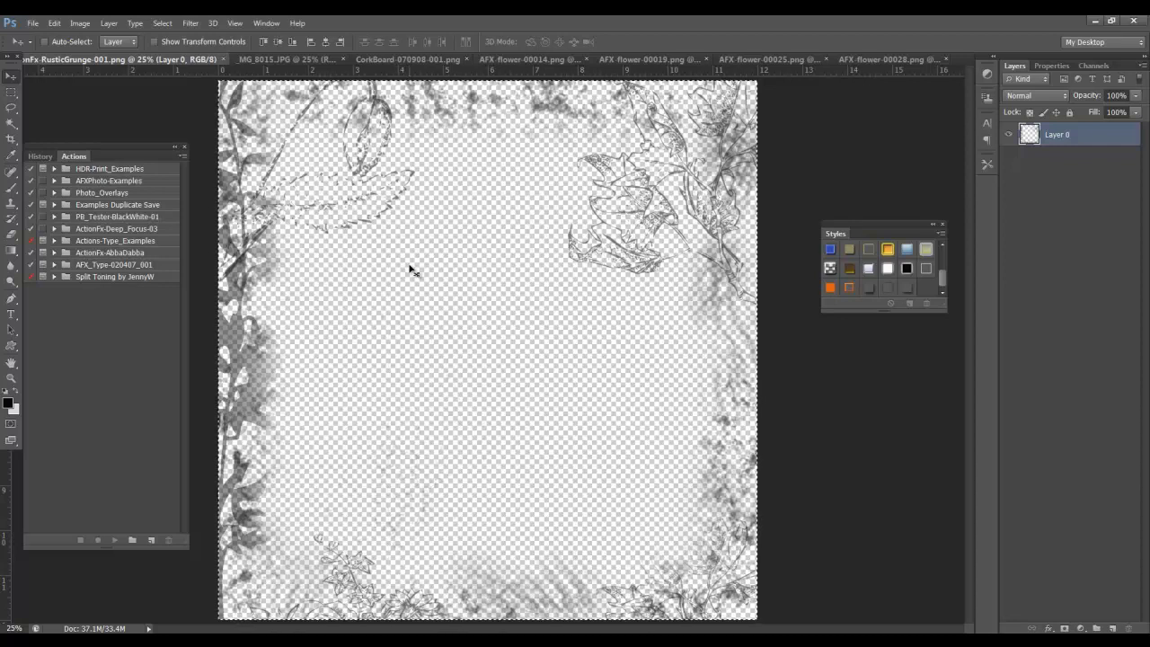
mouse_move(392, 240)
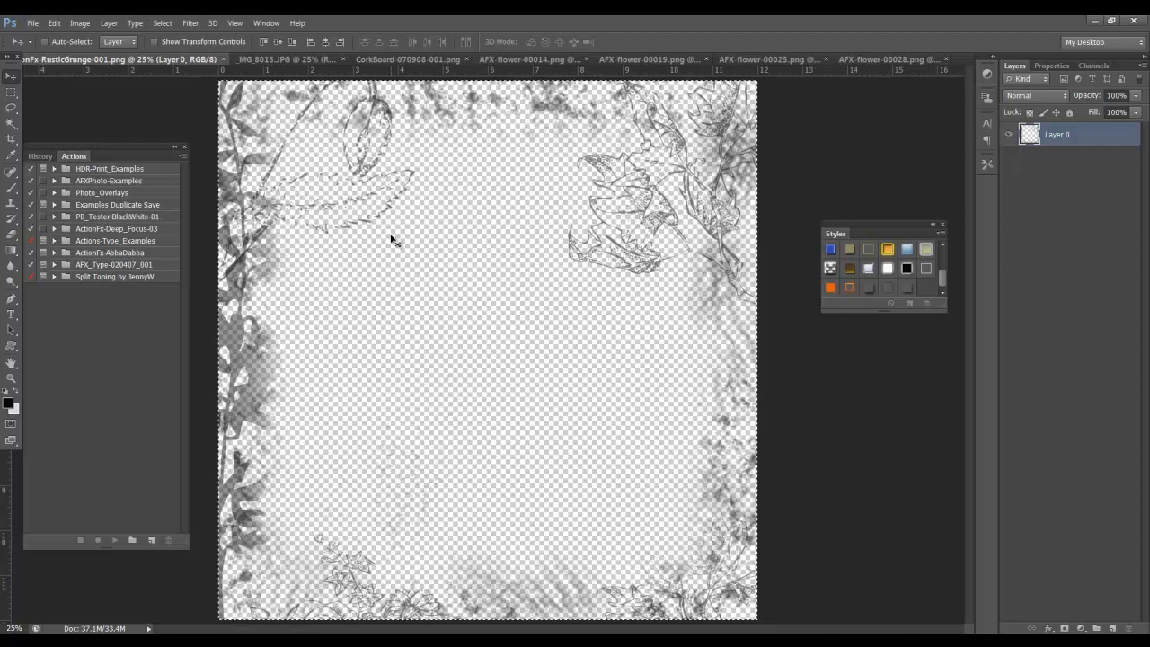
- Place the RusticGrunge border above Background, blended as Overlay with reduced opacity
left_click(407, 59)
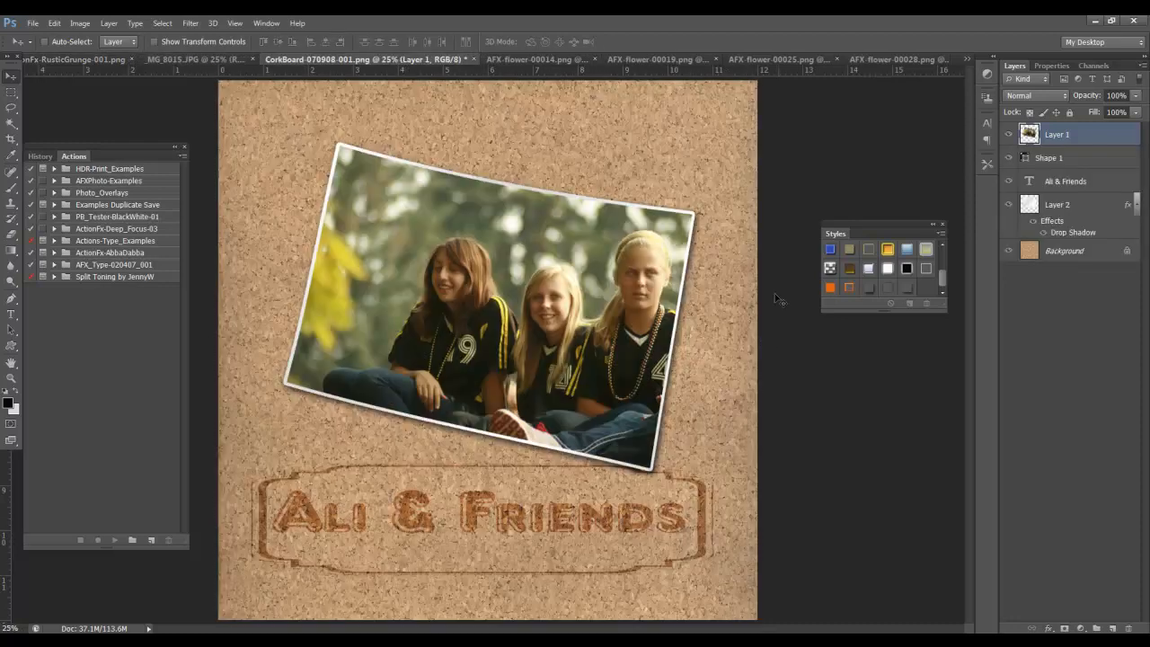
left_click(1066, 251)
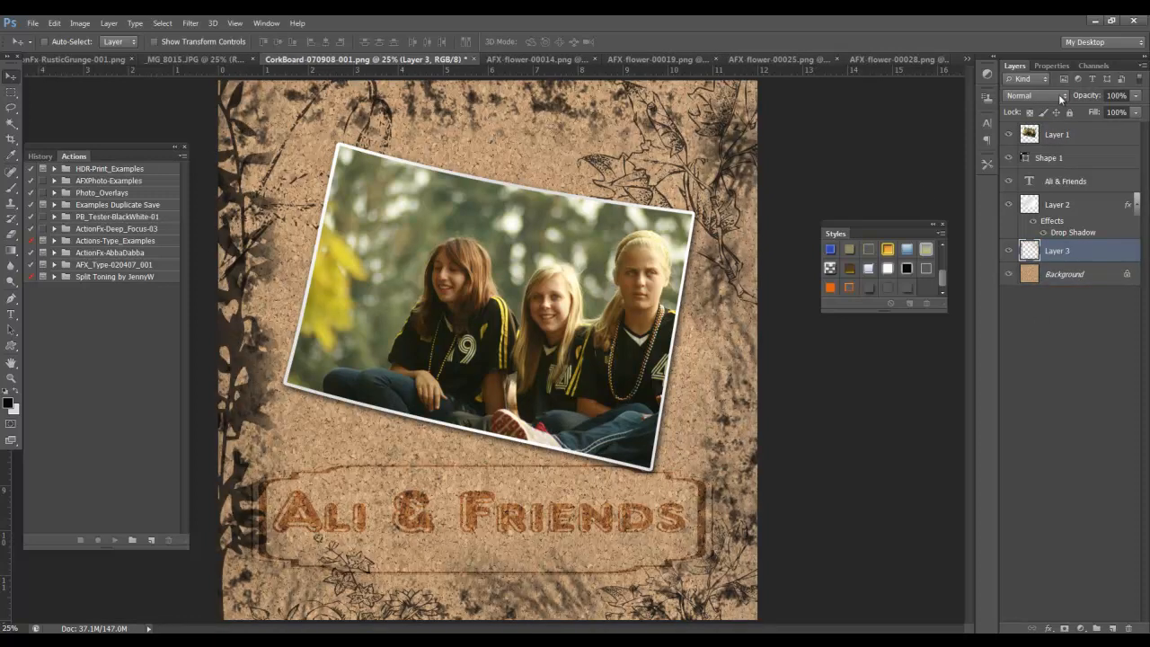
left_click(1038, 95)
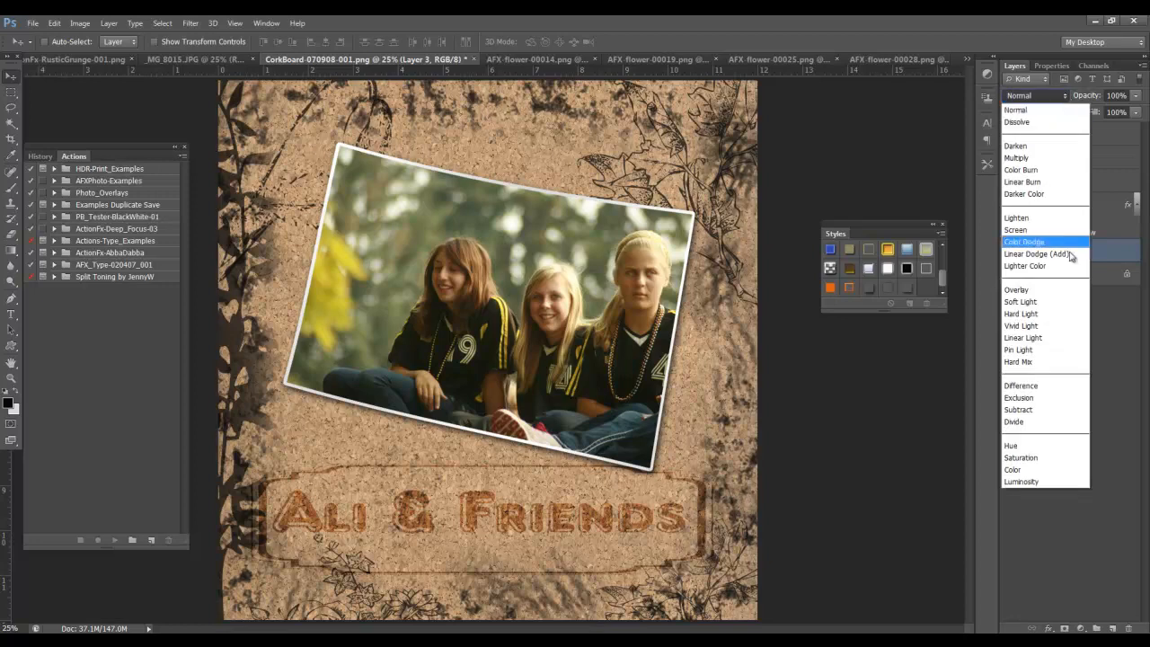
left_click(1016, 289)
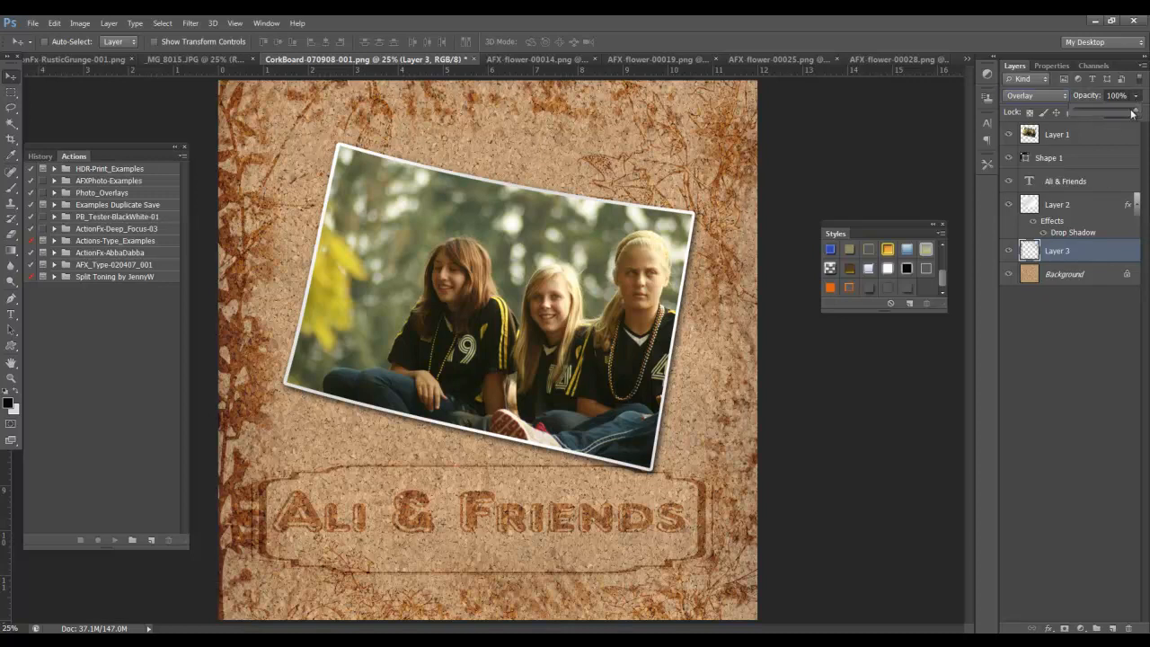
left_click_drag(1133, 112, 1124, 111)
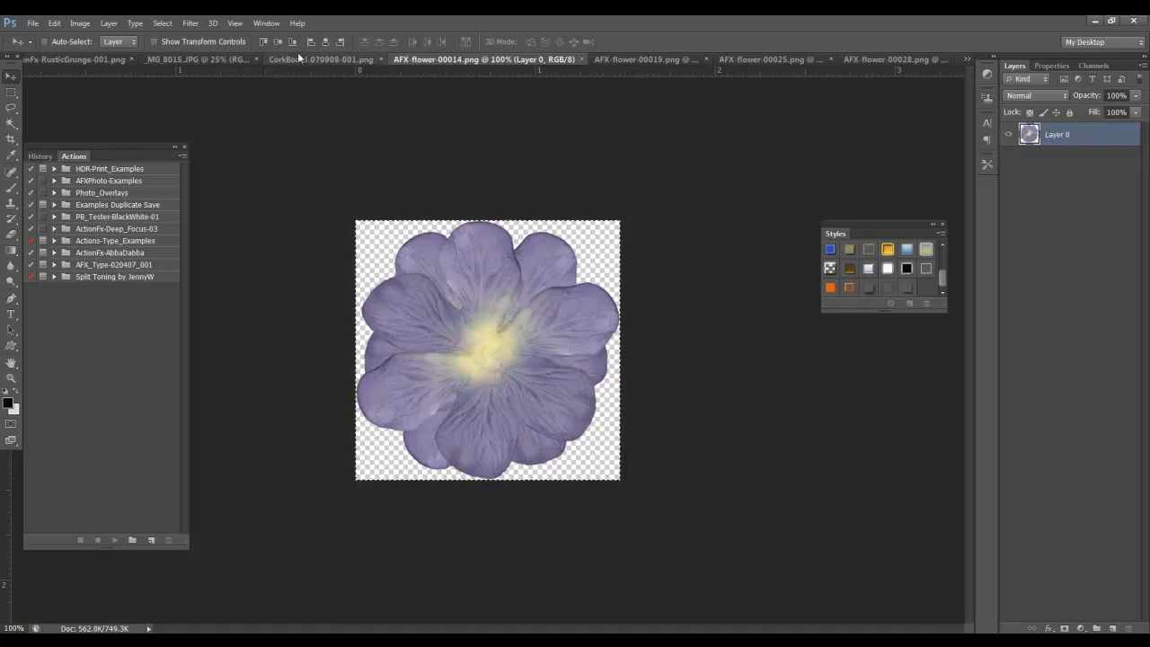
- Bring the purple flower, the next flower and the peach daisy onto the corkboard page
left_click(322, 60)
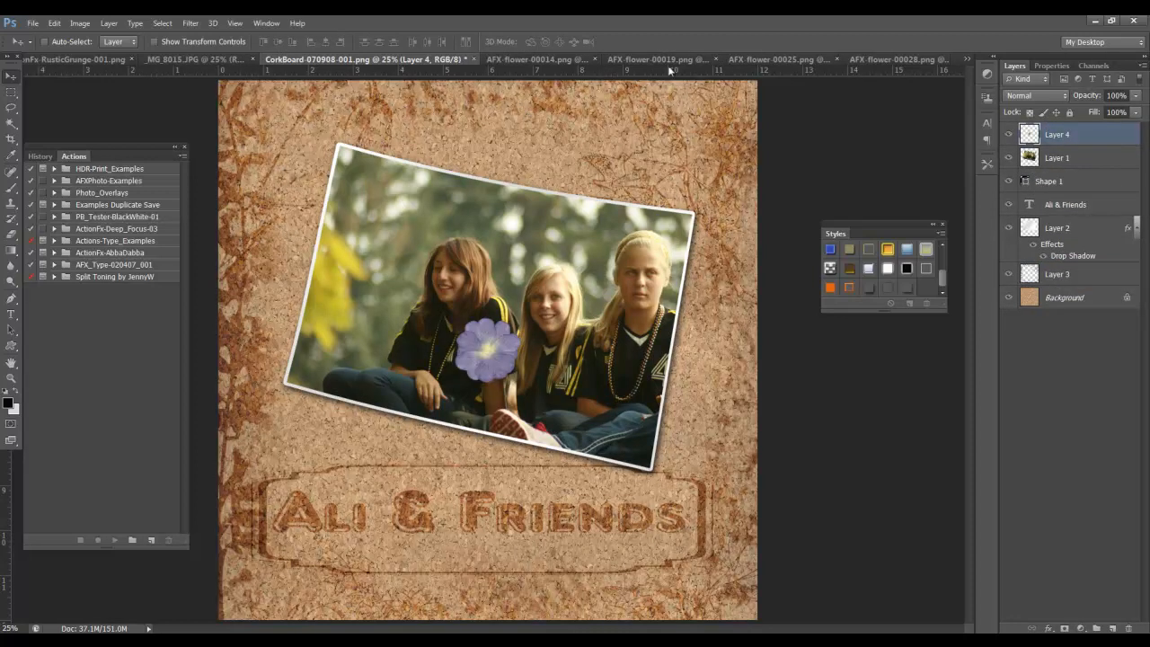
left_click(660, 59)
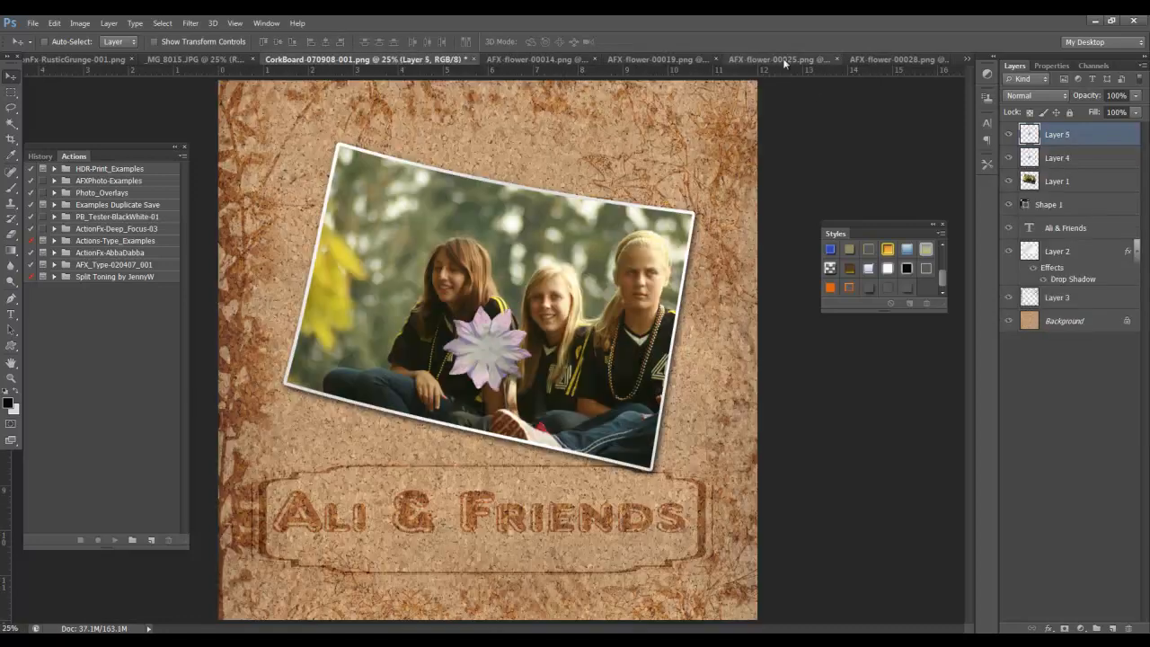
left_click(778, 59)
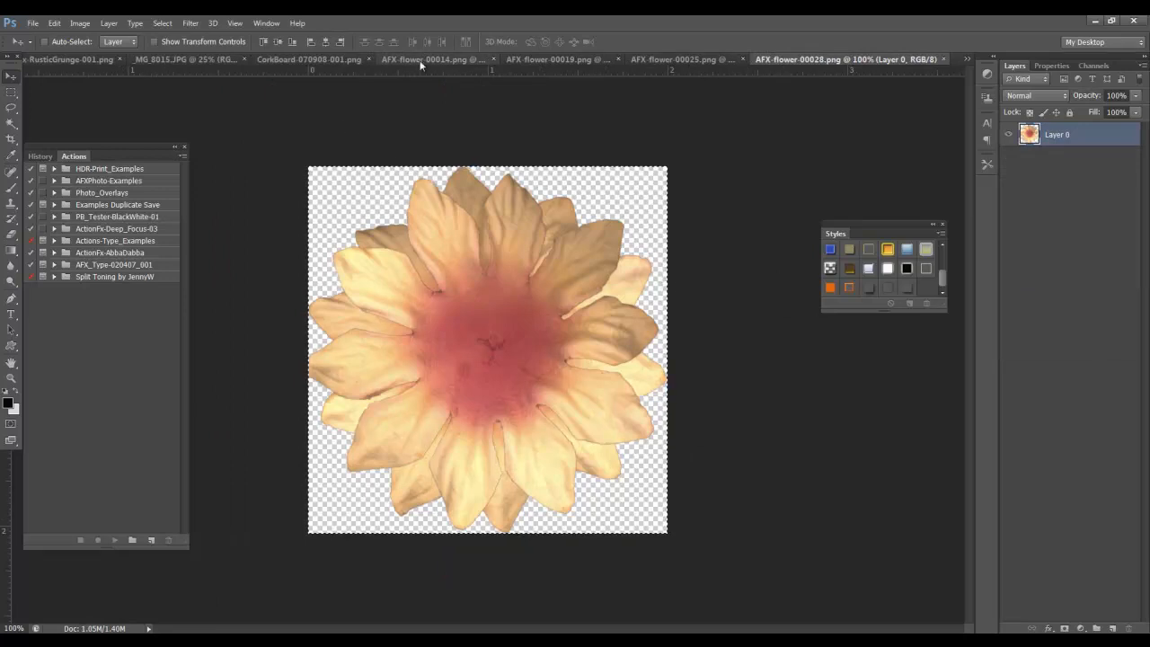
left_click(310, 59)
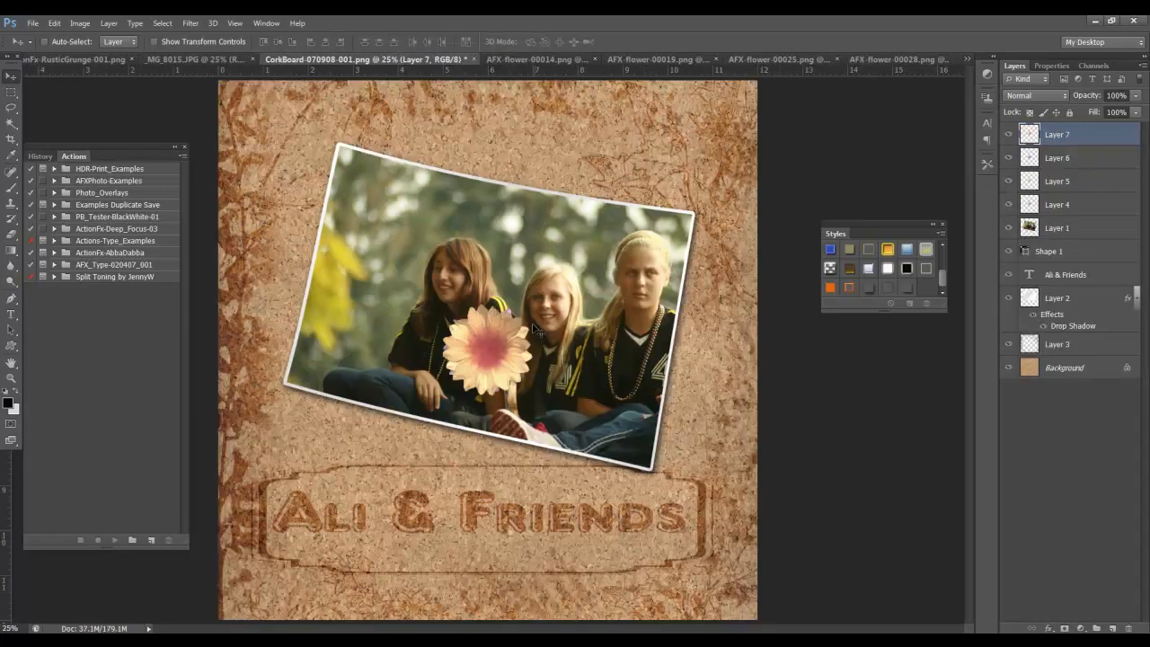
- Position the daisy top-left, red flower top-right, and pale and violet flowers bottom-right
left_click_drag(495, 337, 351, 157)
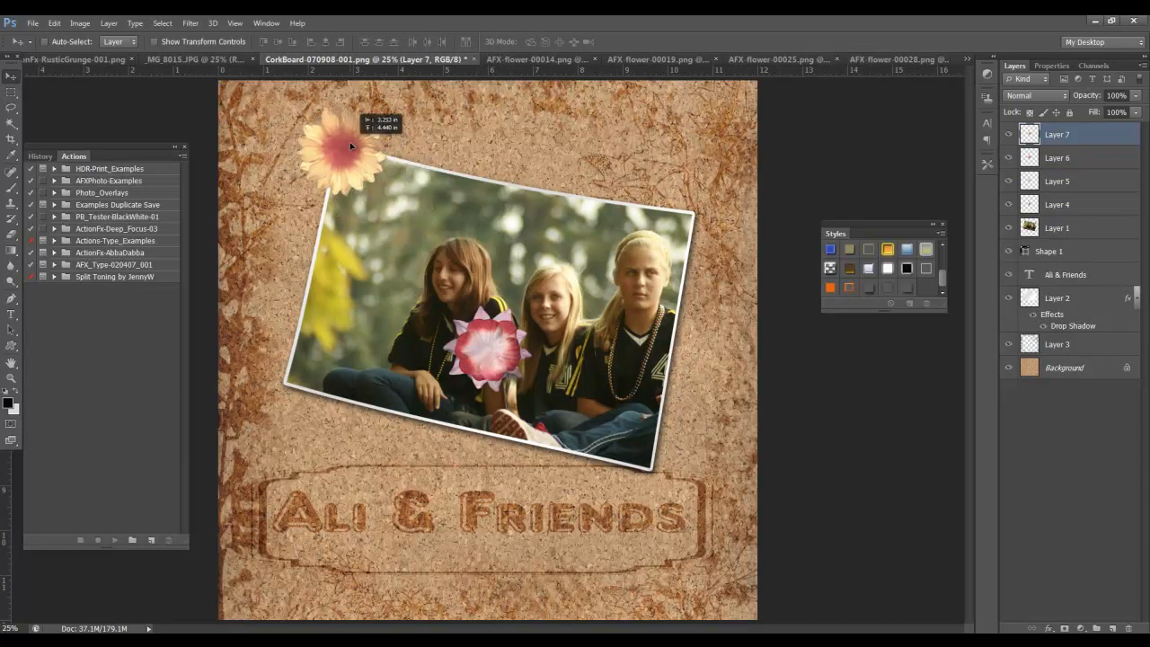
left_click(1058, 157)
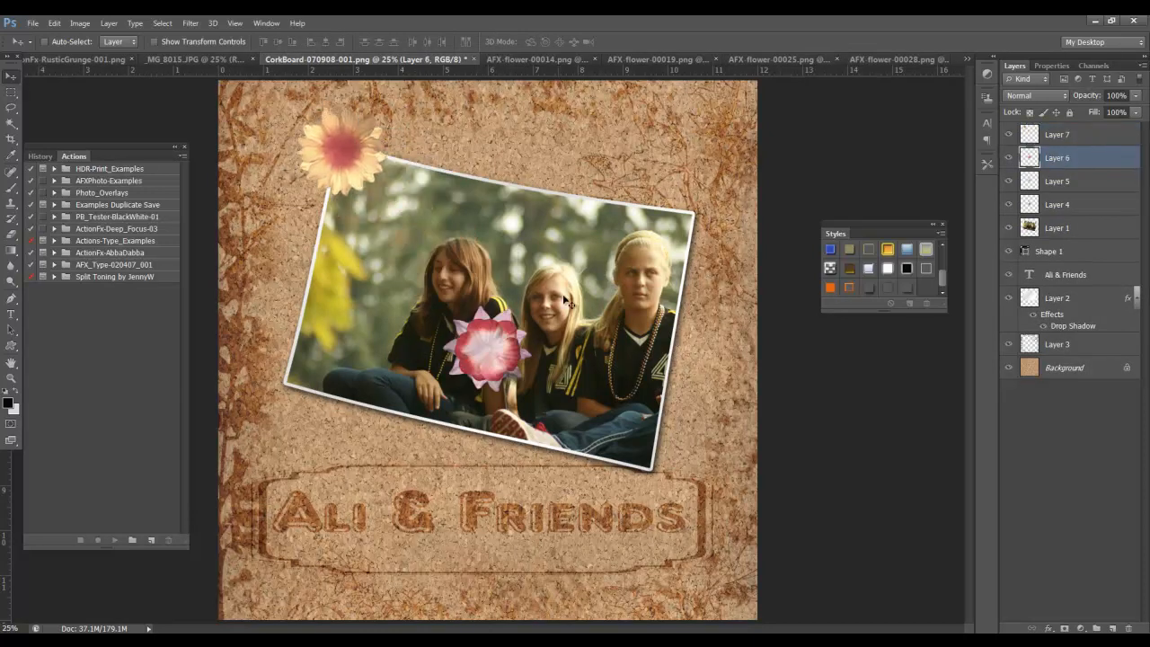
left_click_drag(490, 341, 692, 220)
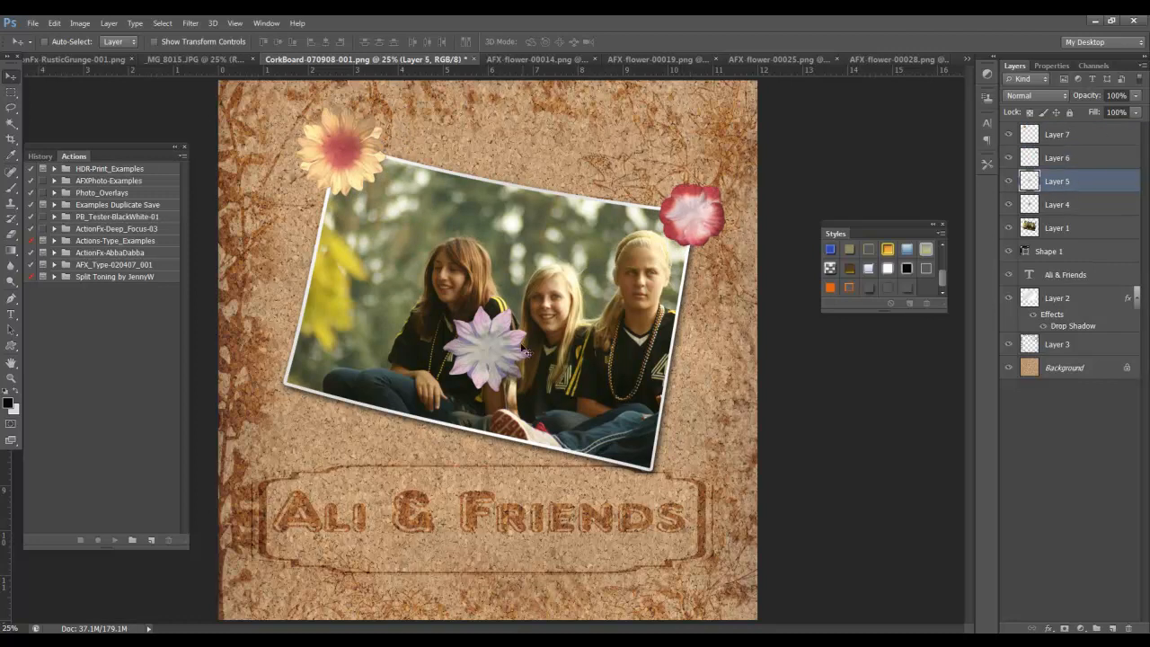
left_click_drag(485, 350, 643, 463)
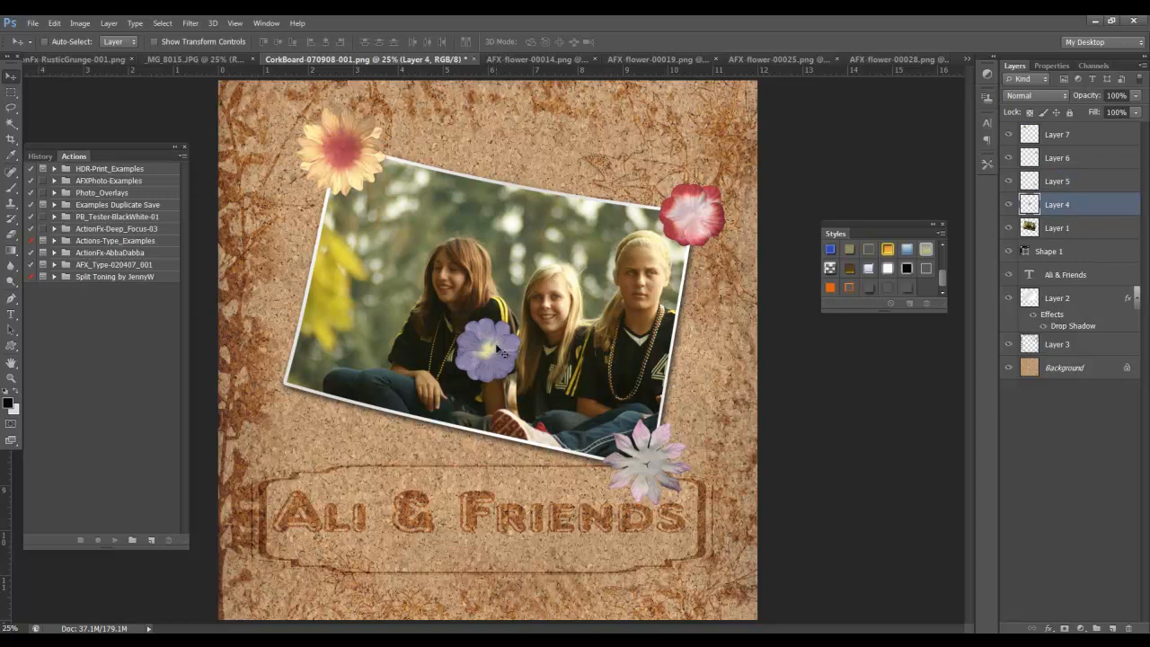
left_click_drag(486, 351, 593, 458)
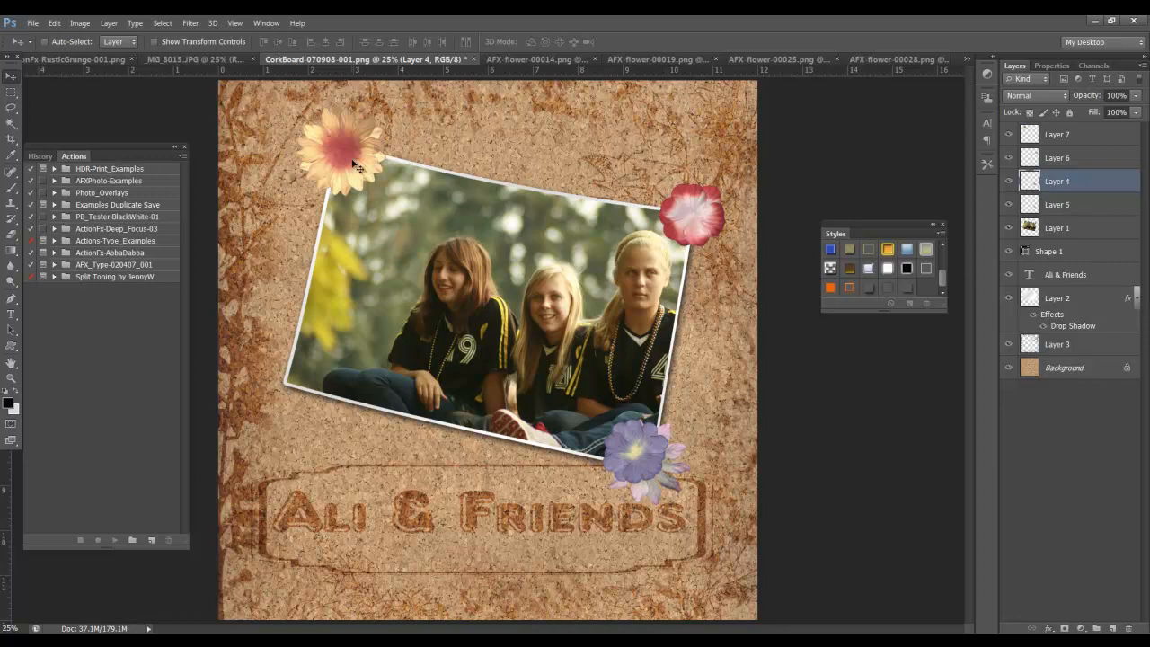
mouse_move(316, 181)
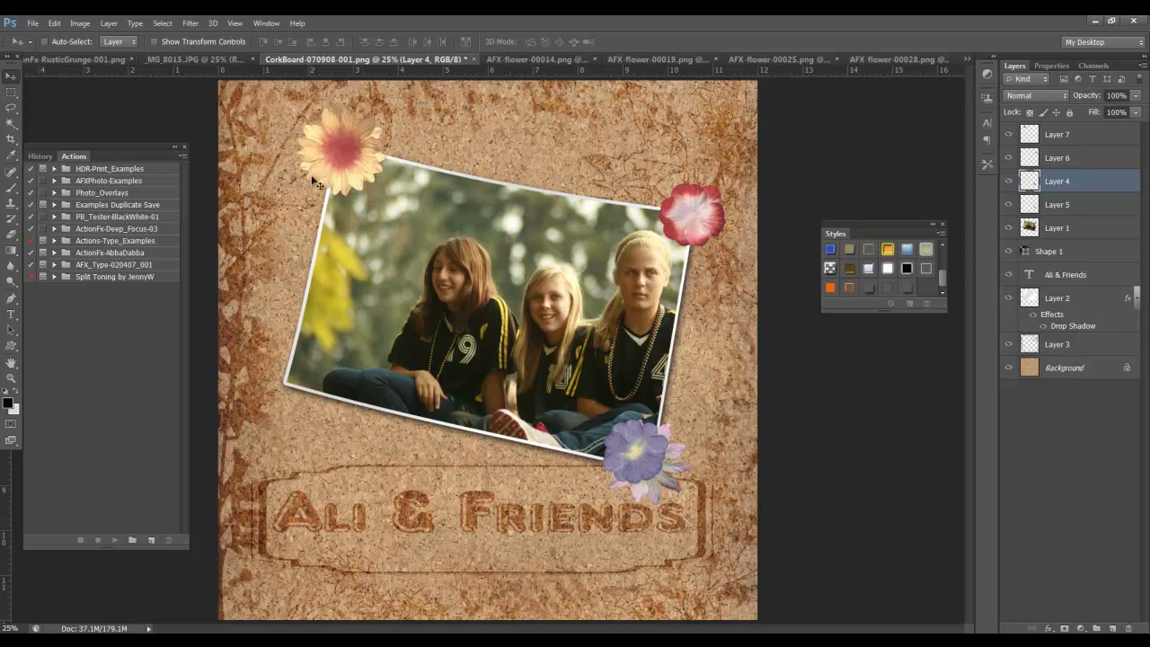
mouse_move(375, 201)
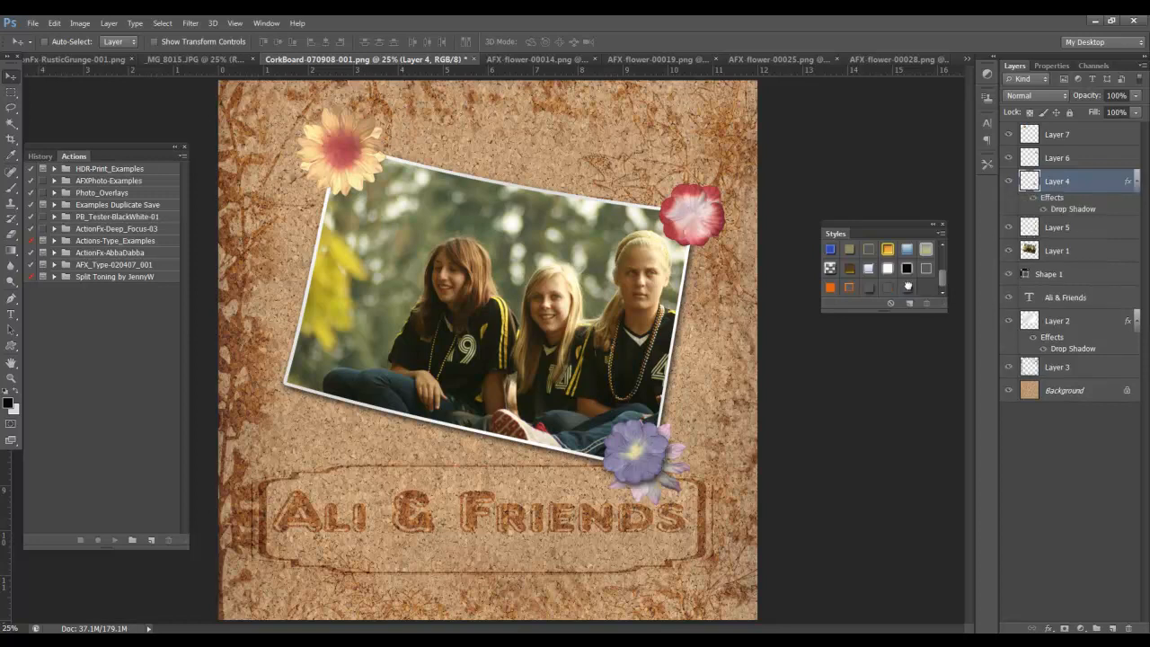
- Apply Styles-panel drop shadows to the violet flower and another flower layer
left_click(1058, 157)
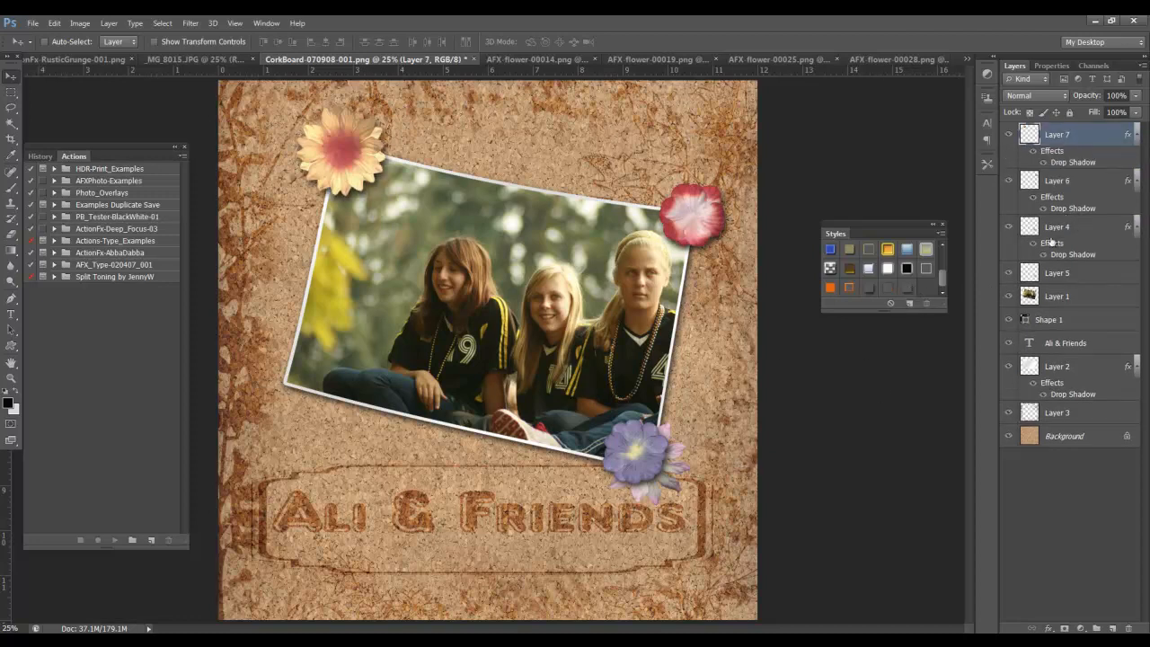
left_click(1057, 272)
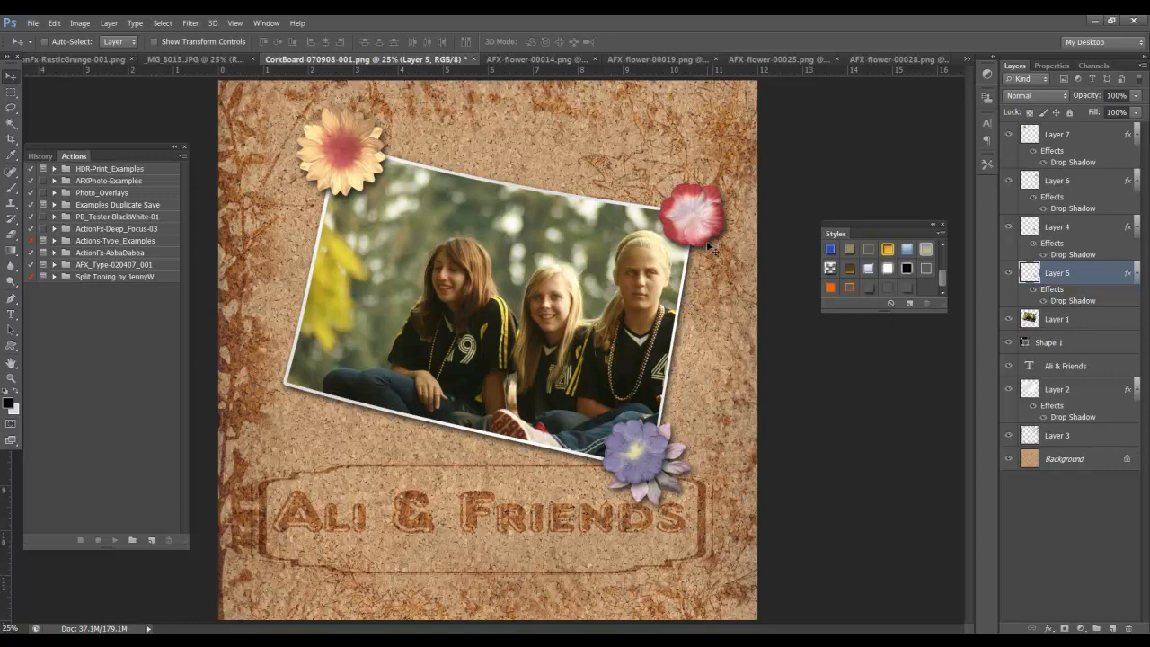
mouse_move(941, 71)
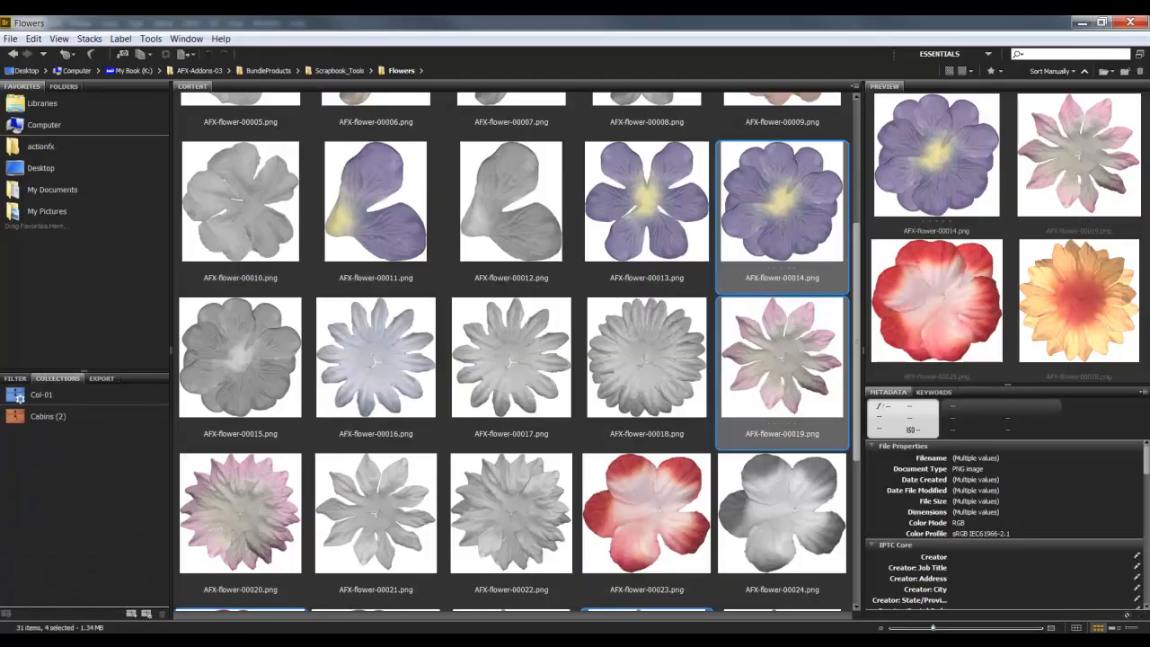
- Open the brown three-hole, corner piece, buckle, silver and orange buttons from Bridge's Buttons folder
left_click(345, 71)
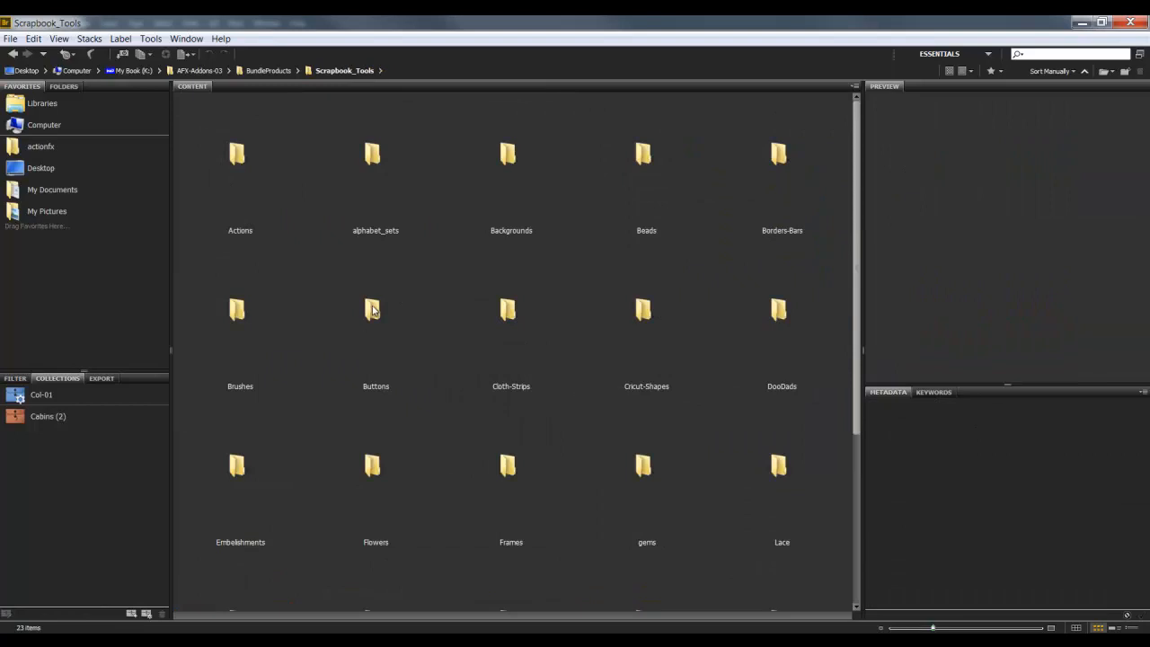
double_click(372, 310)
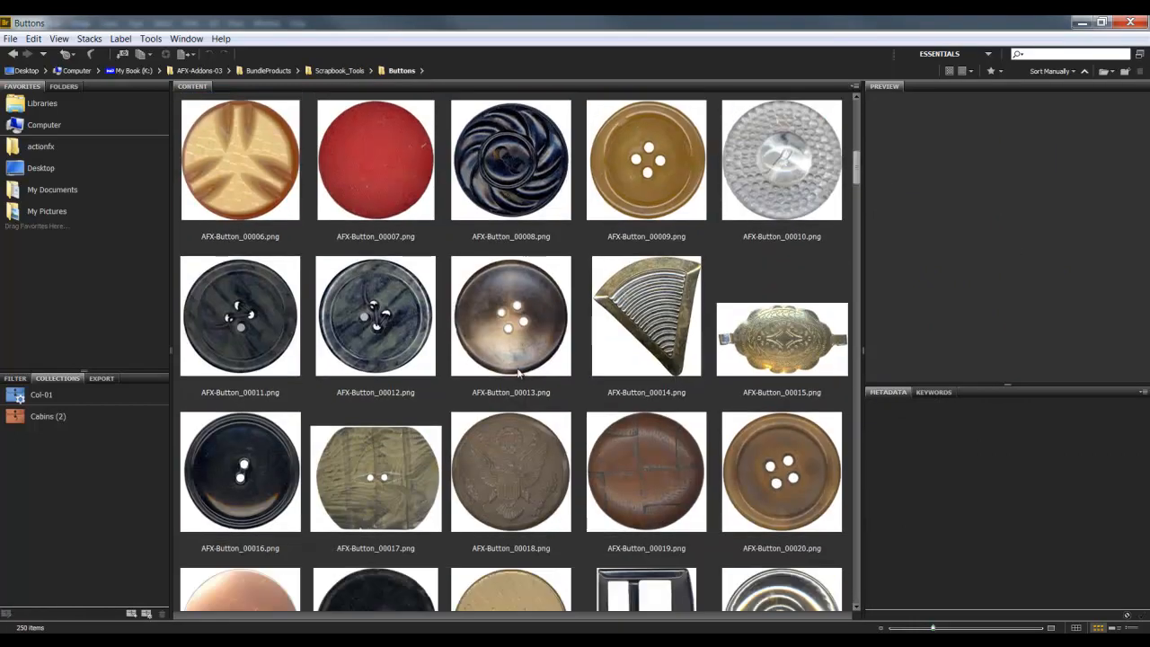
mouse_move(503, 328)
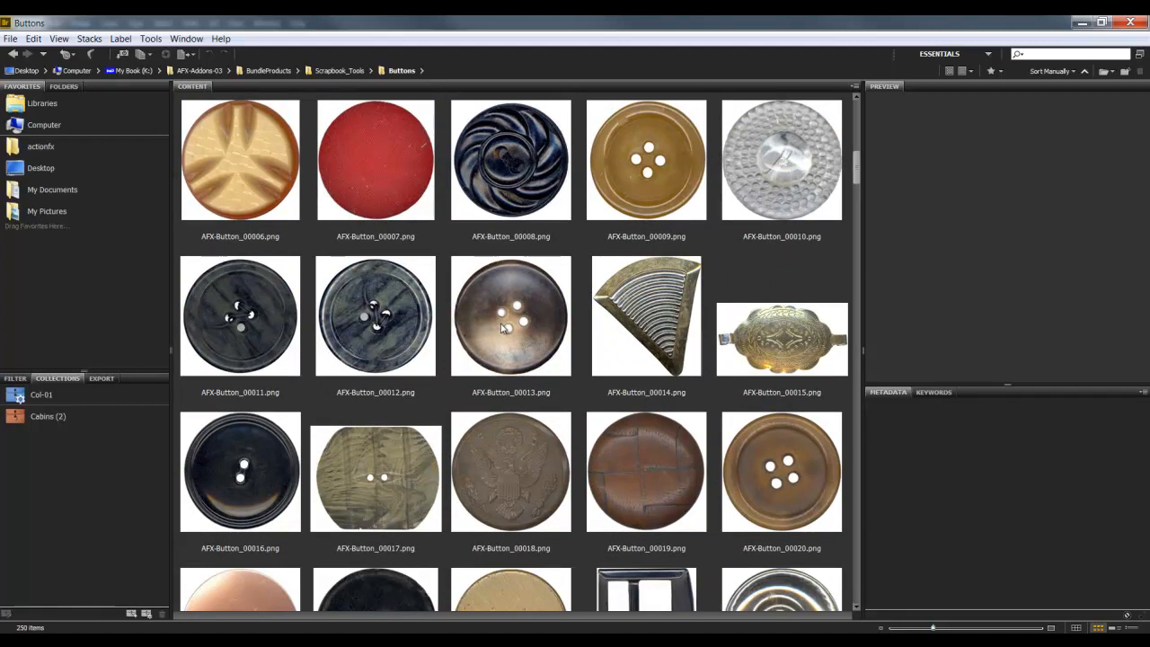
left_click(511, 317)
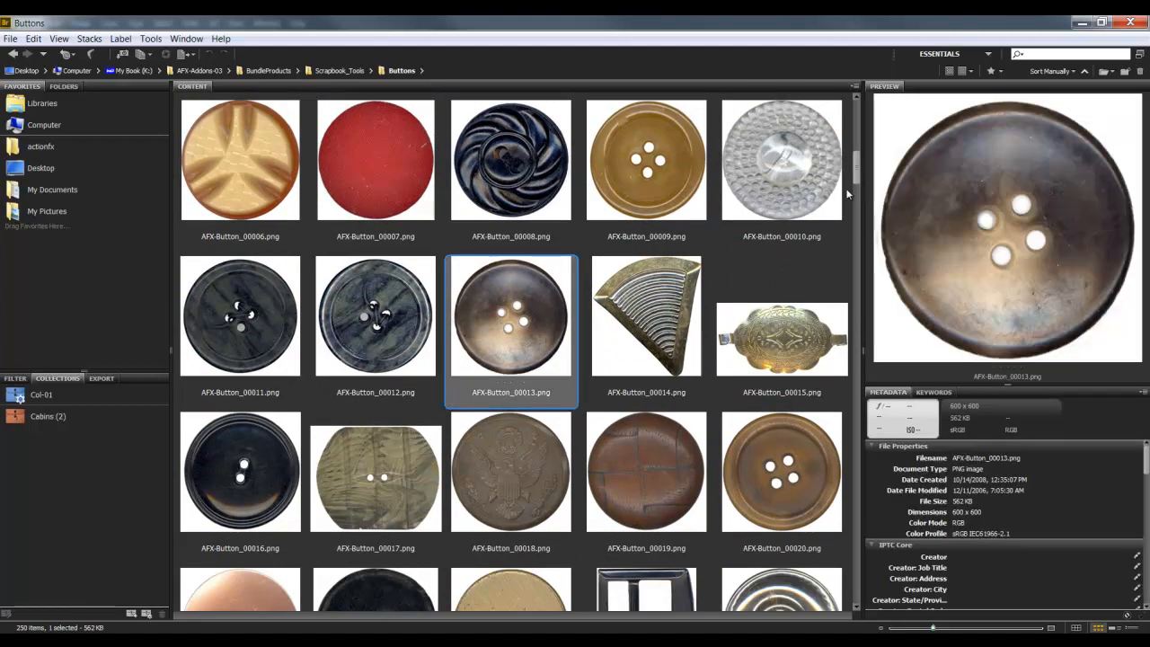
scroll("down", 3)
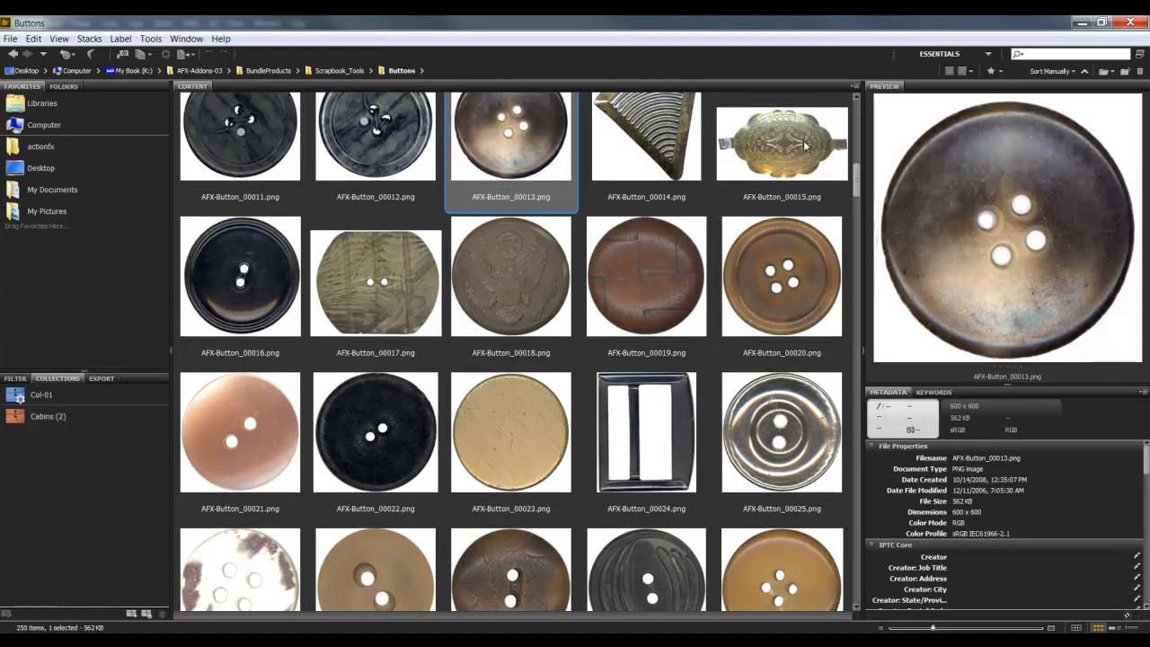
left_click(781, 139)
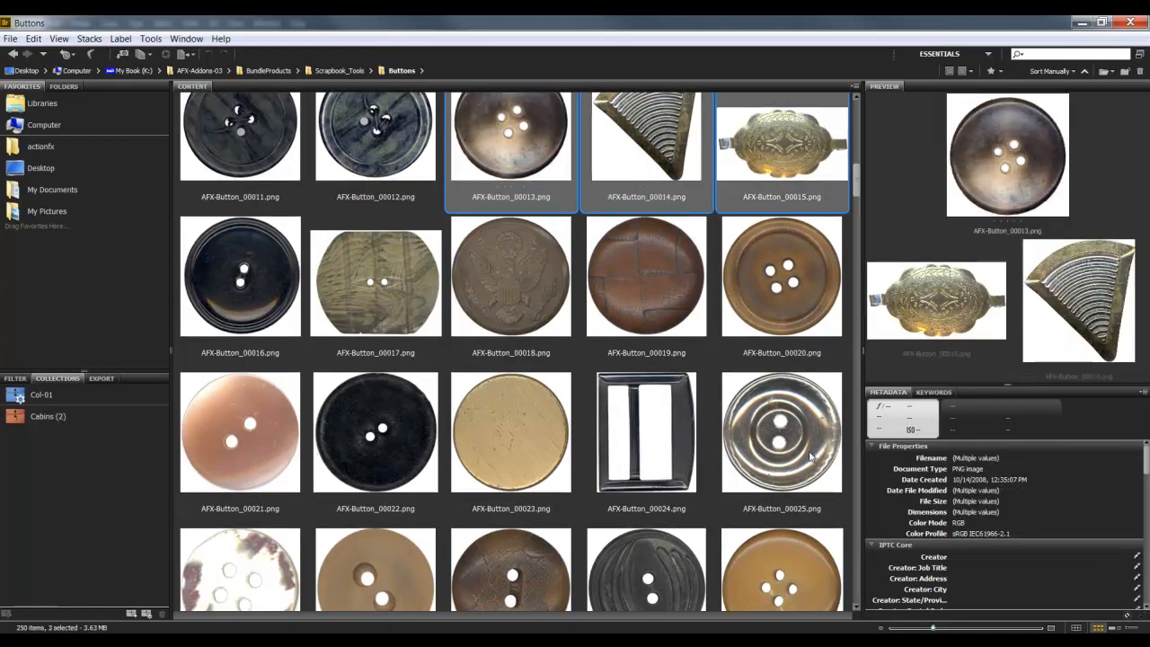
left_click(782, 432)
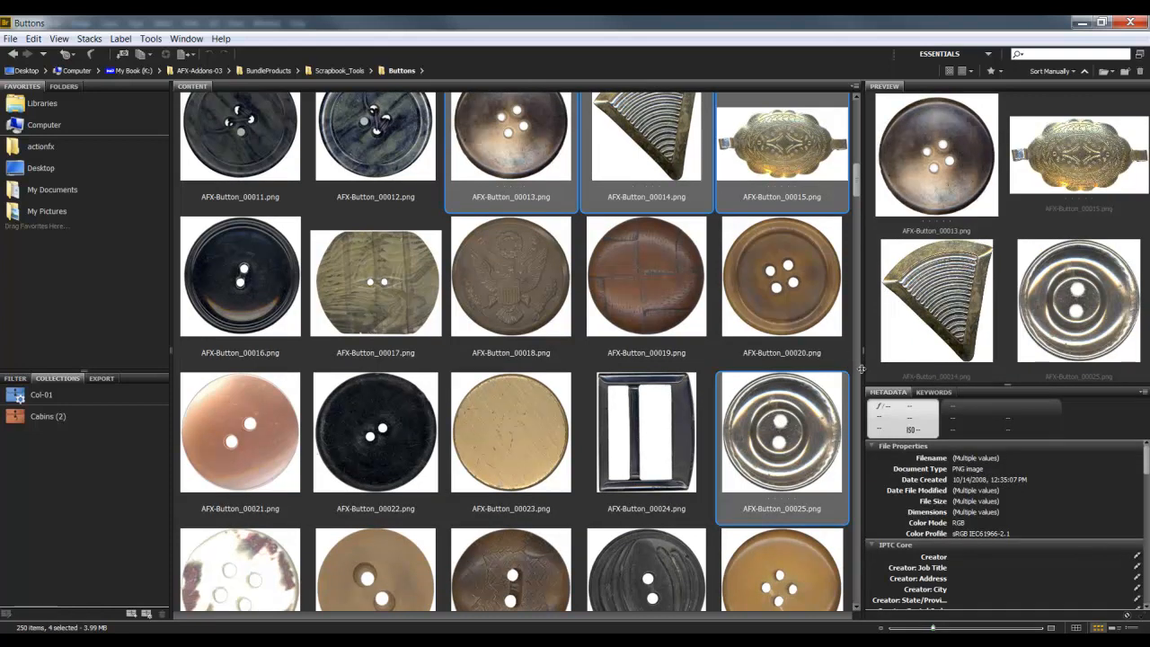
scroll("down", 3)
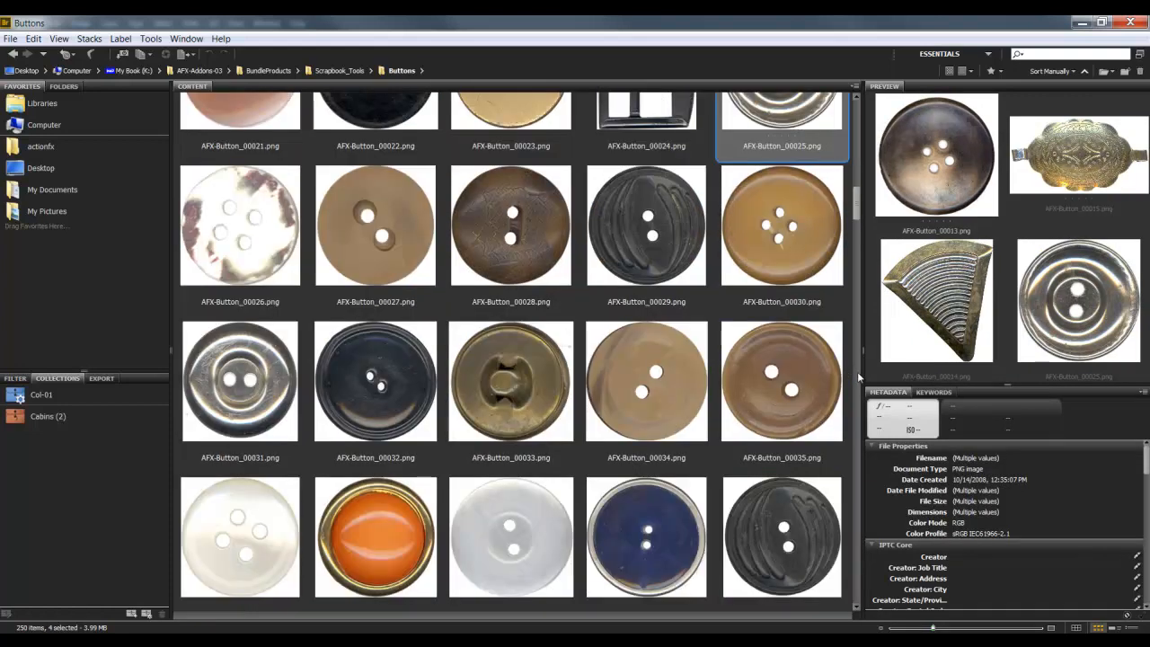
mouse_move(418, 510)
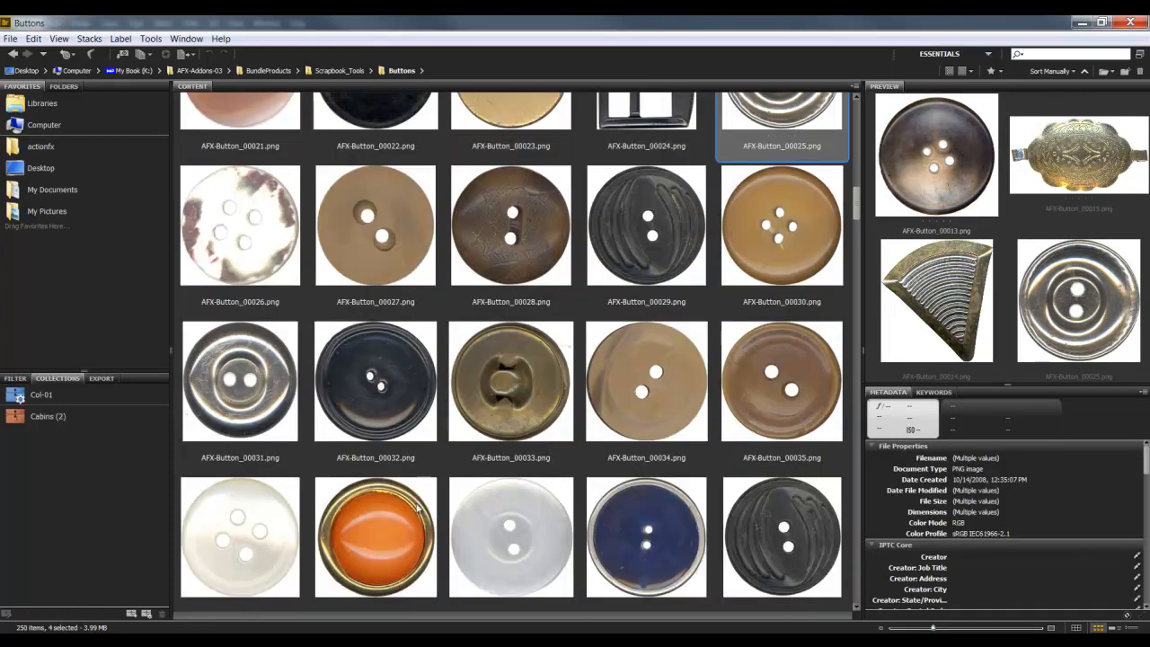
left_click(646, 537)
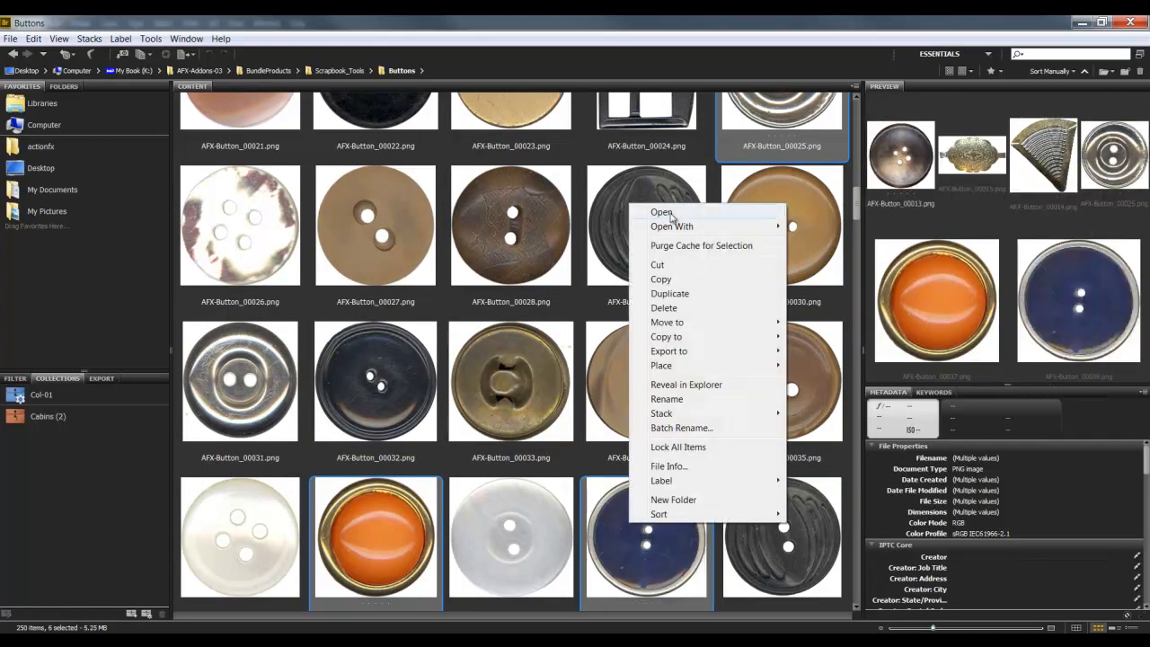
left_click(663, 212)
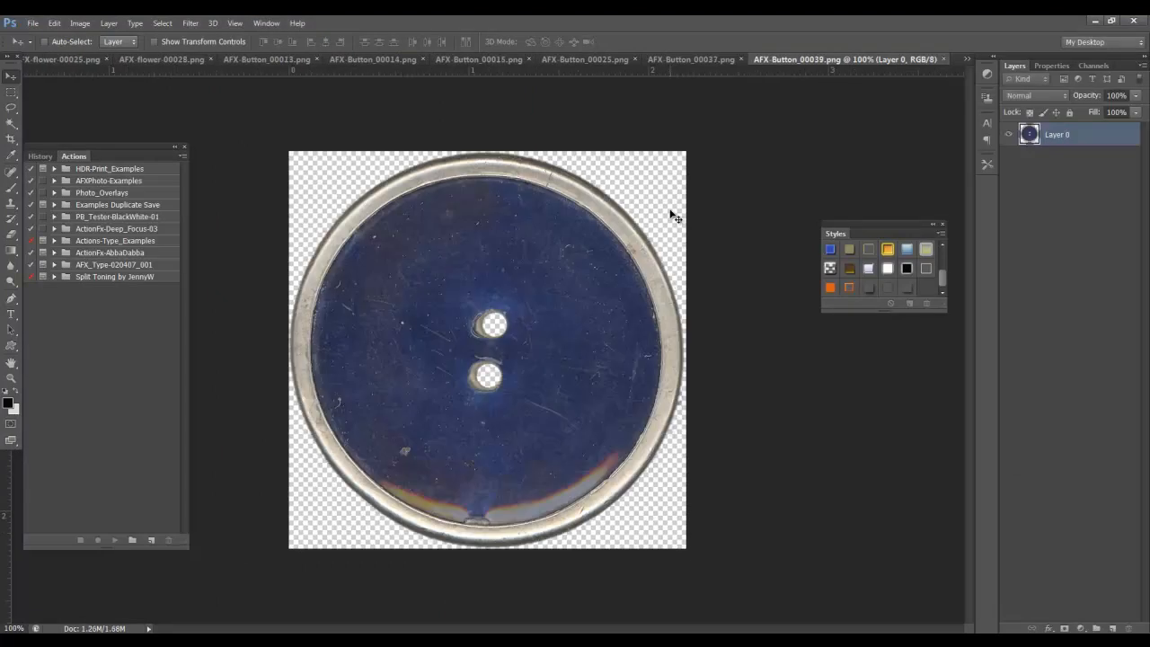
- Copy the blue button image and close the red flower document
key("ctrl+a")
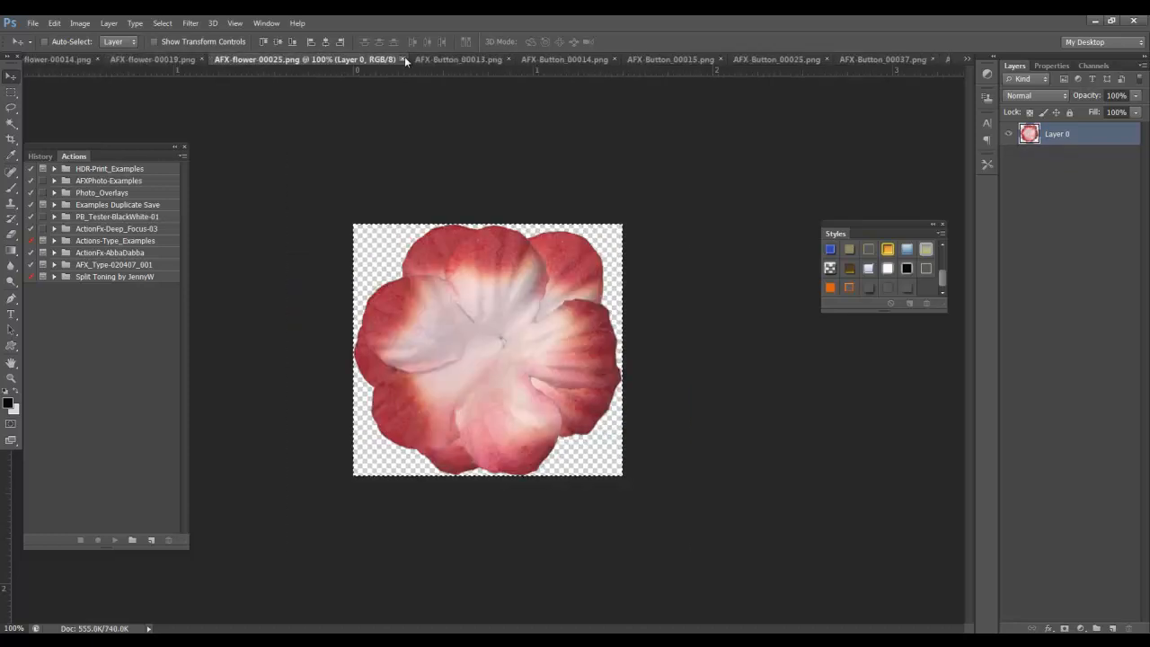
left_click(173, 60)
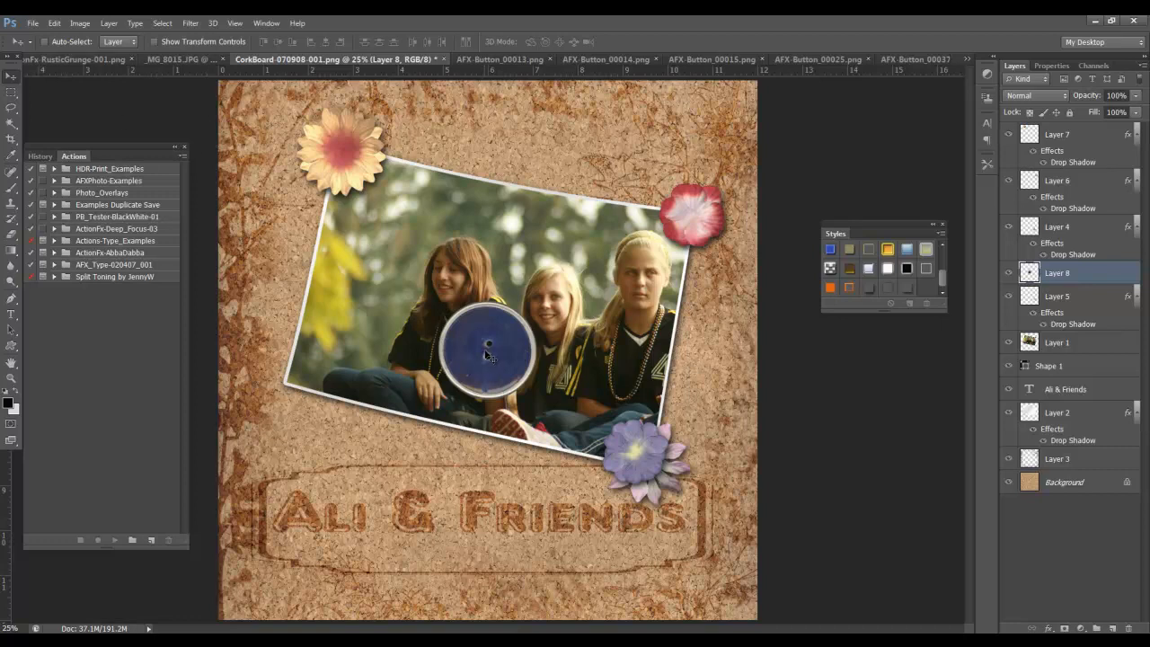
- Move the blue button onto the photo and free-transform it to about 37%
left_click_drag(490, 346, 467, 247)
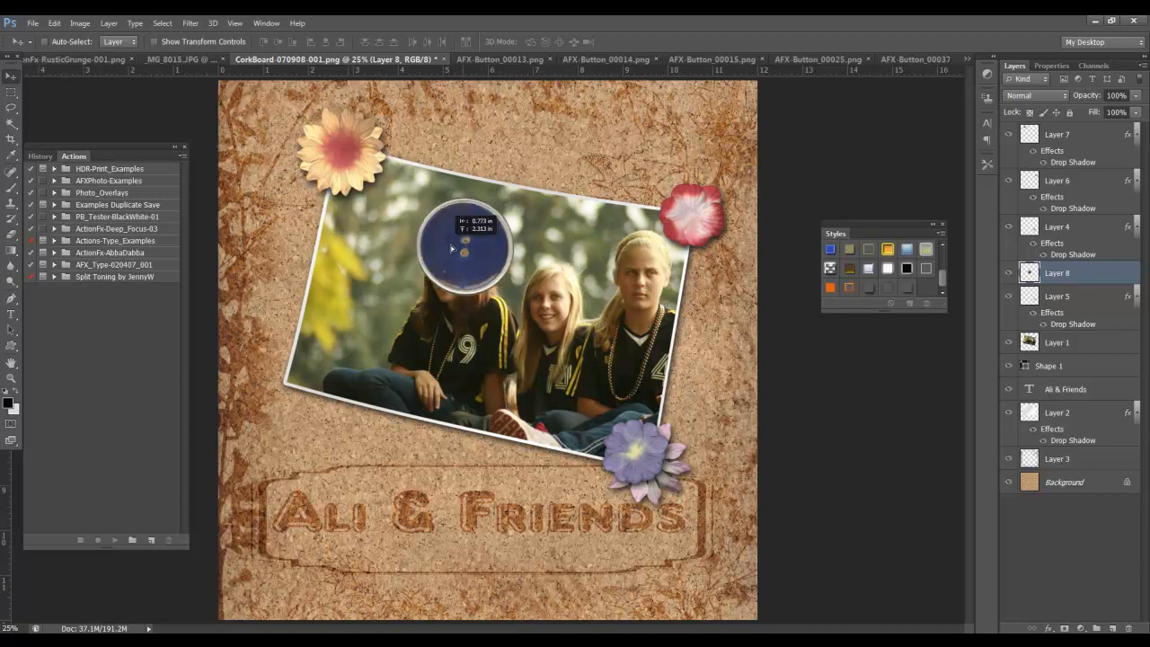
left_click_drag(463, 247, 652, 274)
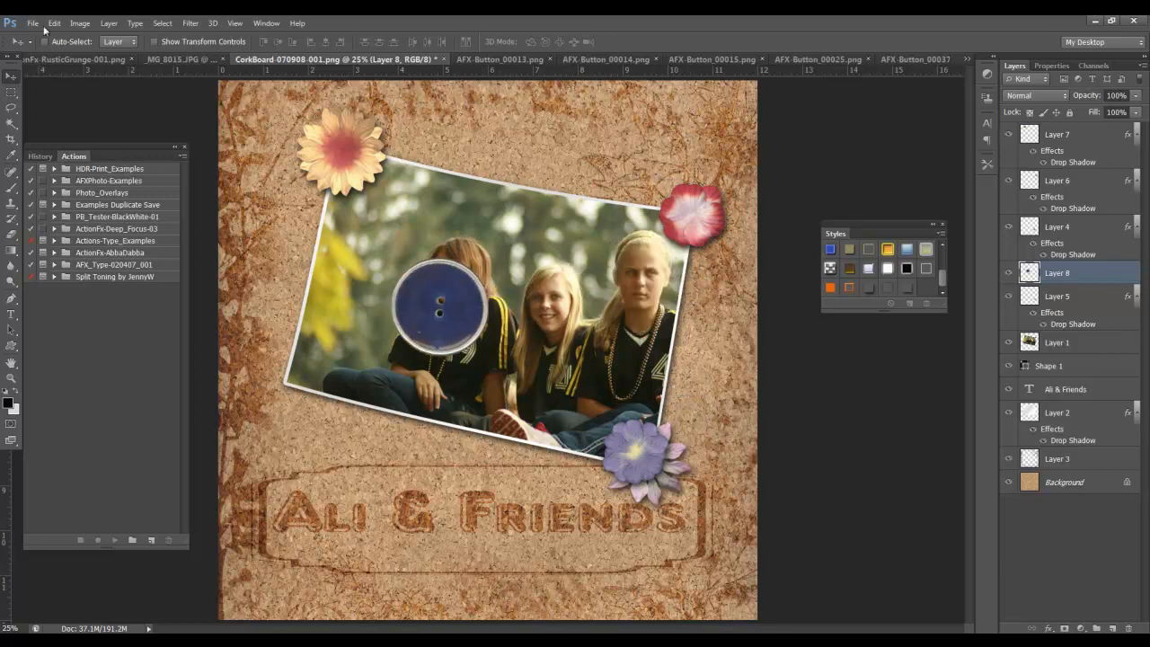
left_click(54, 22)
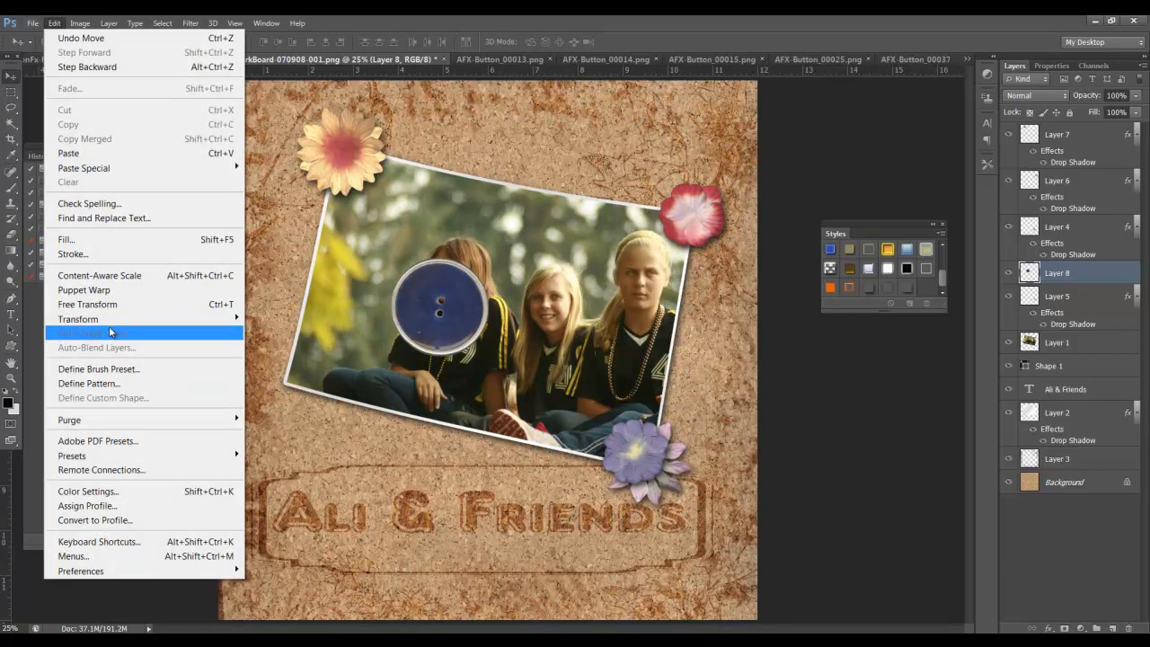
left_click(88, 304)
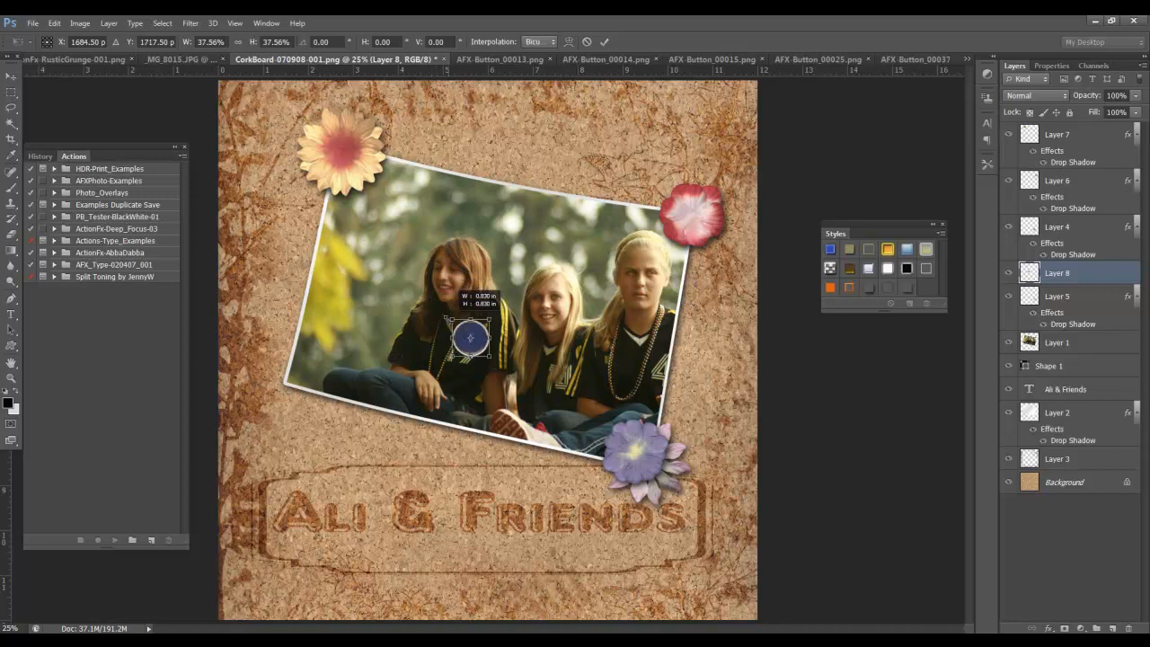
left_click(605, 42)
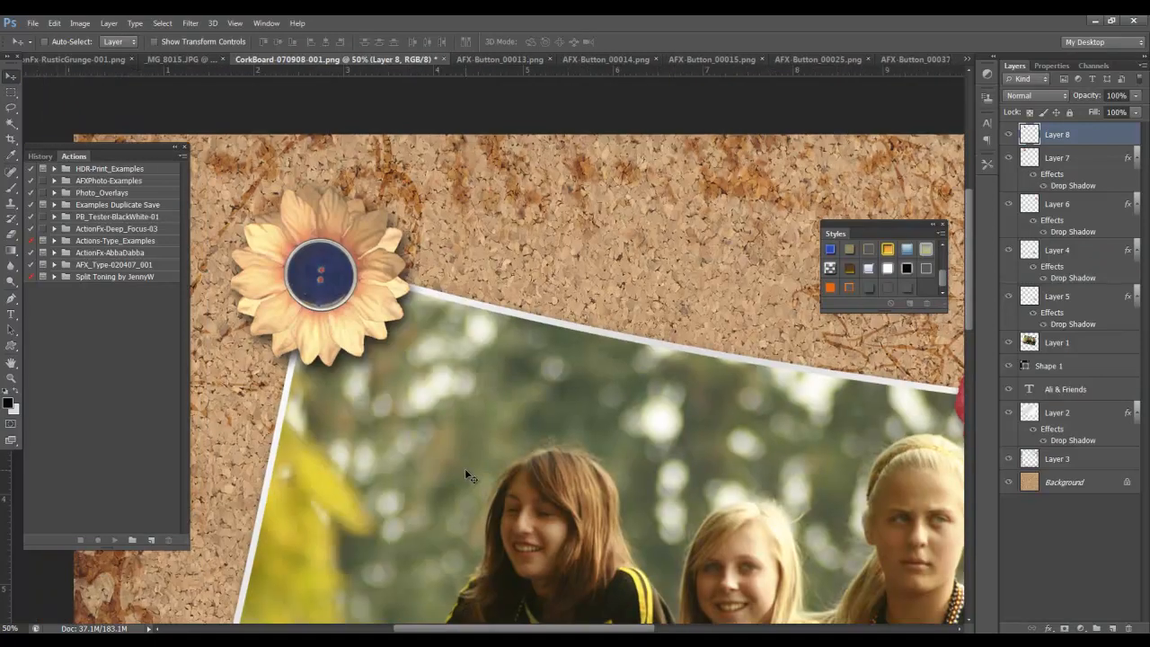
mouse_move(440, 314)
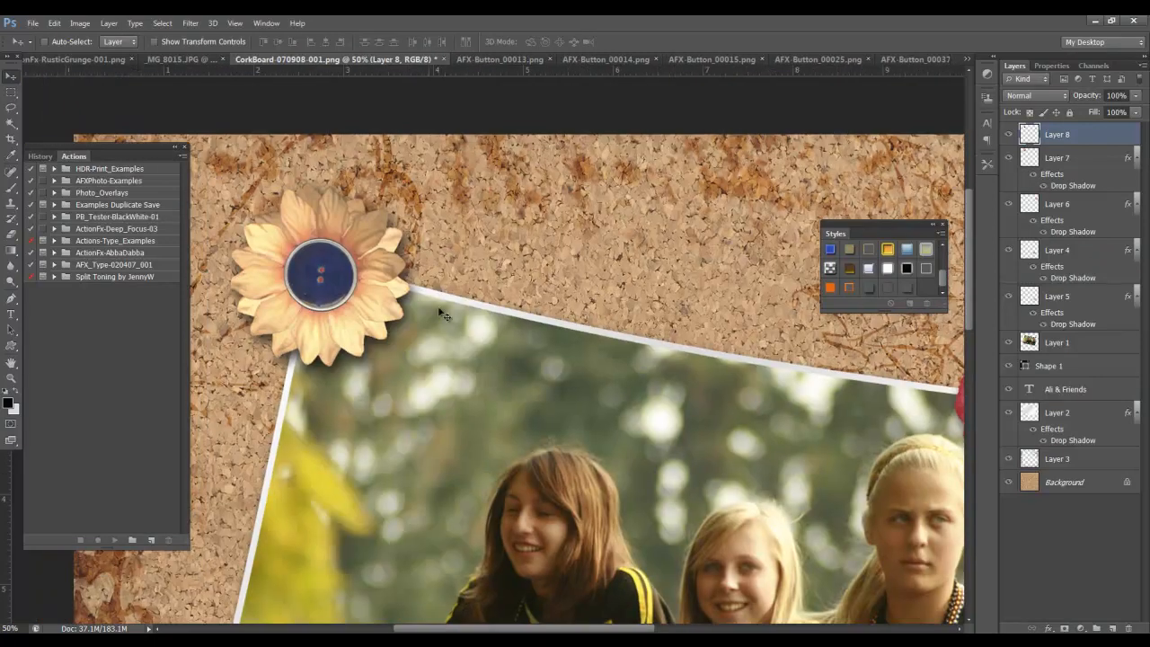
mouse_move(441, 340)
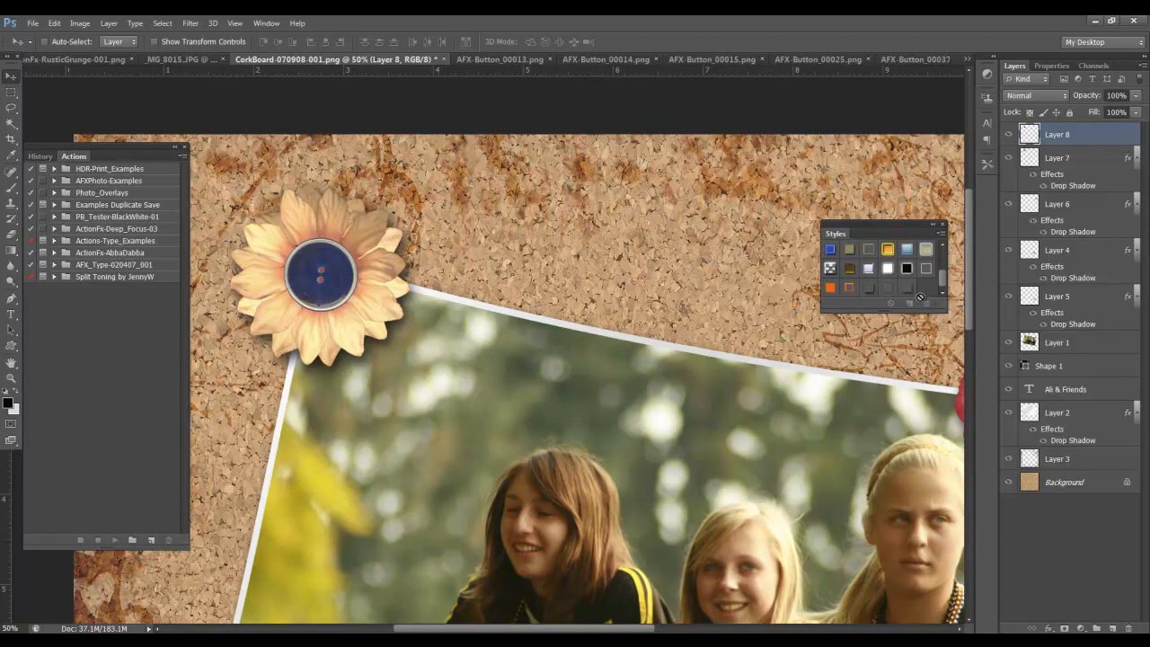
mouse_move(354, 277)
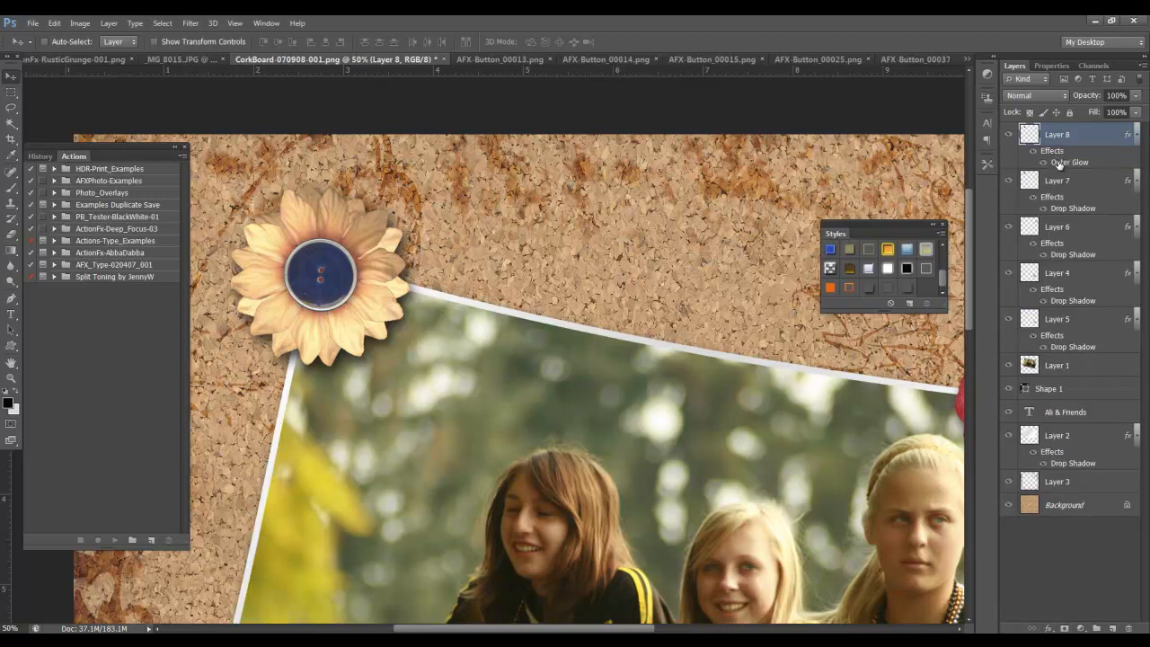
- Give the blue button a soft reddish Outer Glow, then scale it smaller
double_click(1070, 162)
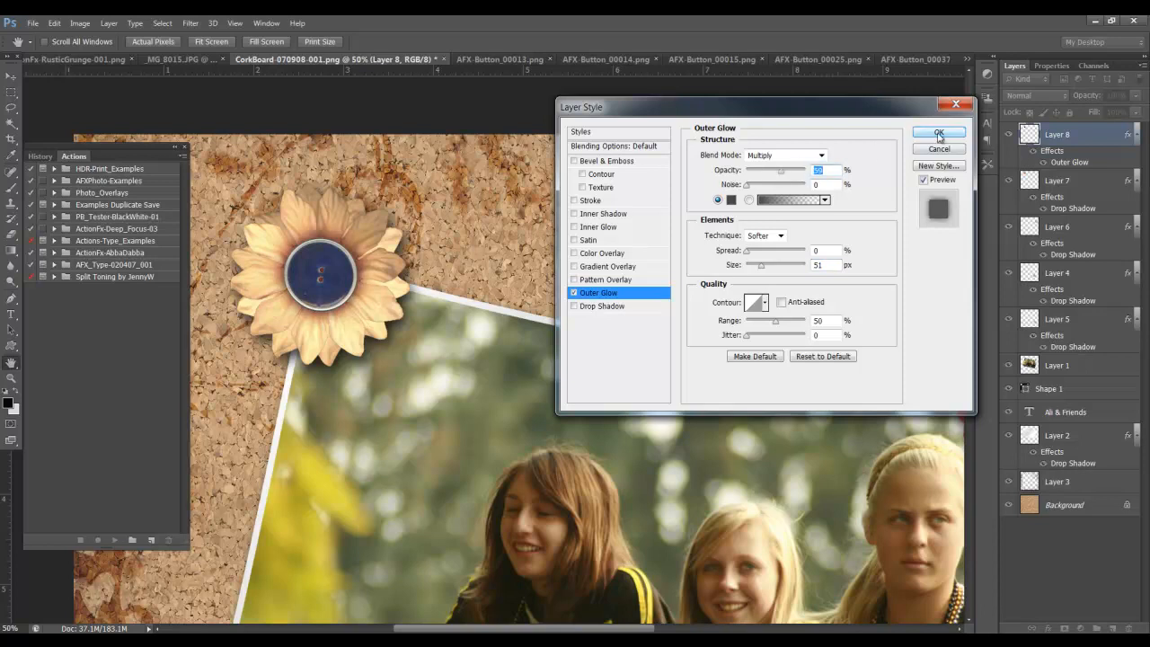
left_click(938, 133)
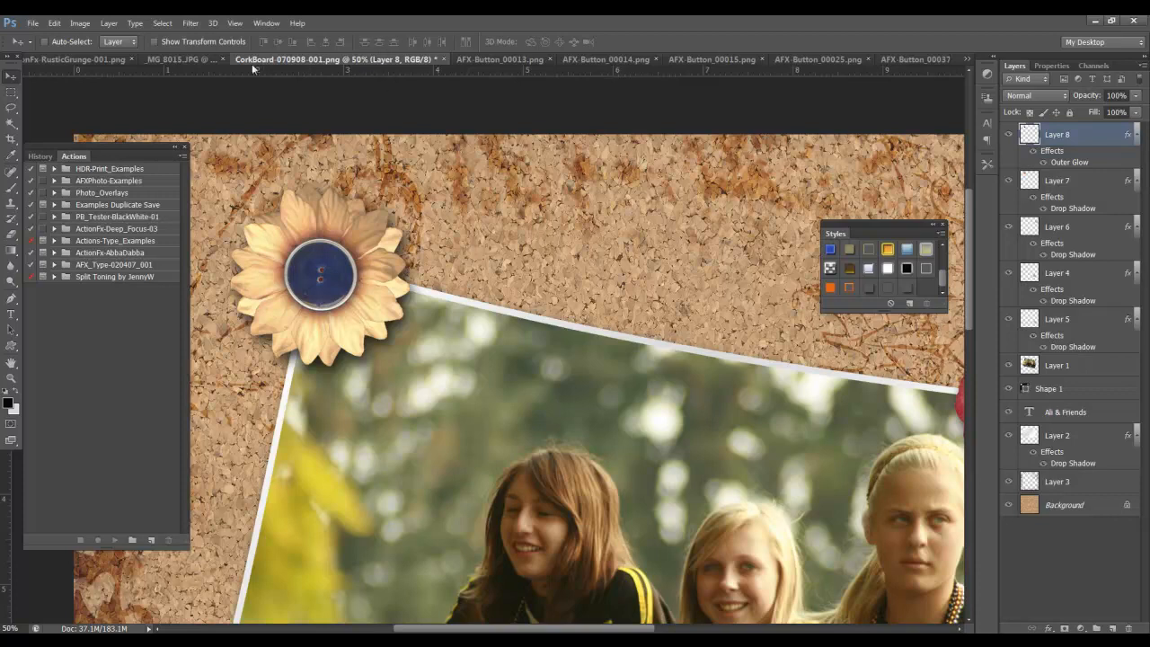
left_click(54, 22)
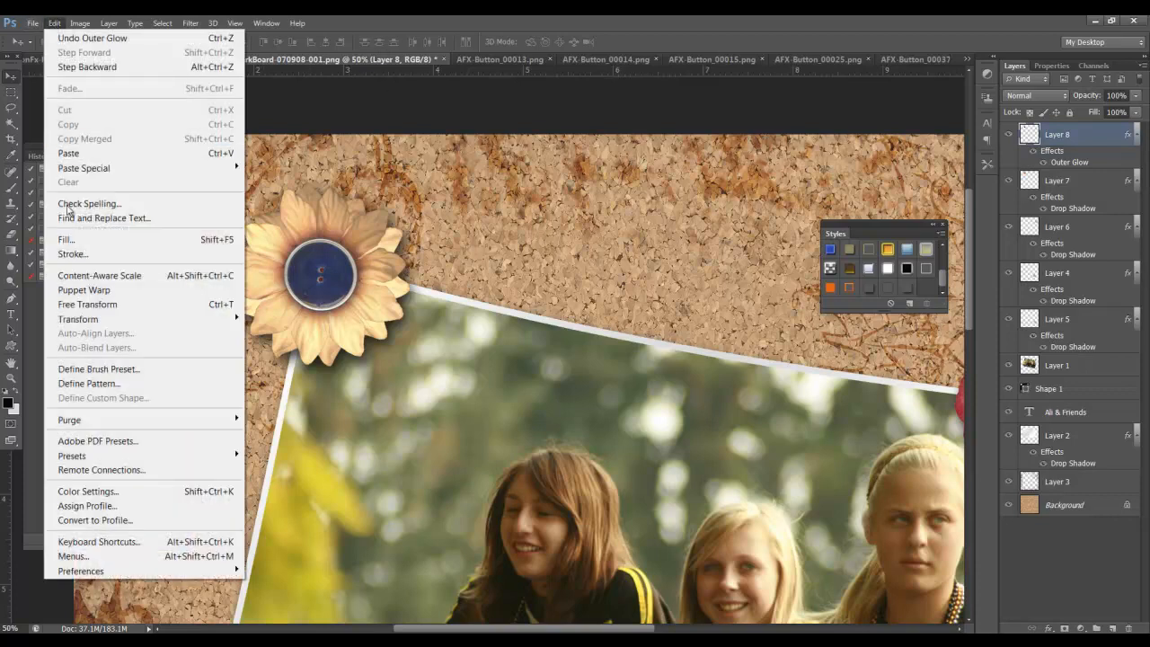
mouse_move(72, 253)
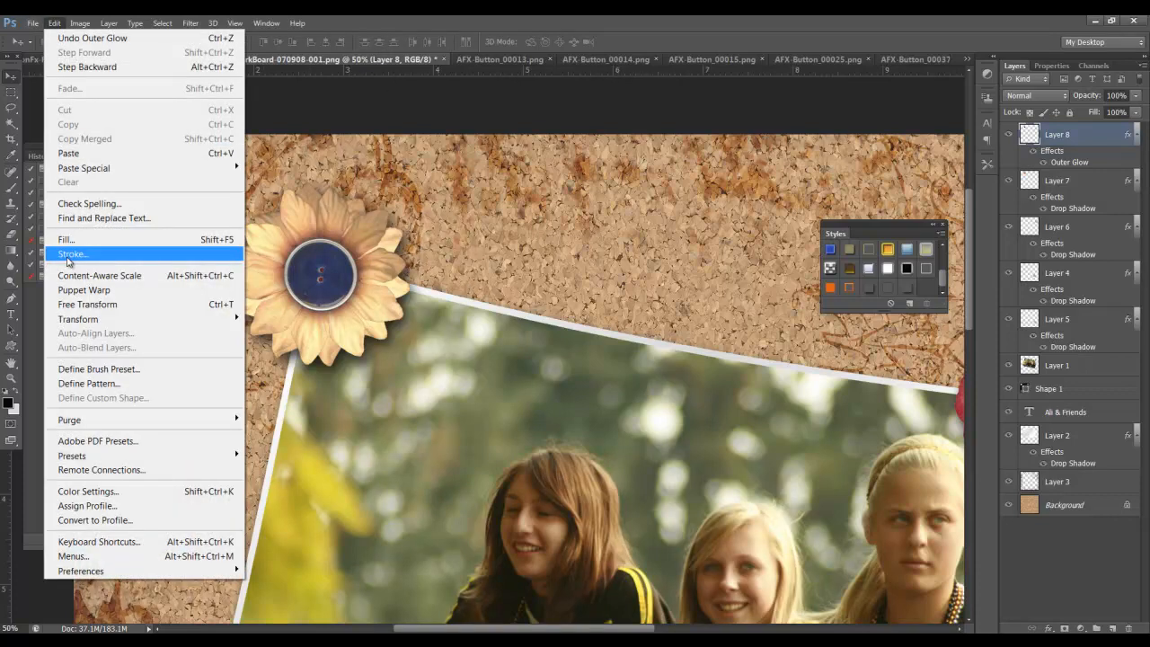
mouse_move(77, 320)
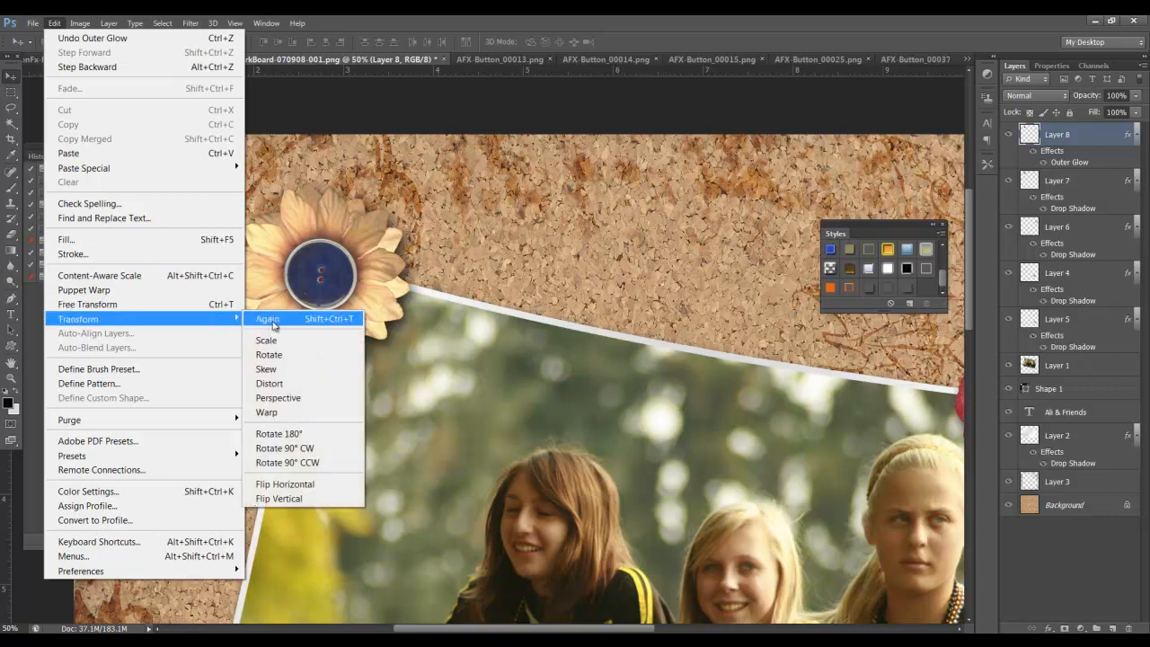
mouse_move(267, 340)
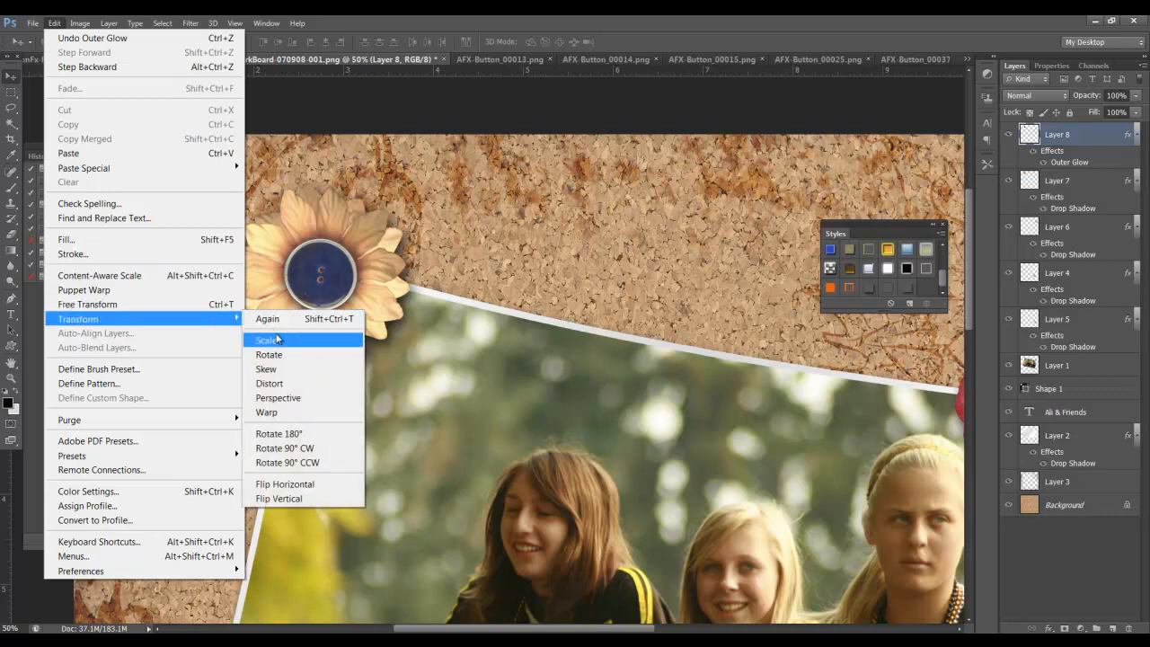
left_click(267, 340)
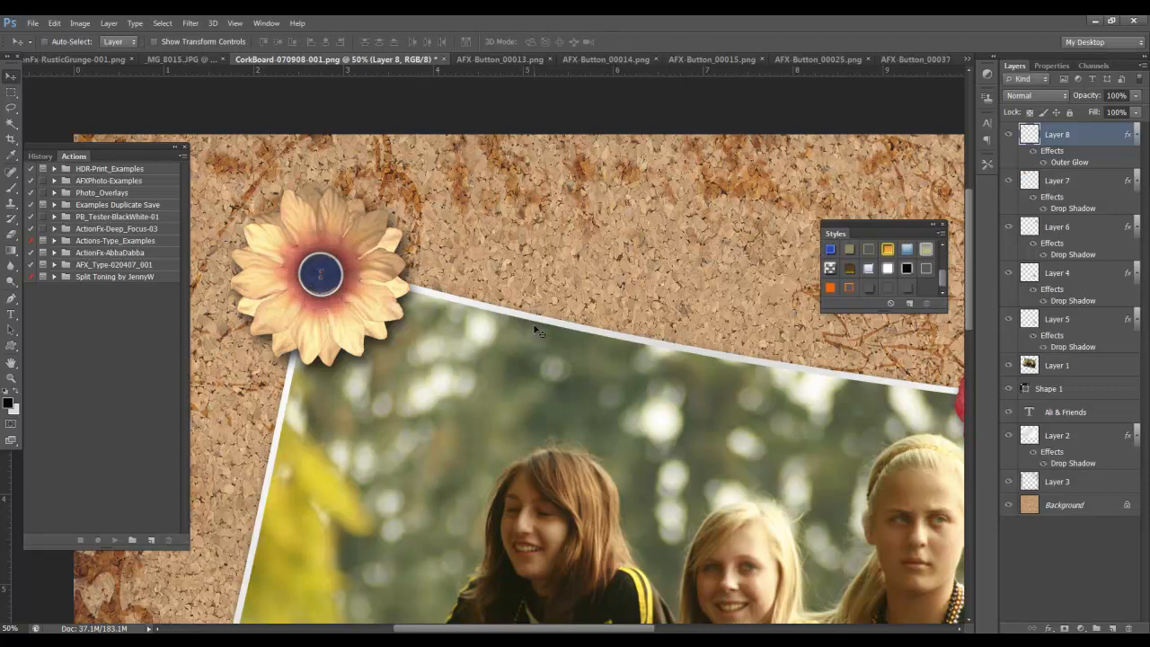
mouse_move(774, 171)
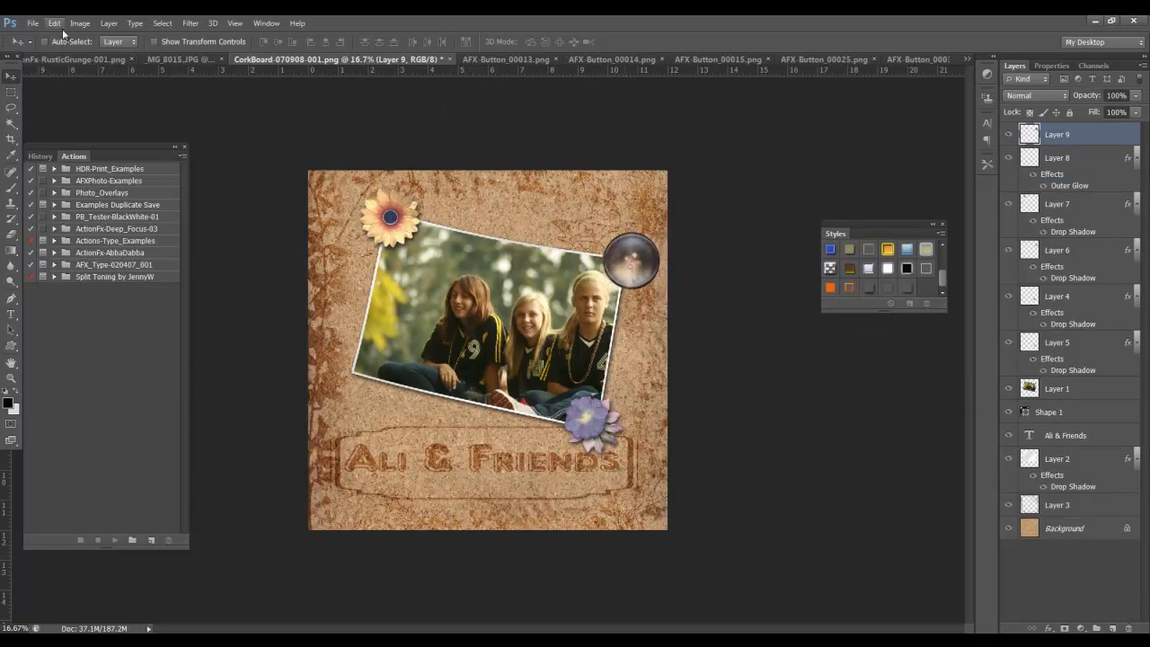
- Free-transform the glass button on the red flower, entering 50% then 30%
left_click(54, 22)
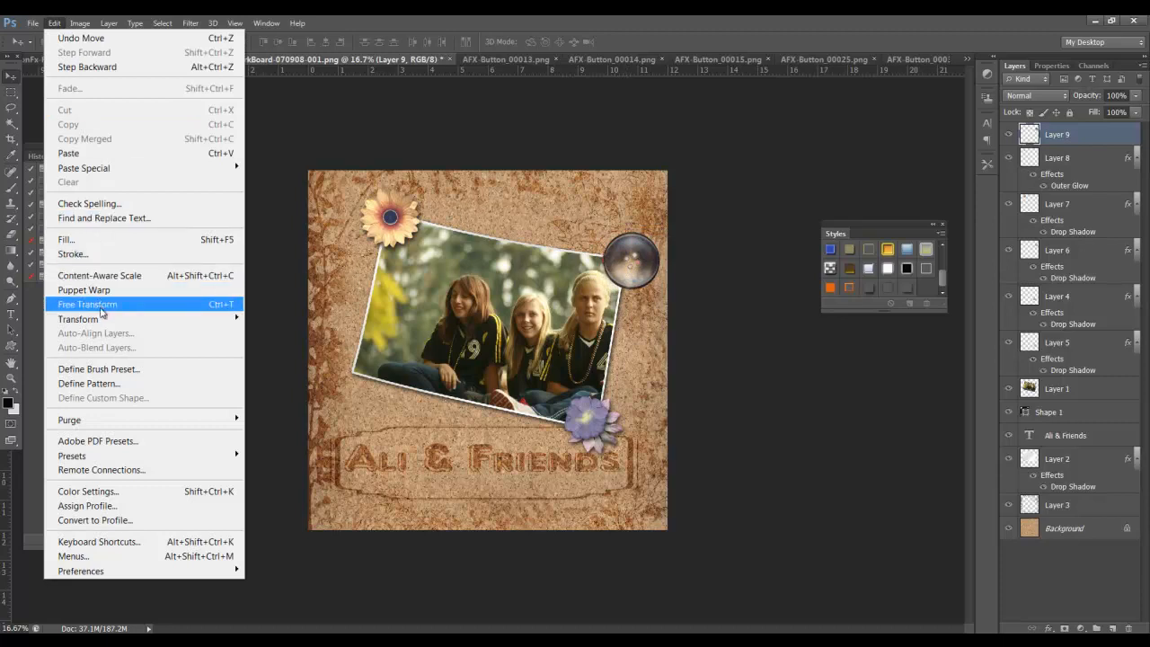
left_click(87, 304)
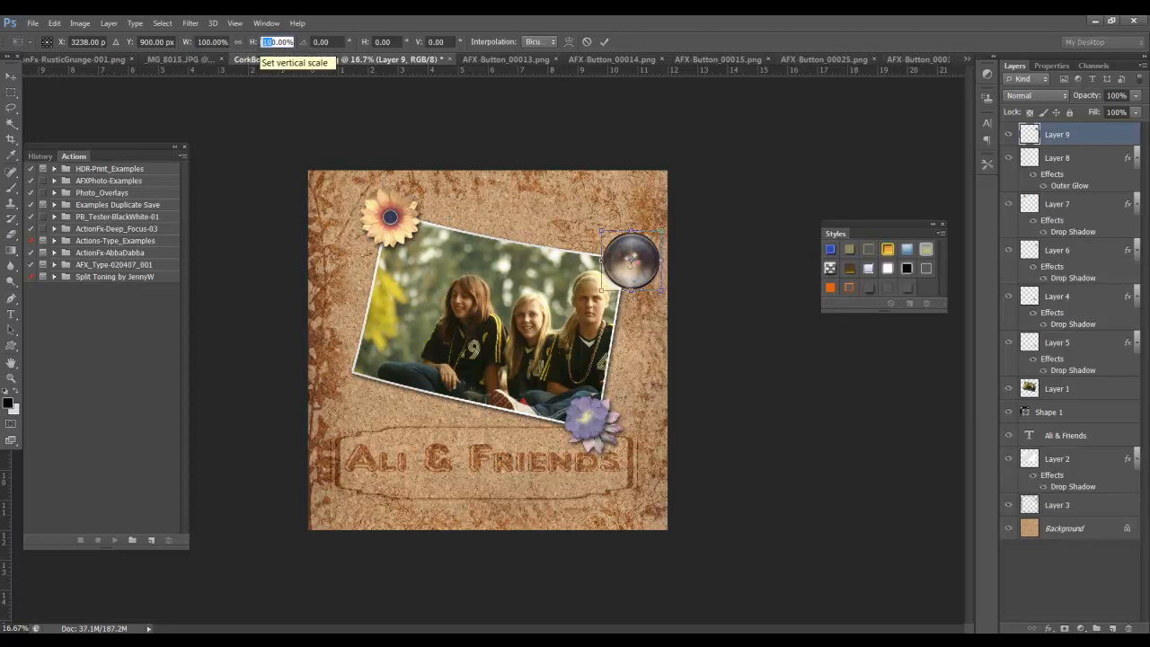
type("50.00%")
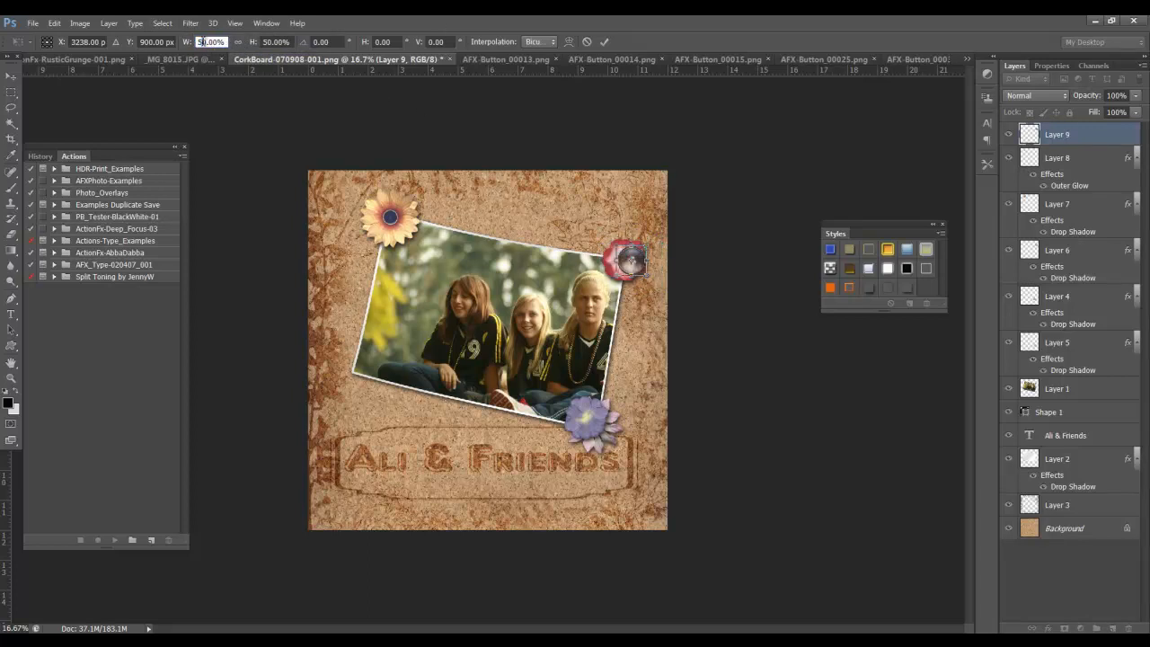
type("30.00%")
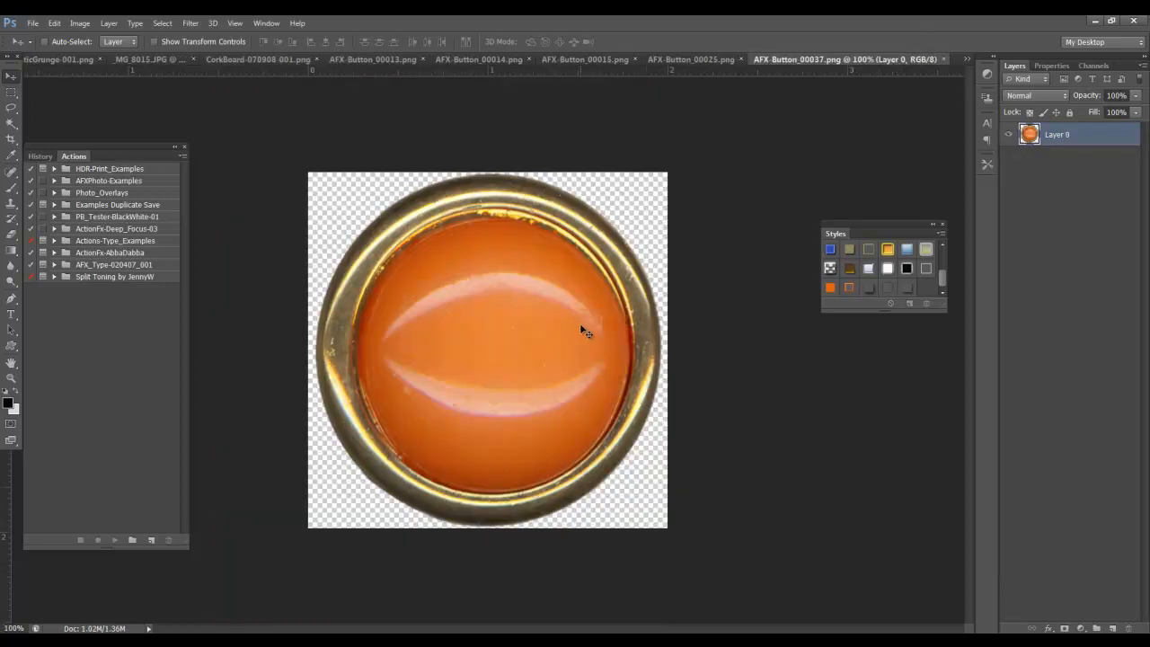
mouse_move(586, 323)
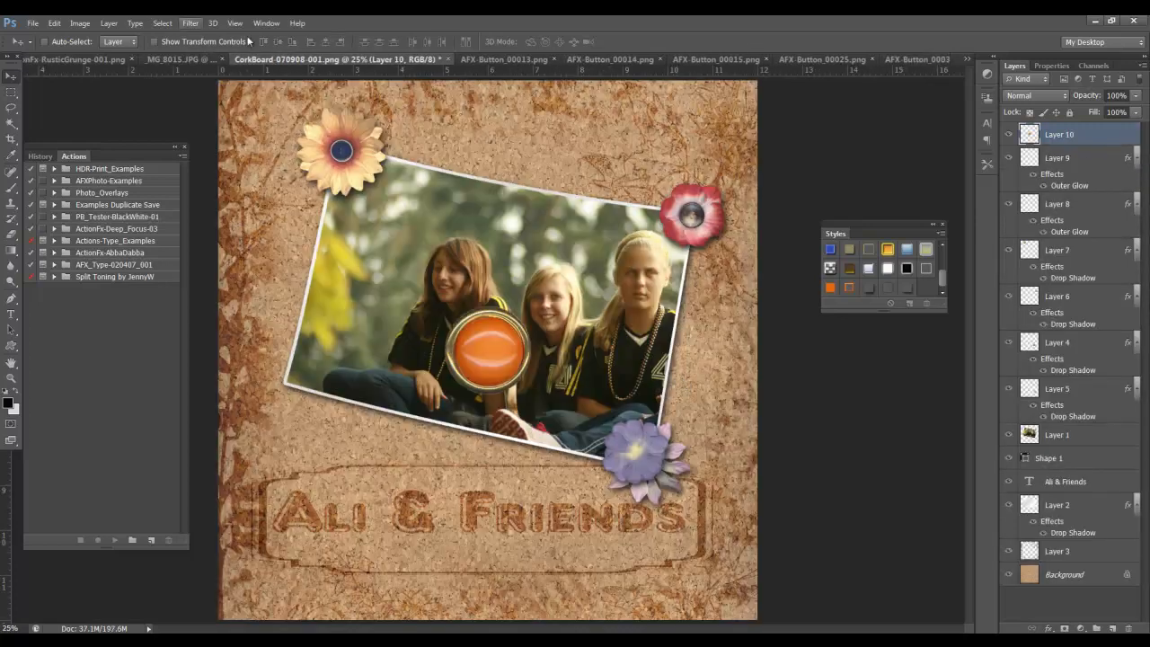
- Scale the orange button to about 38% and move it onto the violet flower
left_click(54, 22)
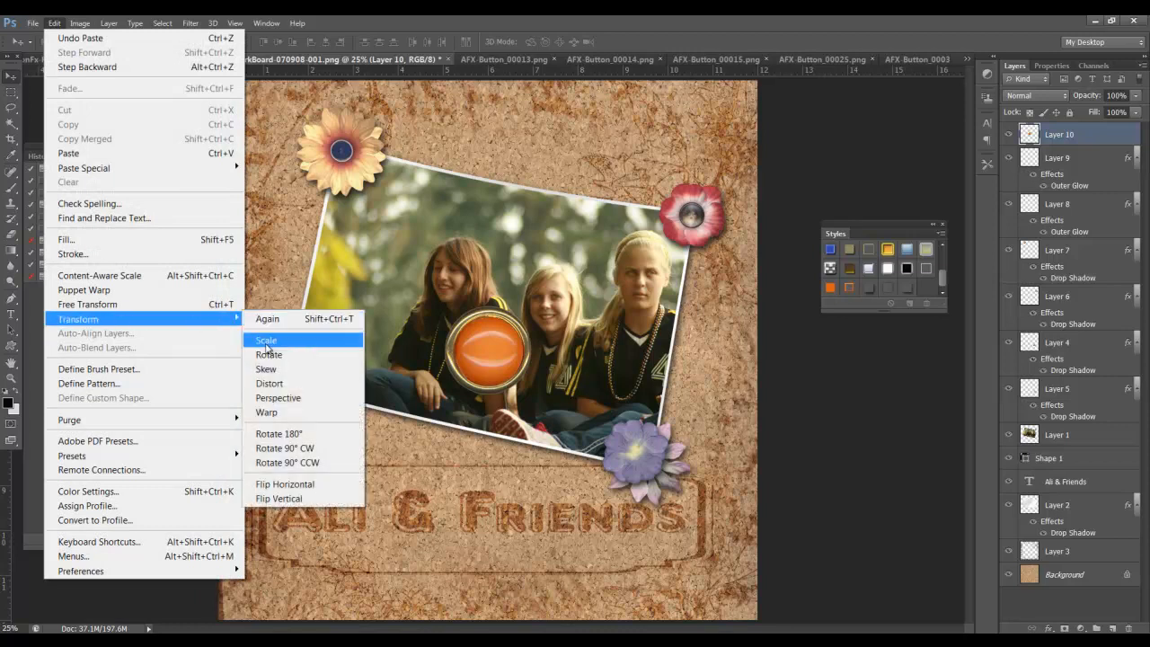
left_click(266, 340)
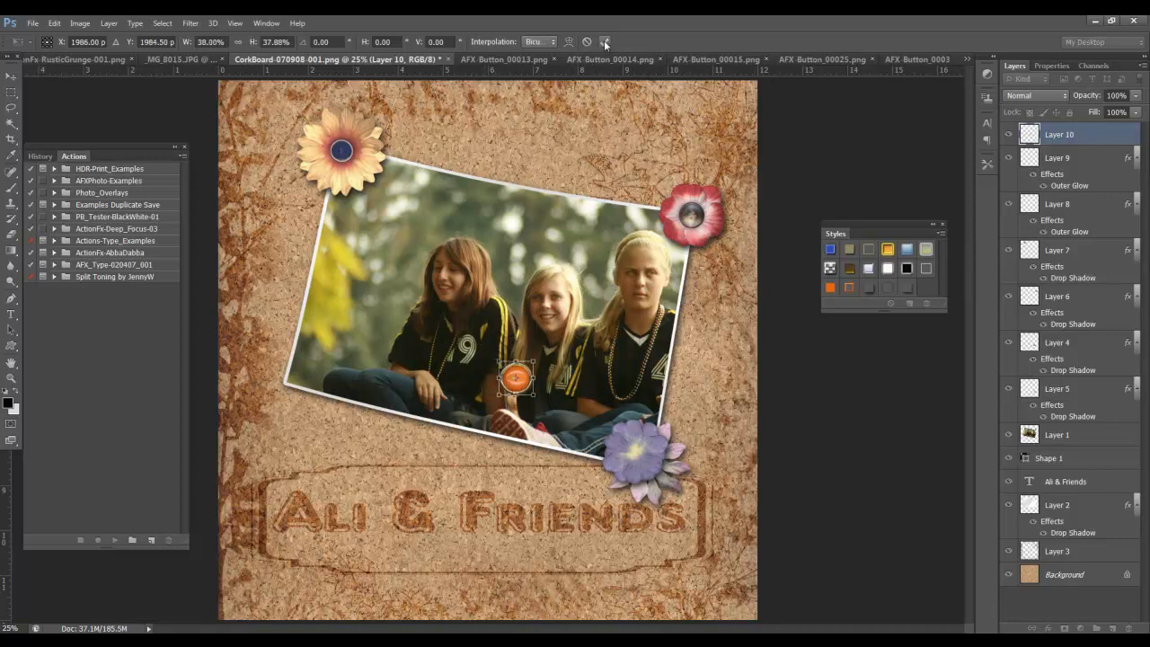
left_click_drag(517, 377, 629, 450)
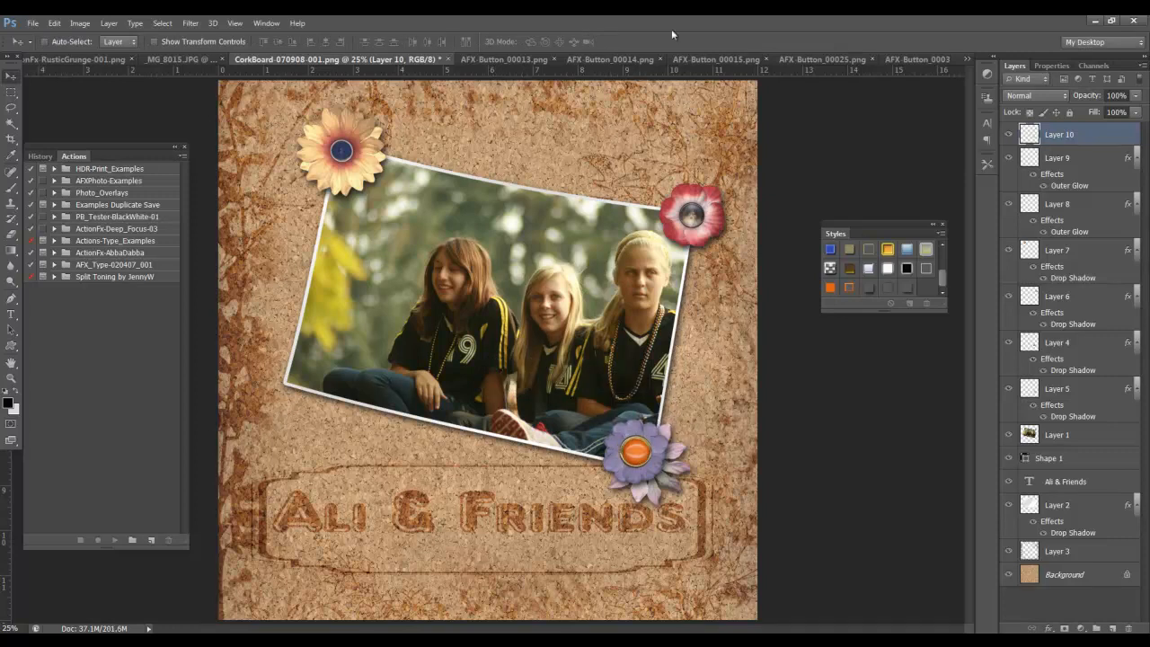
mouse_move(890, 291)
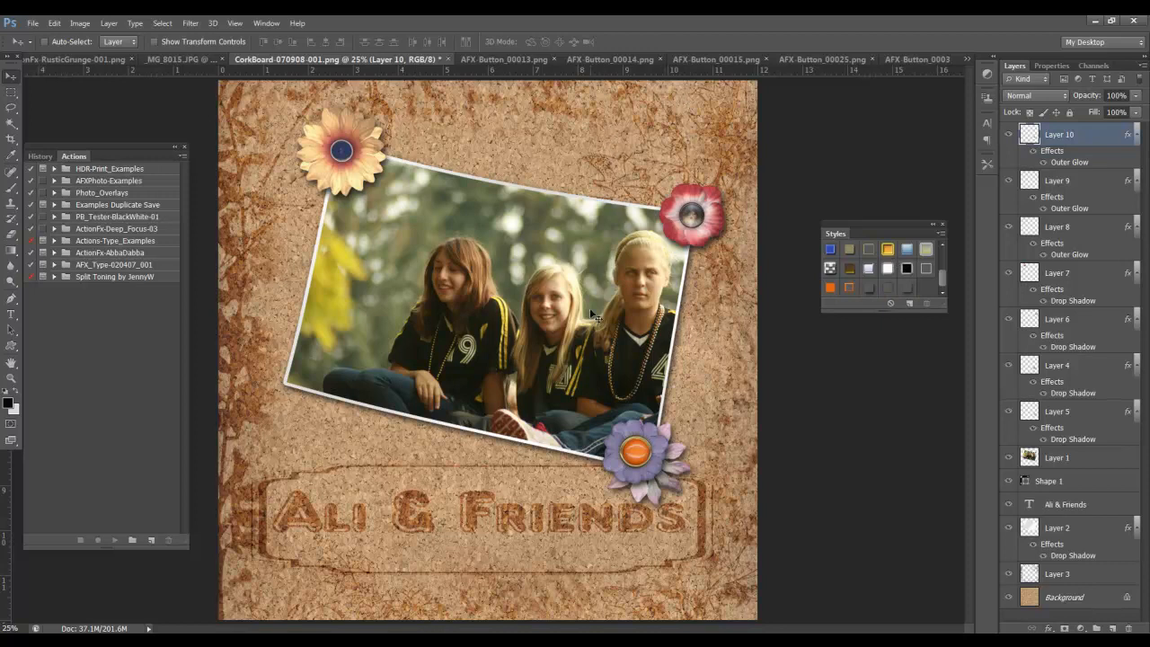
mouse_move(538, 68)
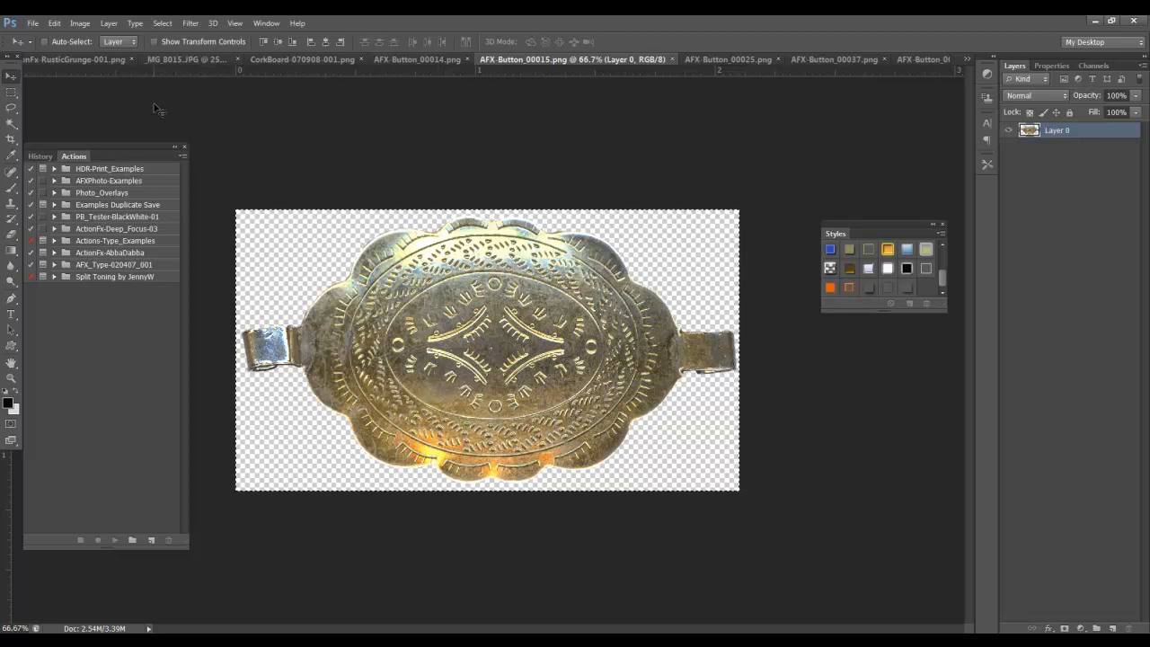
- Bring the metal buckle onto the corkboard at the photo's lower-left corner
left_click(72, 60)
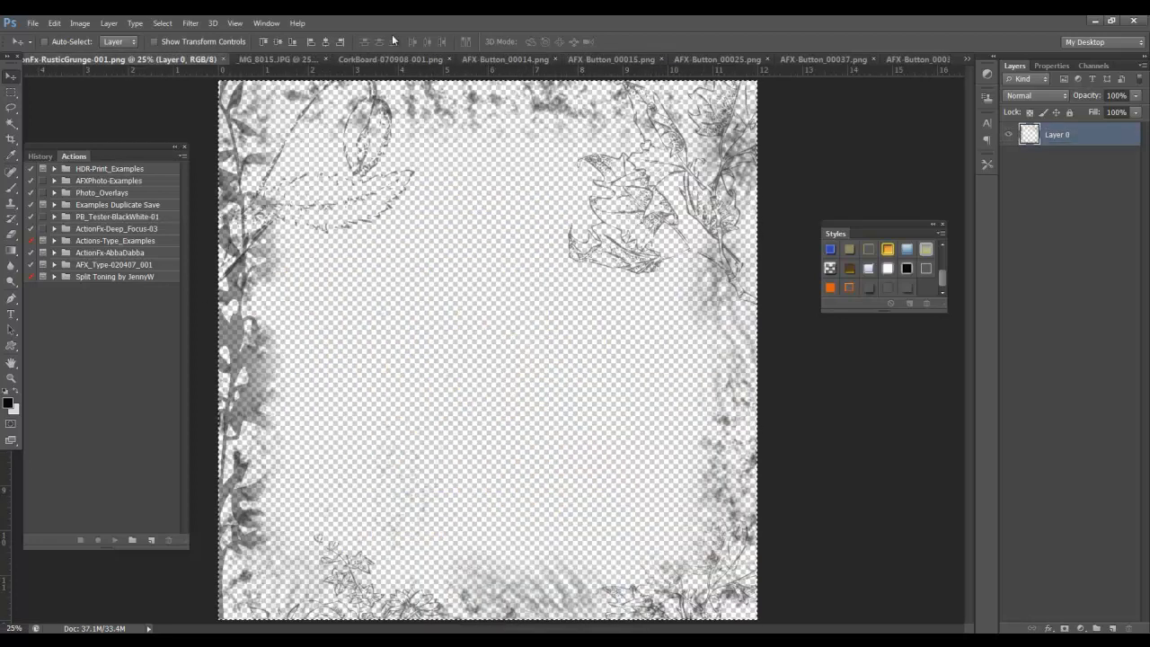
left_click(391, 59)
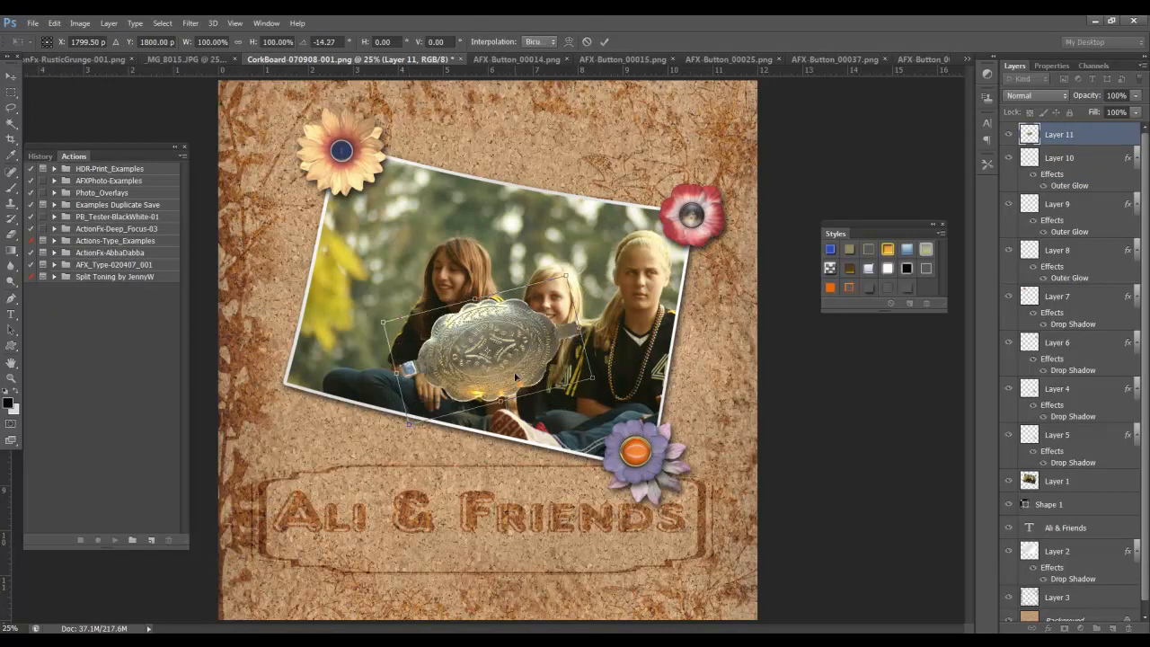
left_click_drag(485, 355, 306, 440)
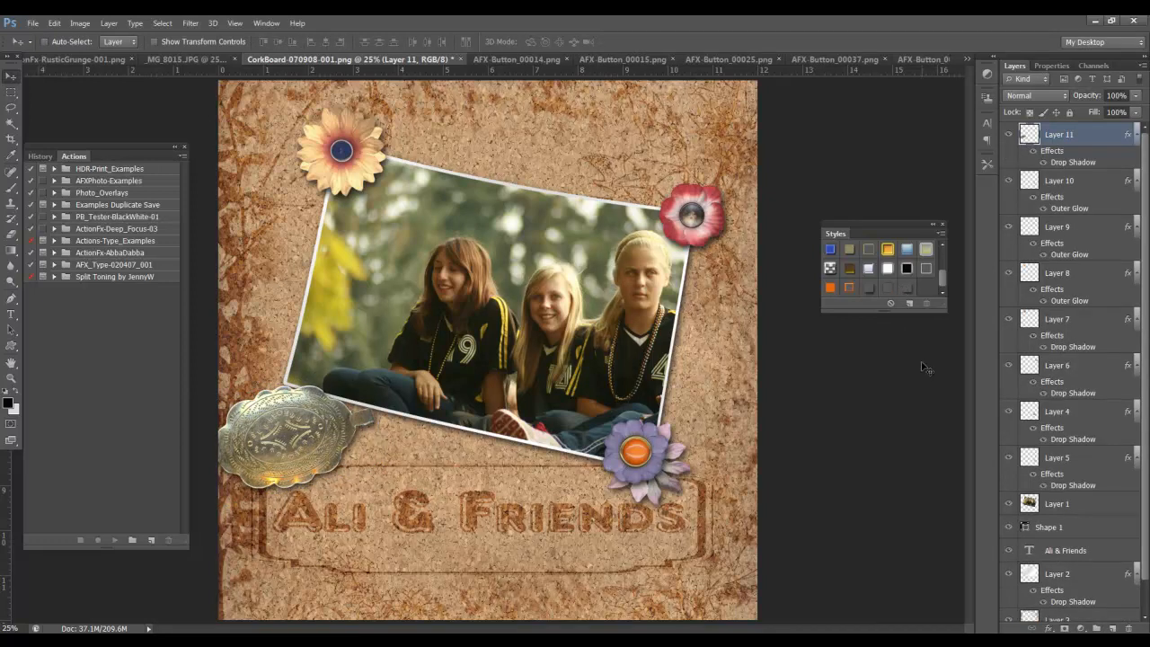
mouse_move(287, 482)
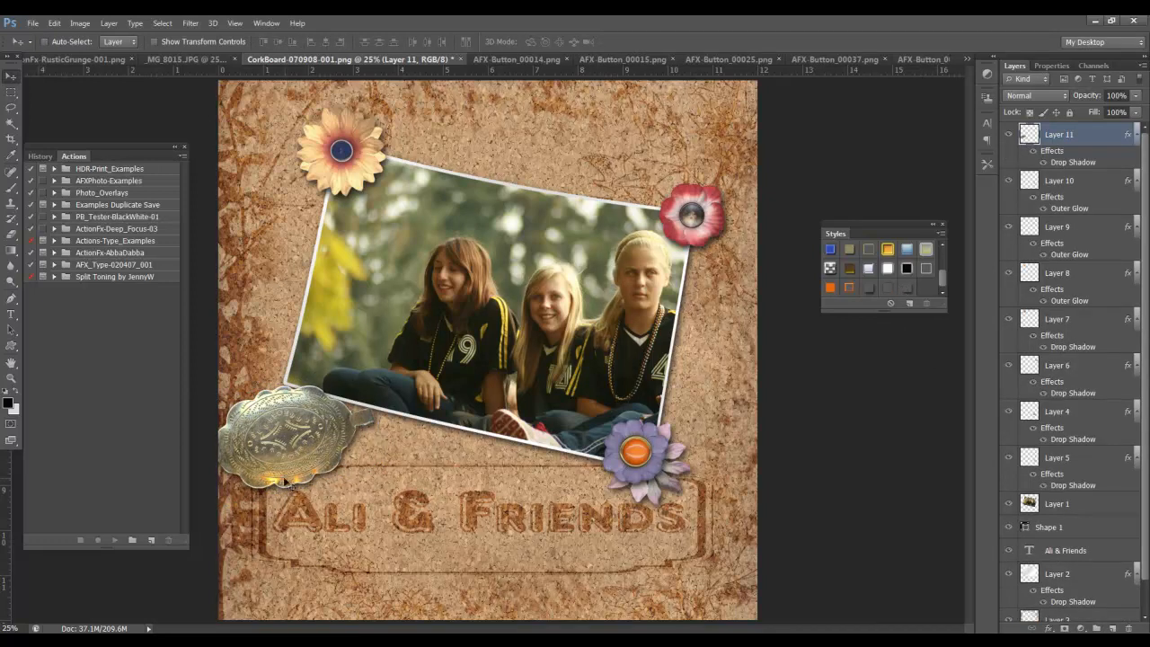
mouse_move(372, 423)
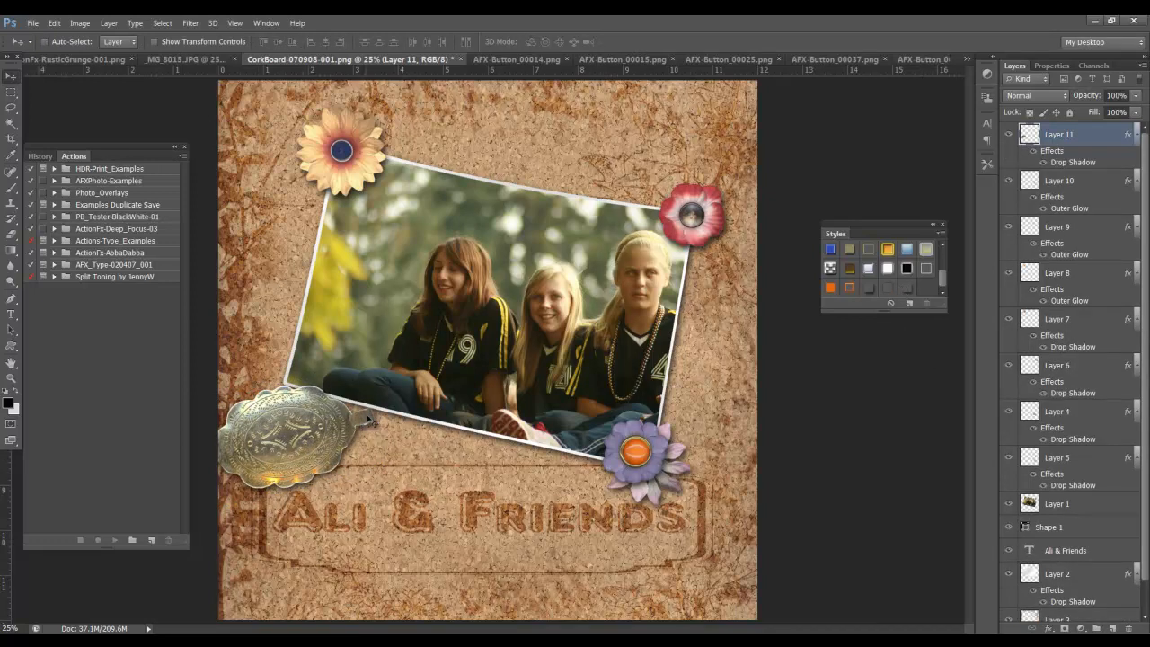
mouse_move(890, 235)
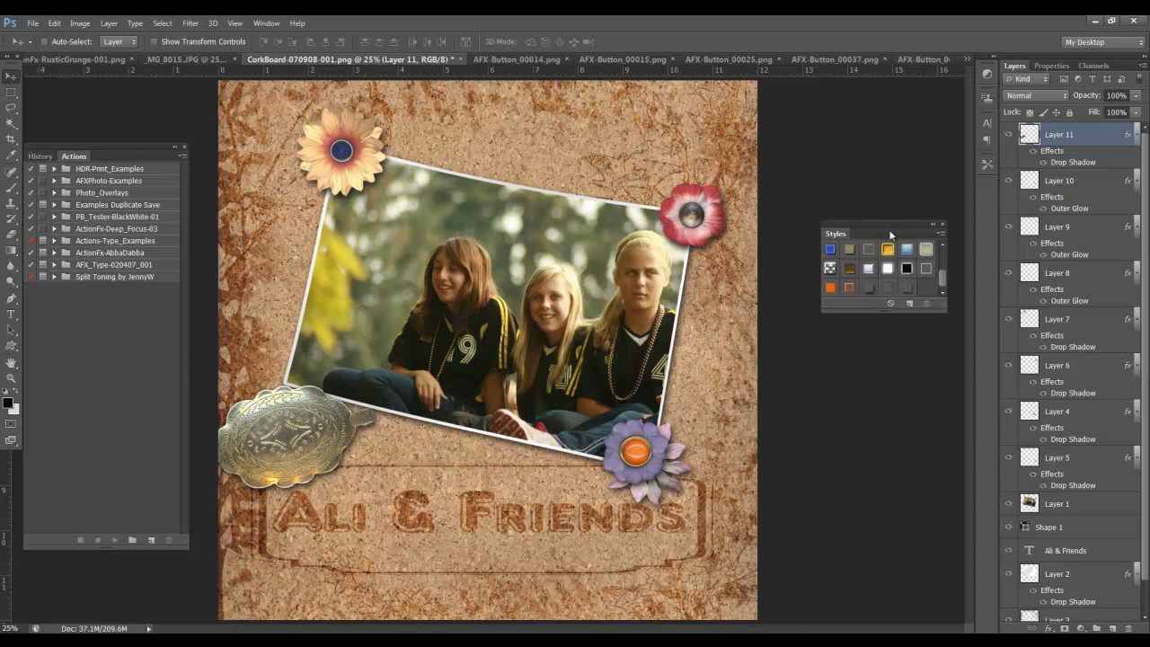
mouse_move(1105, 394)
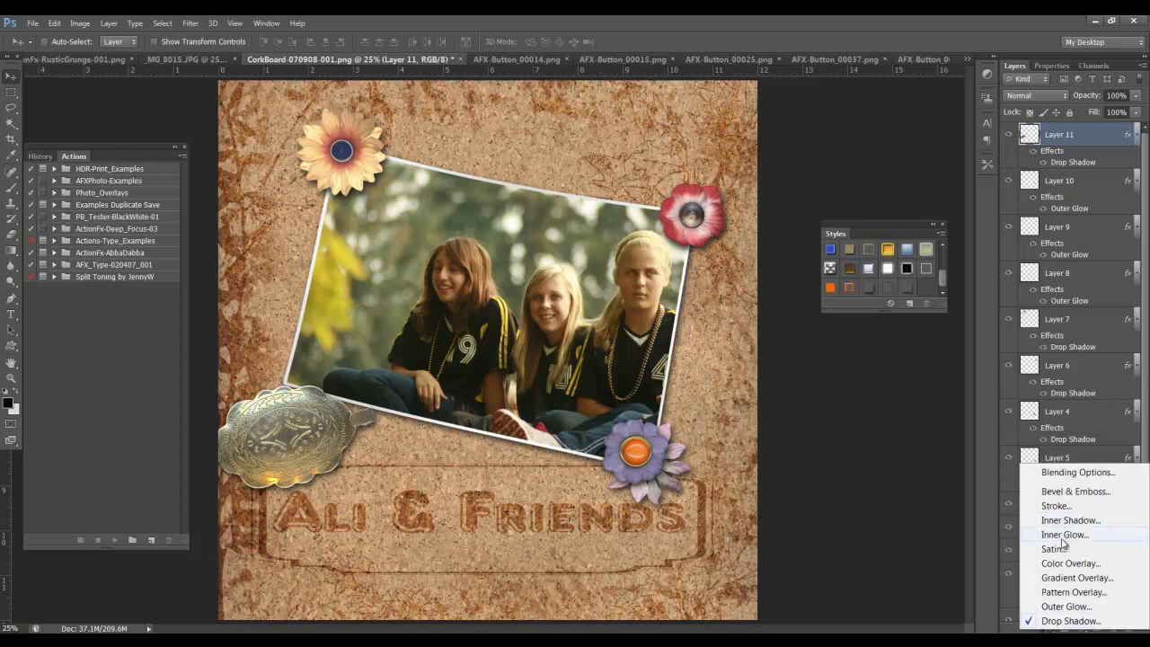
- Give the Layer 11 buckle an Overlay-mode inner glow with an enlarged size
left_click(1065, 535)
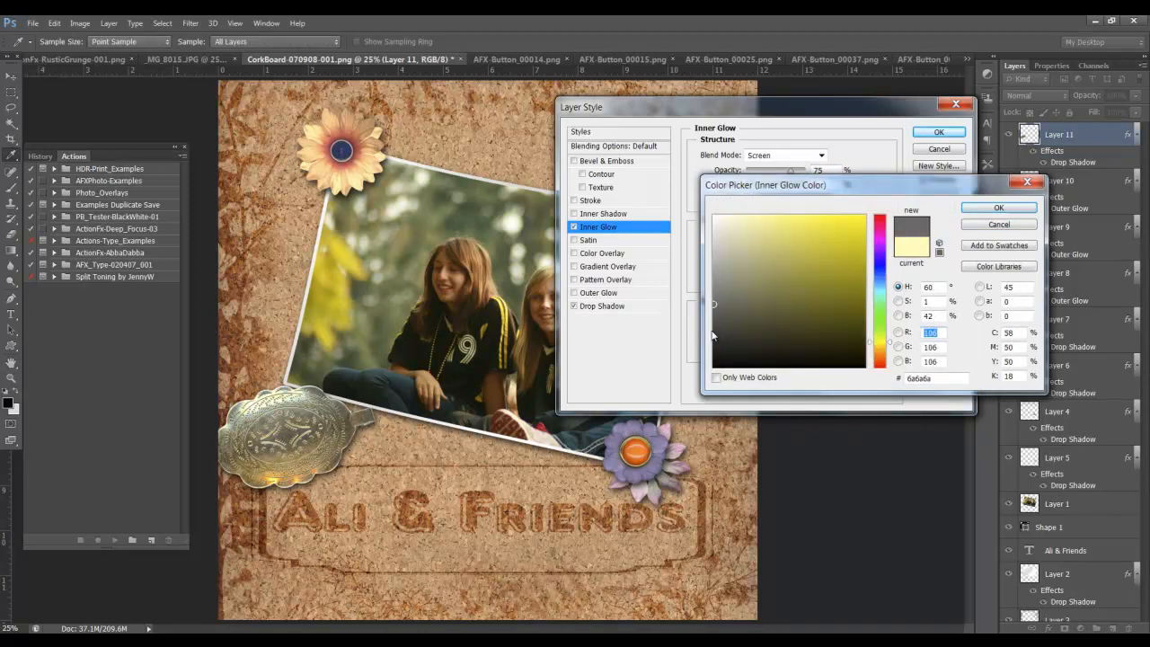
left_click(998, 206)
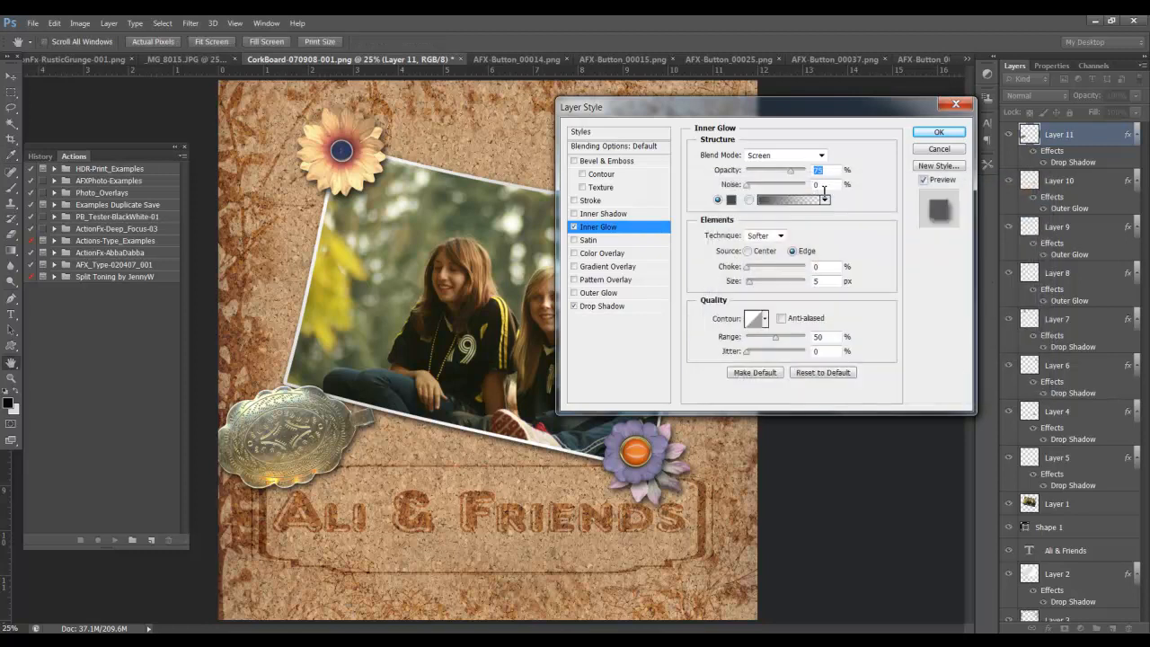
left_click(784, 154)
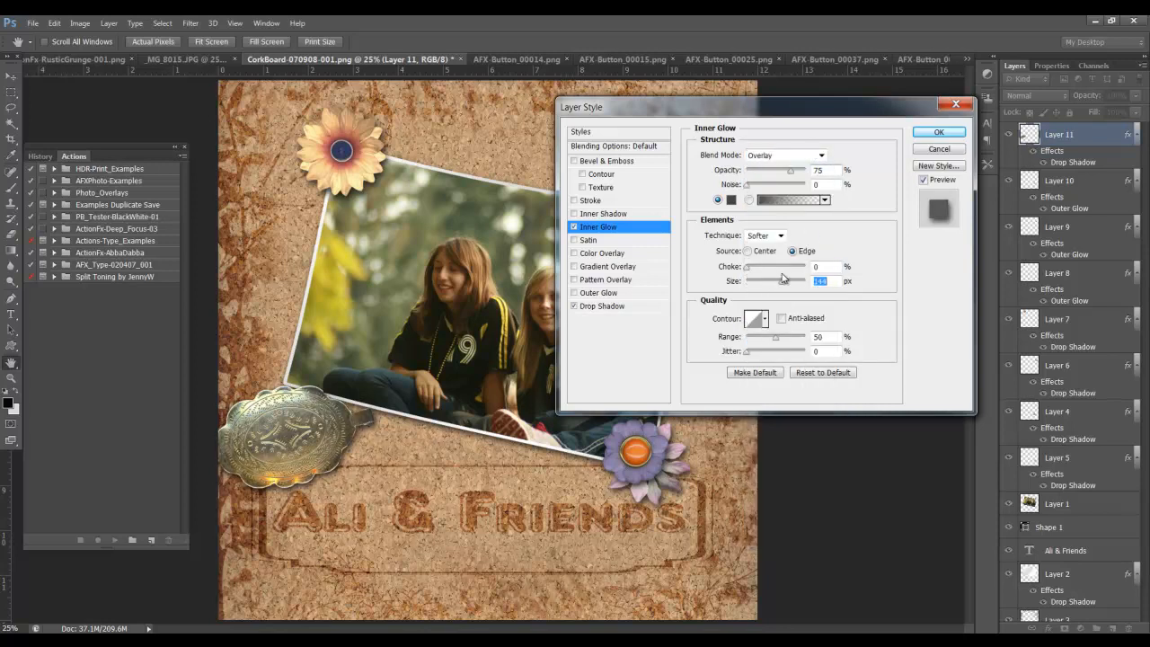
left_click_drag(776, 281, 795, 281)
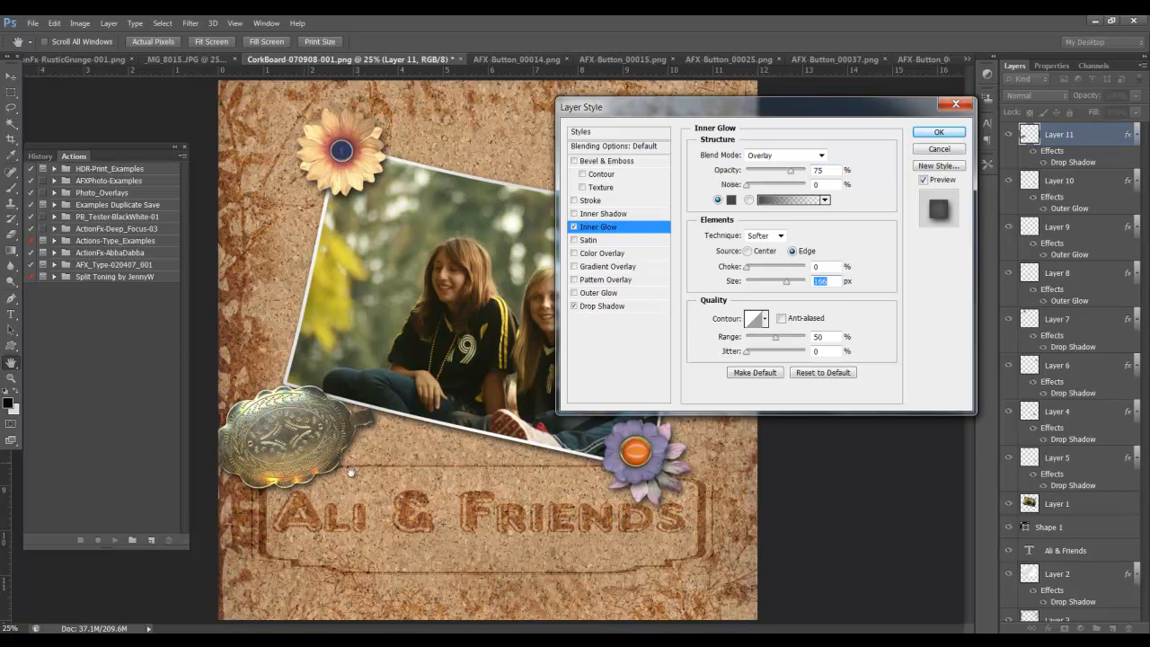
mouse_move(593, 375)
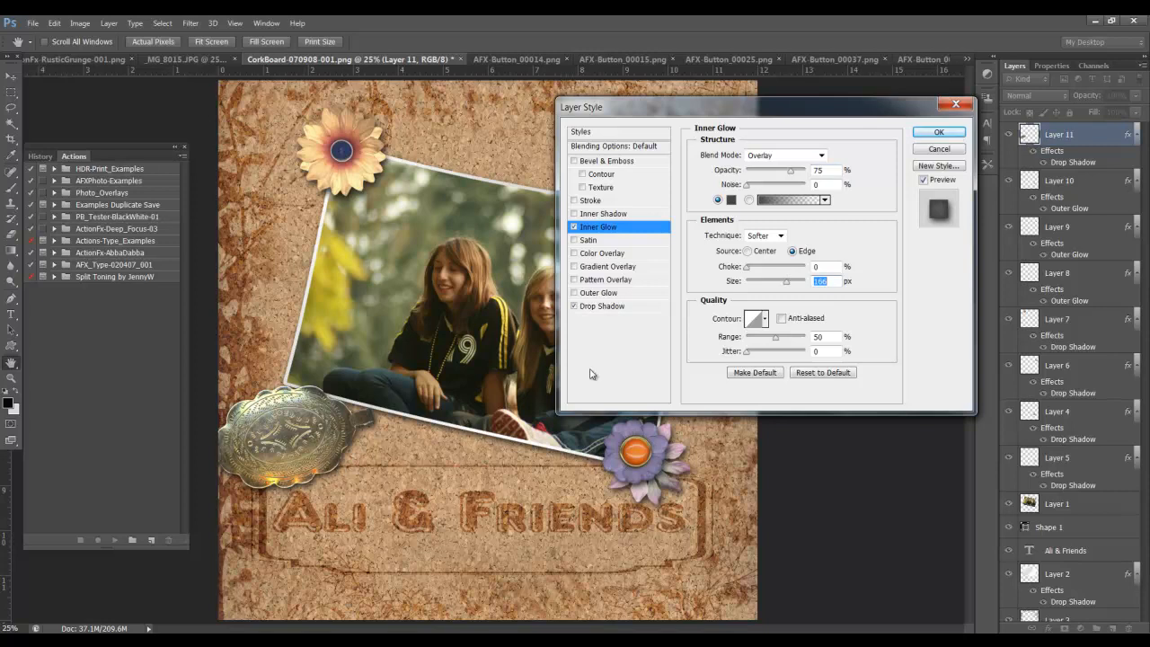
left_click(939, 132)
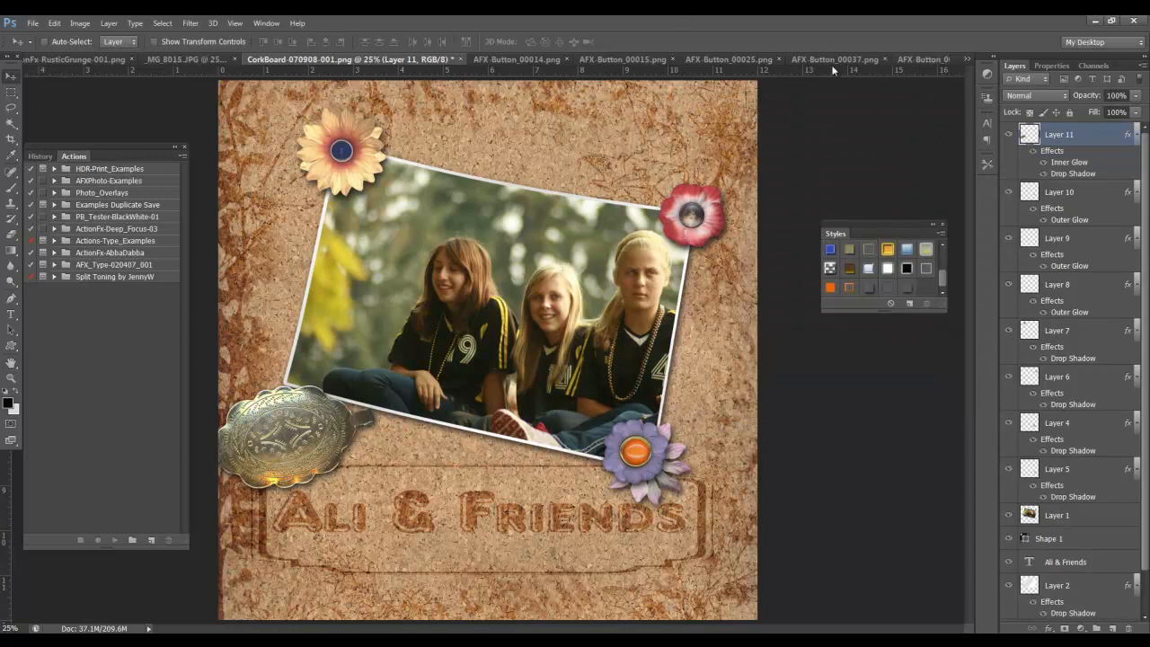
- Close two unused button documents and bring the metal corner piece onto the corkboard
left_click(836, 60)
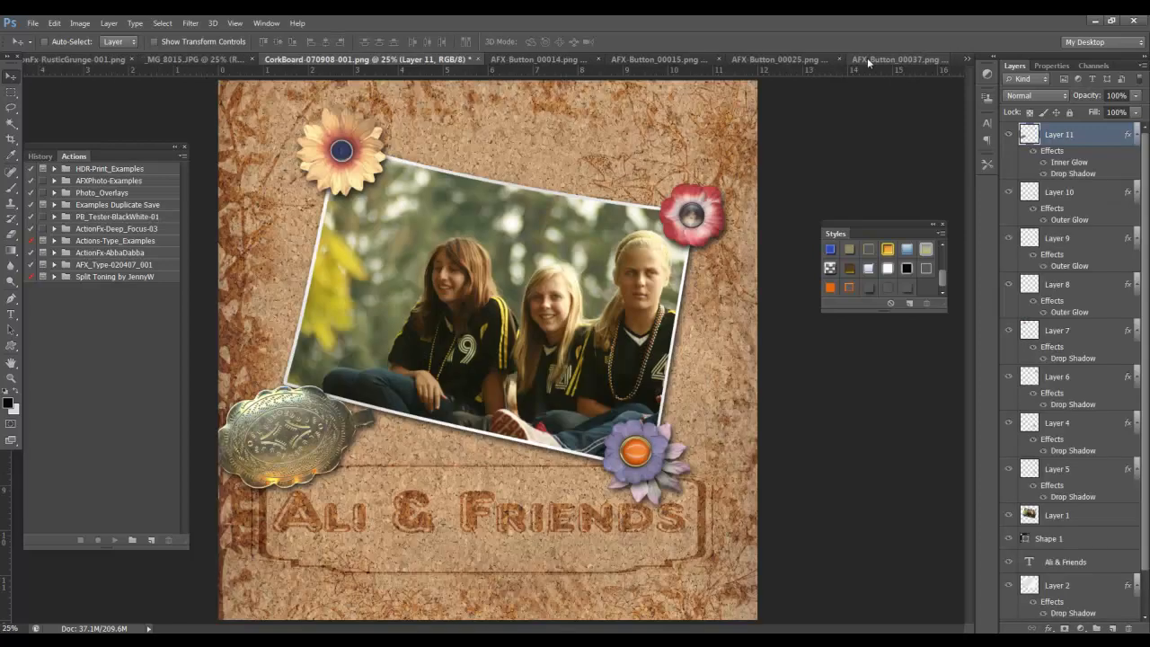
left_click(898, 59)
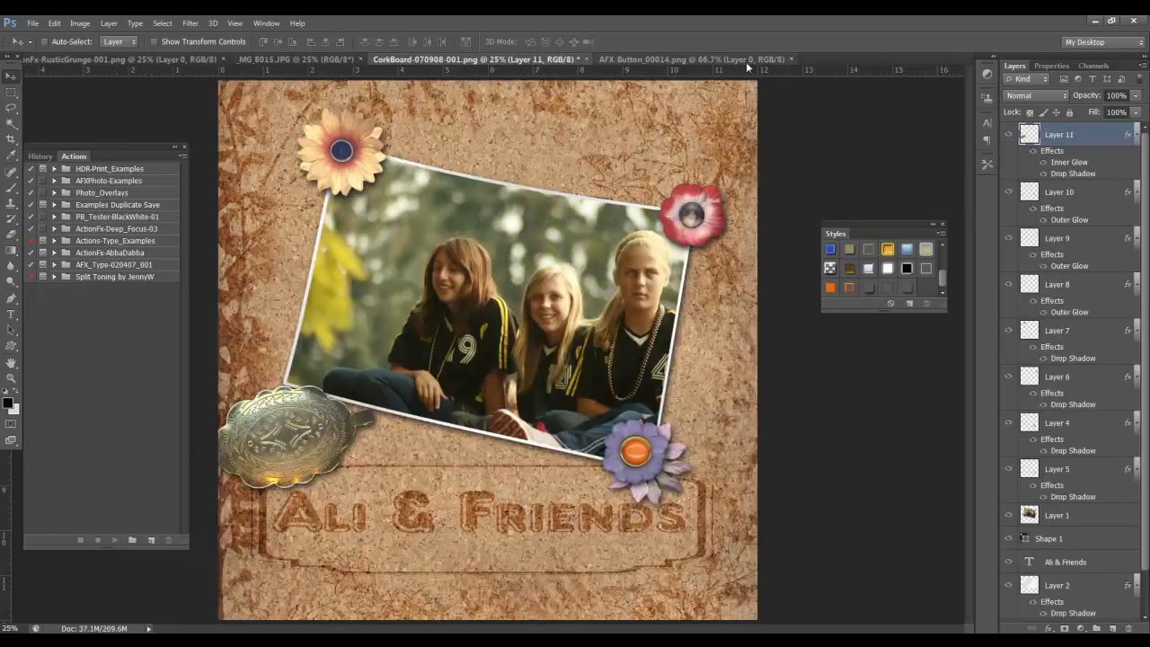
left_click(670, 59)
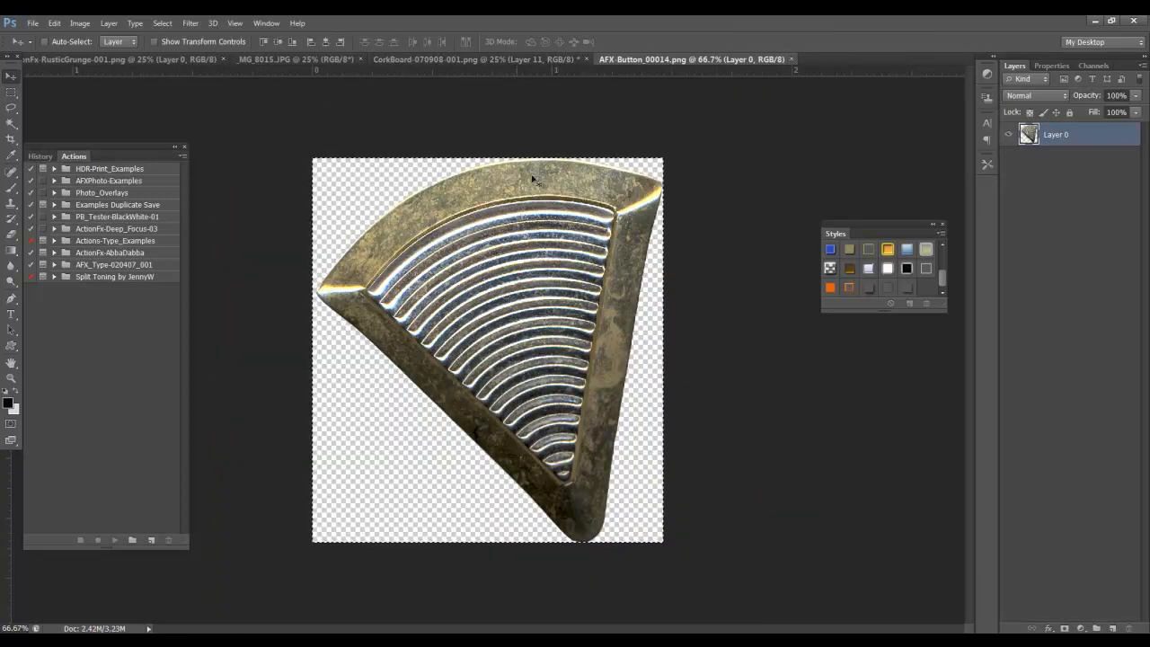
left_click(476, 59)
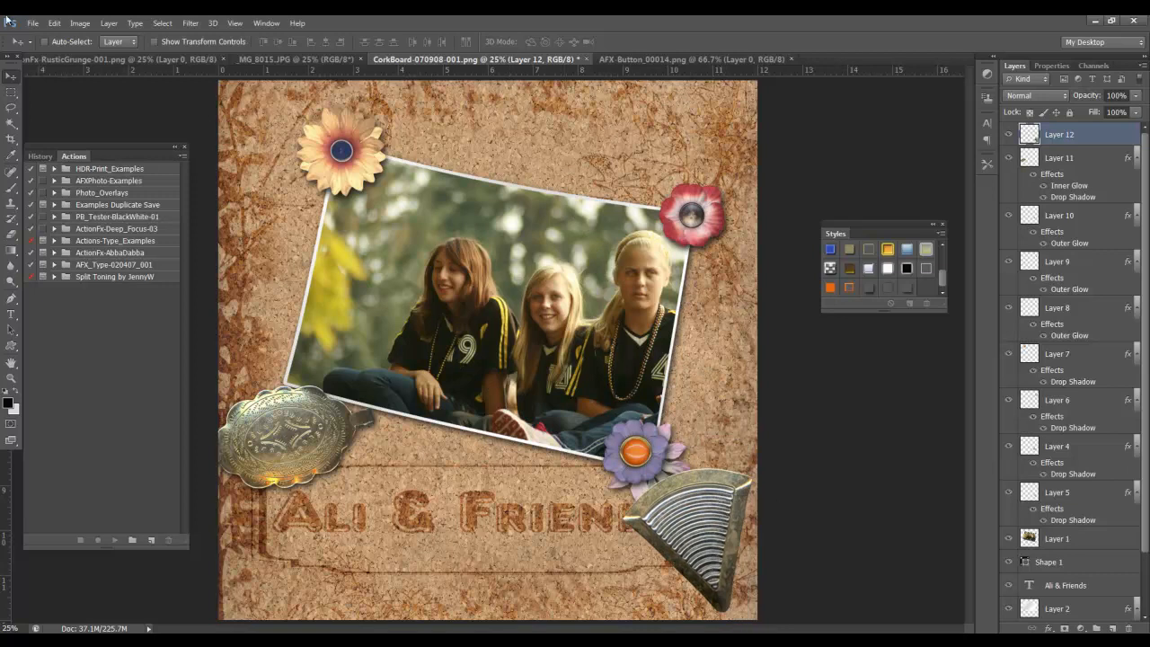
- Rotate the corner piece to 70 degrees with Free Transform
left_click(54, 22)
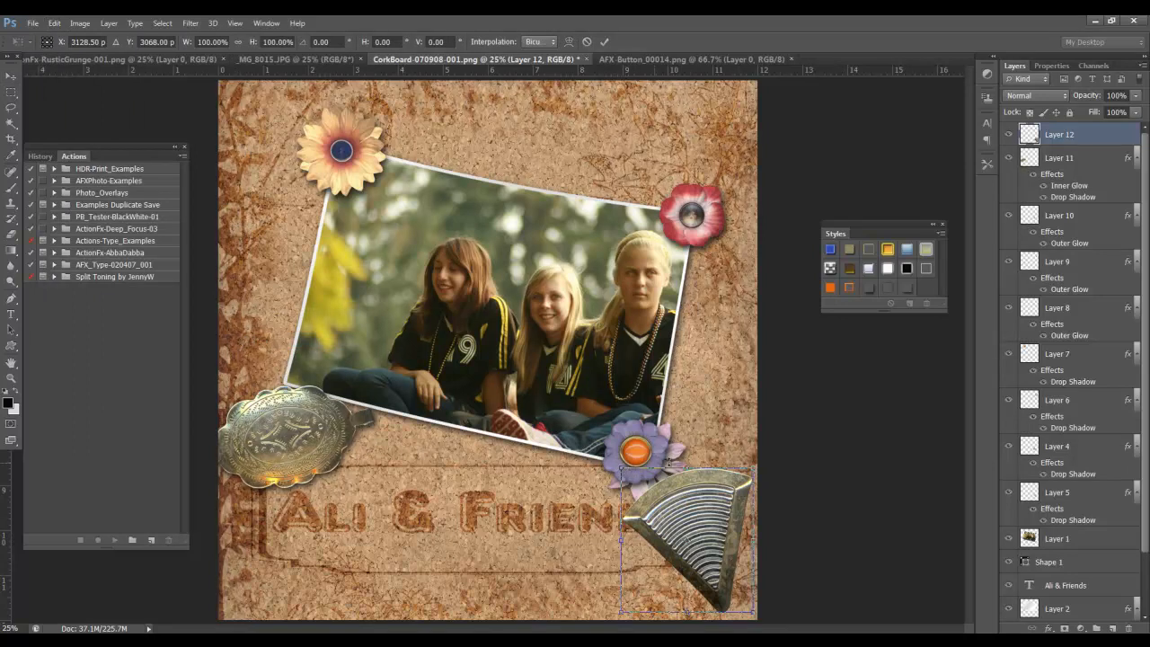
mouse_move(699, 478)
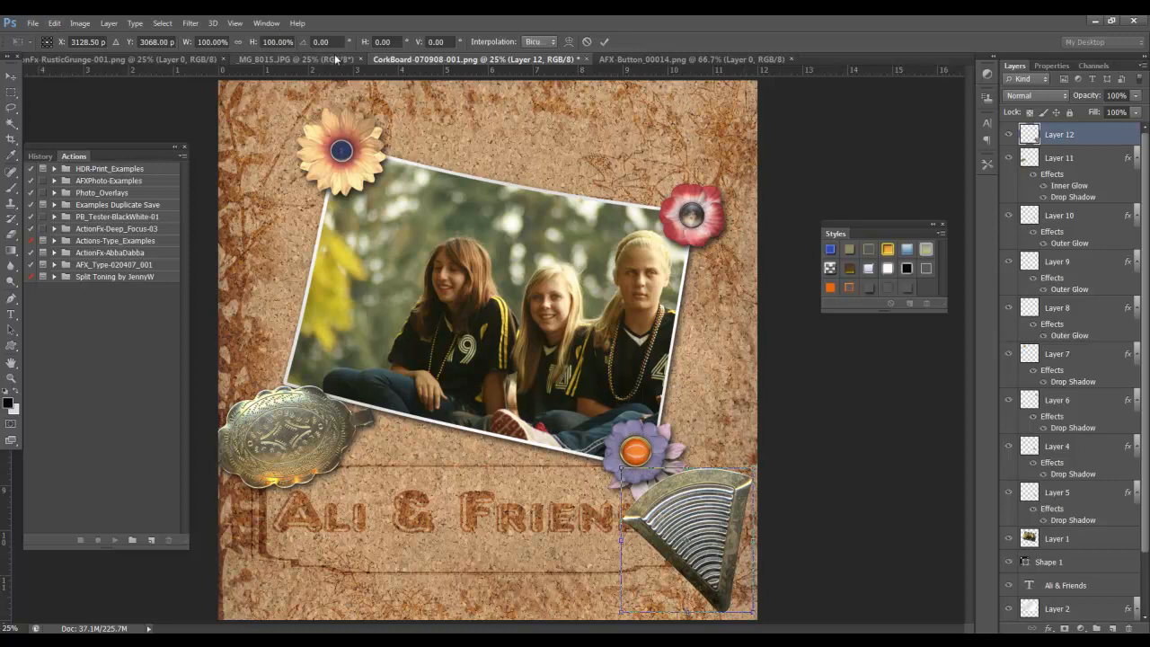
left_click(323, 42)
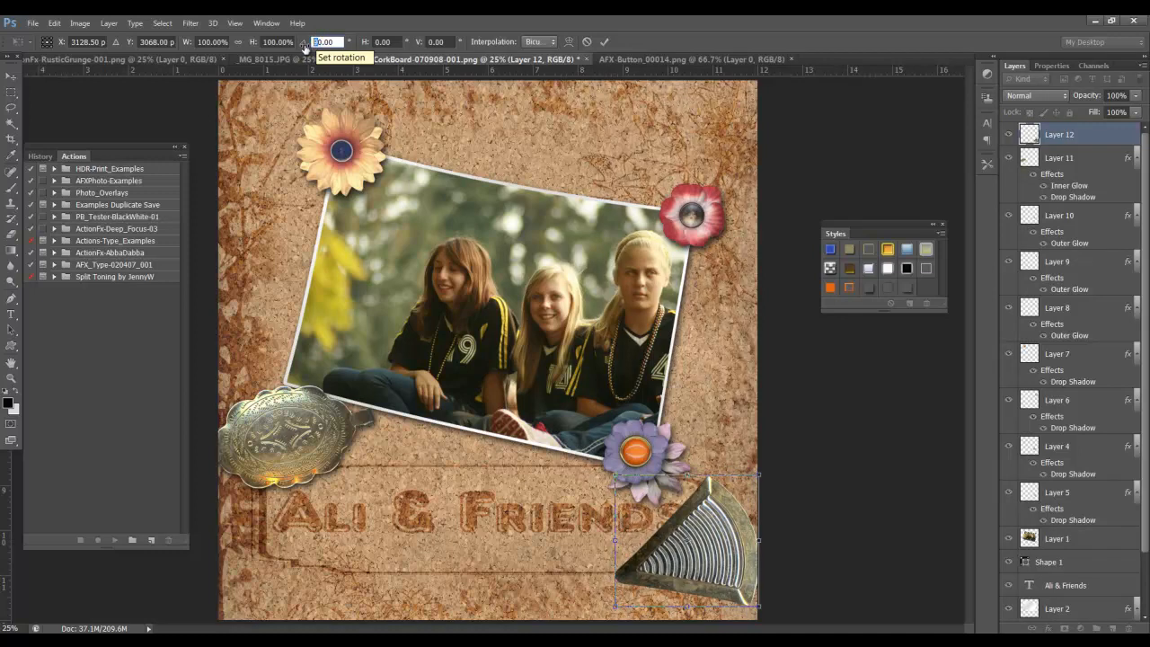
type("70.00")
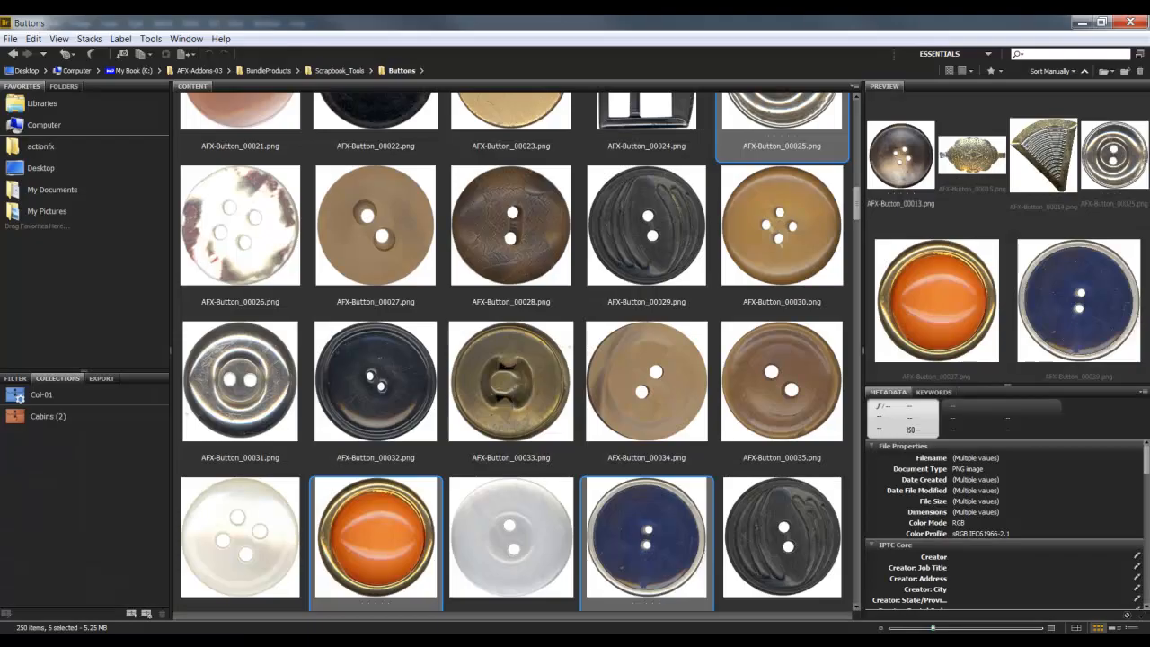
- Browse from Scrapbook_Tools into Ribbons > Bows and select AFX-Bow-001.png
left_click(344, 70)
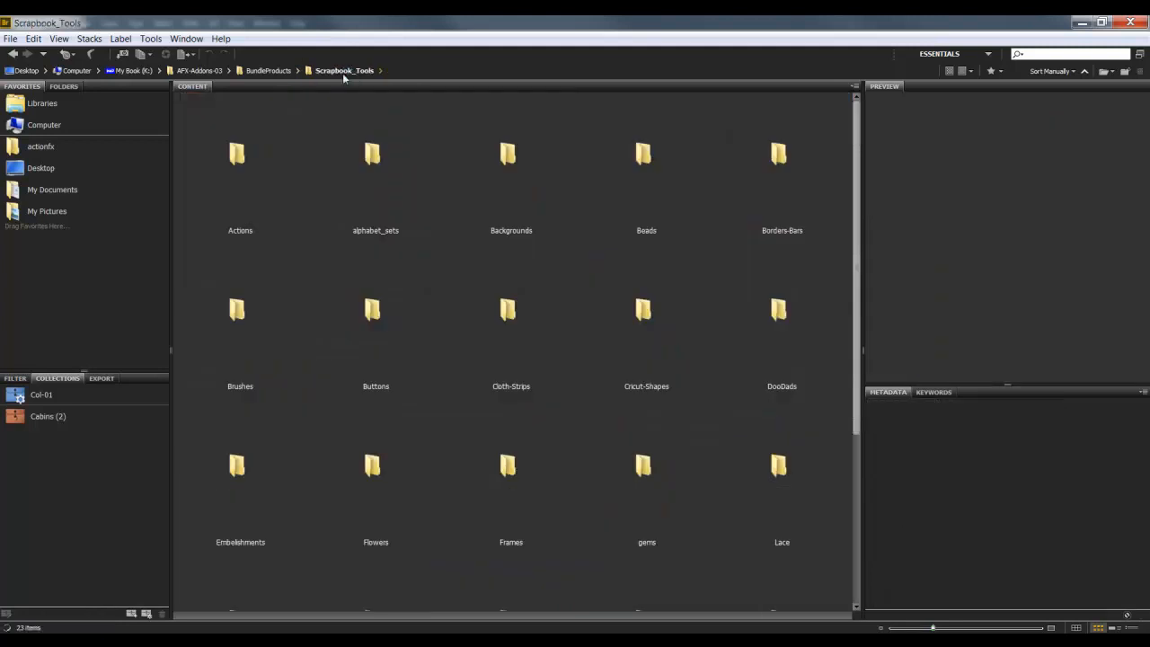
mouse_move(861, 280)
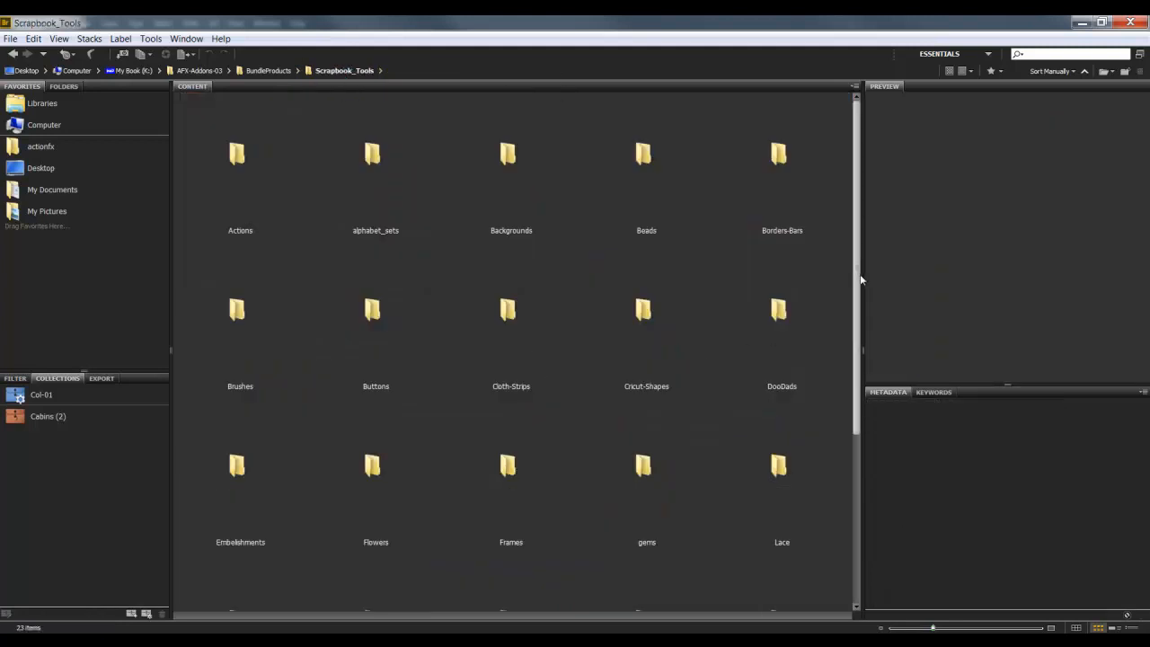
scroll("down", 3)
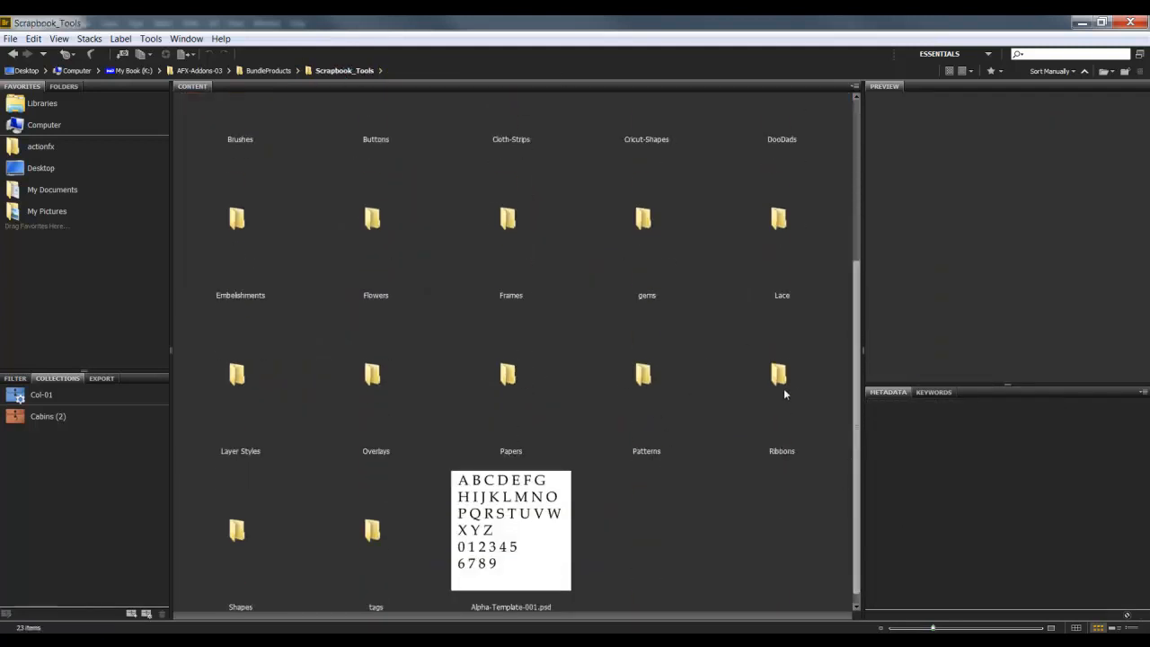
left_click(781, 375)
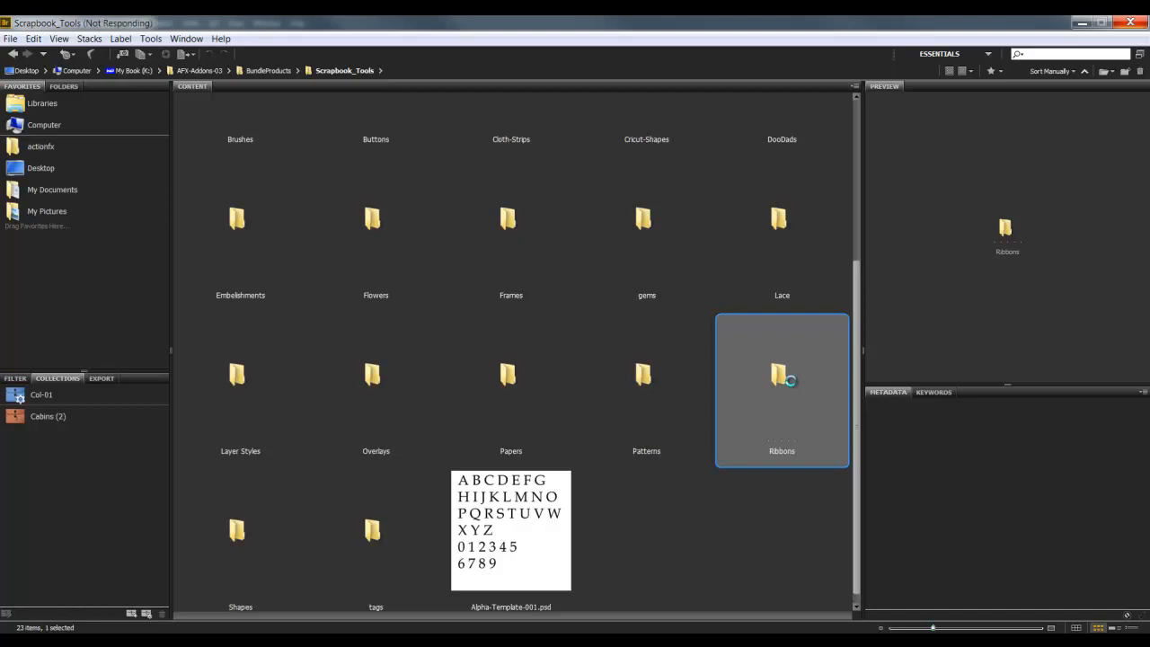
double_click(782, 378)
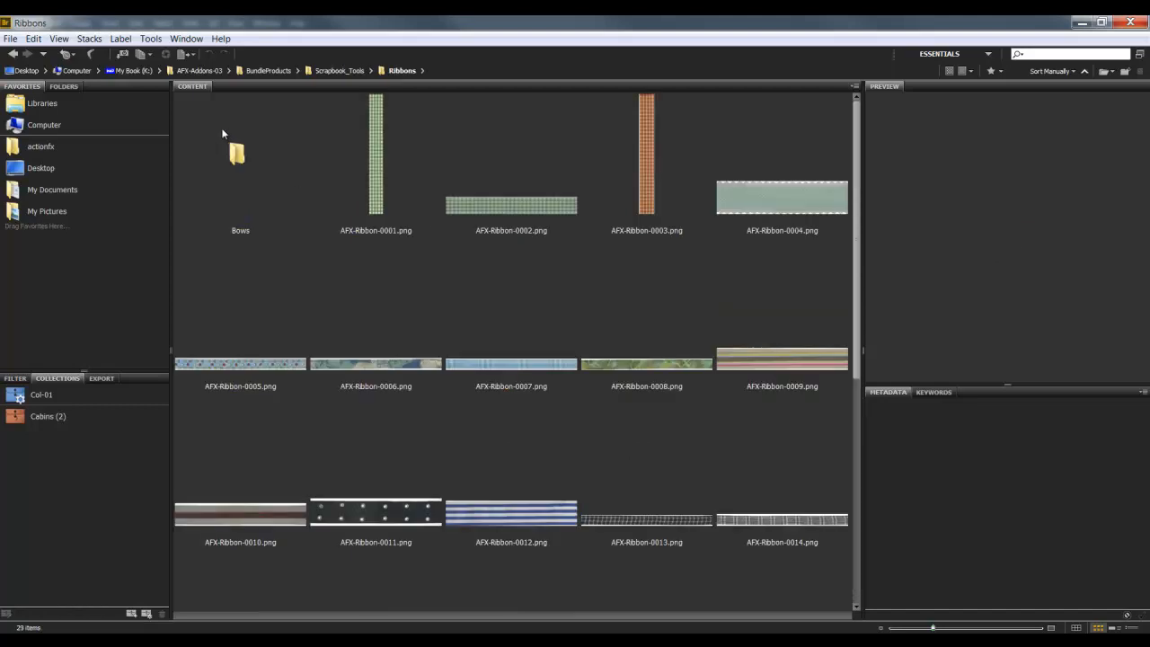
double_click(240, 152)
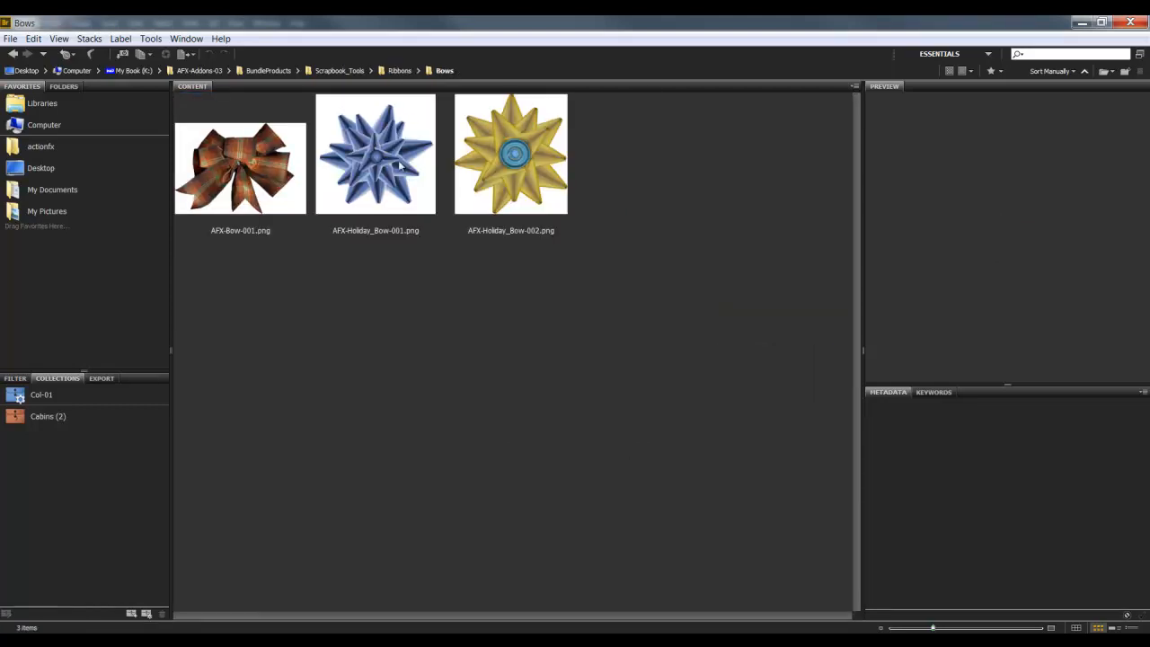
left_click(240, 166)
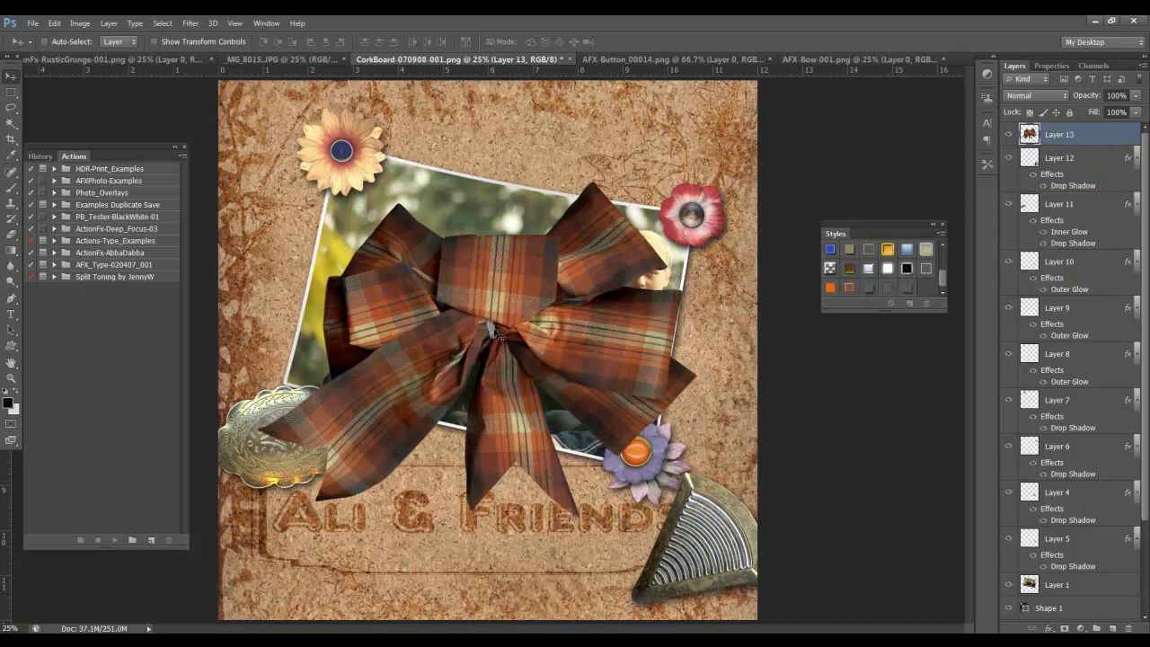
- Scale the plaid bow down over the purple flower, then rotate it about 20 degrees
left_click(54, 22)
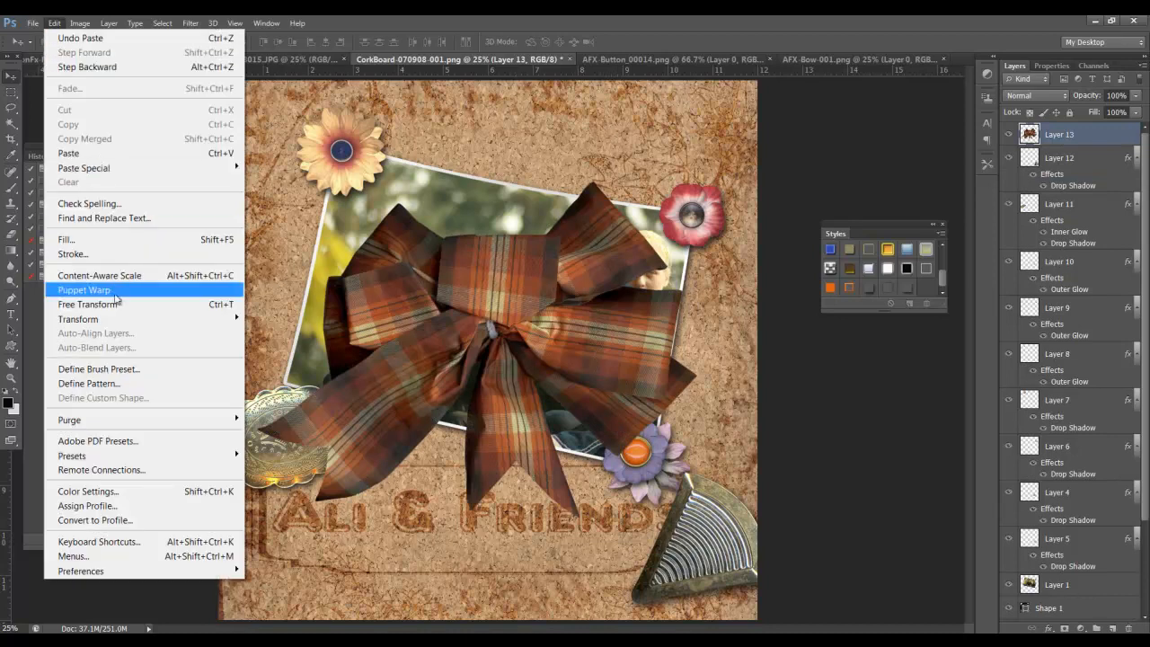
left_click(88, 304)
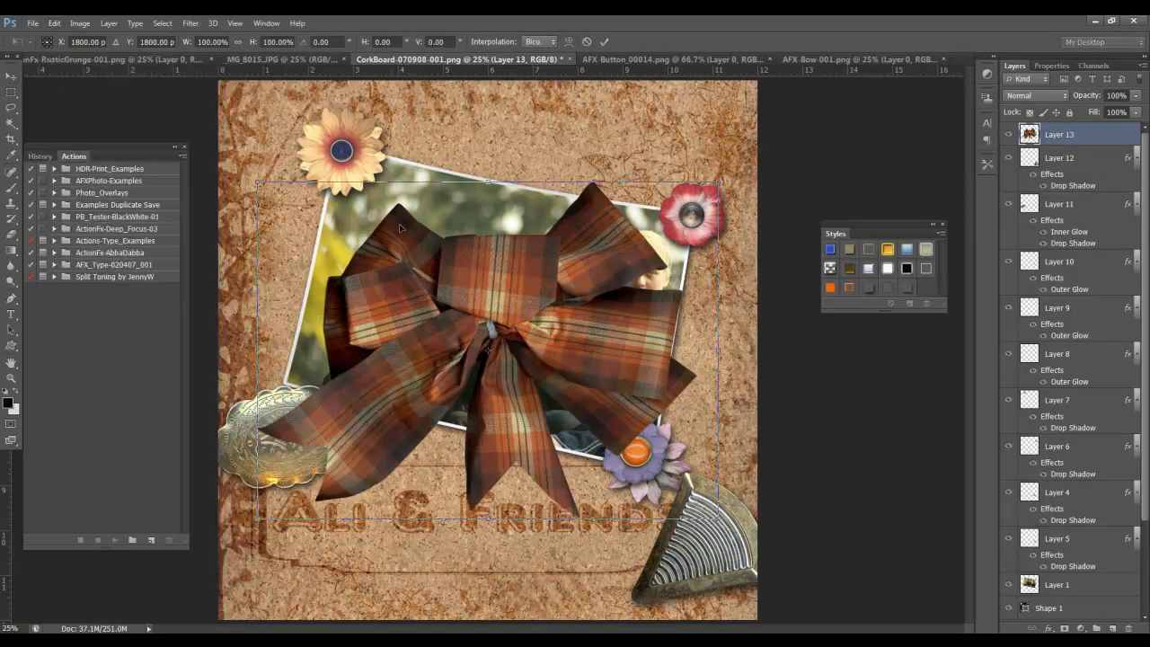
left_click_drag(260, 182, 328, 232)
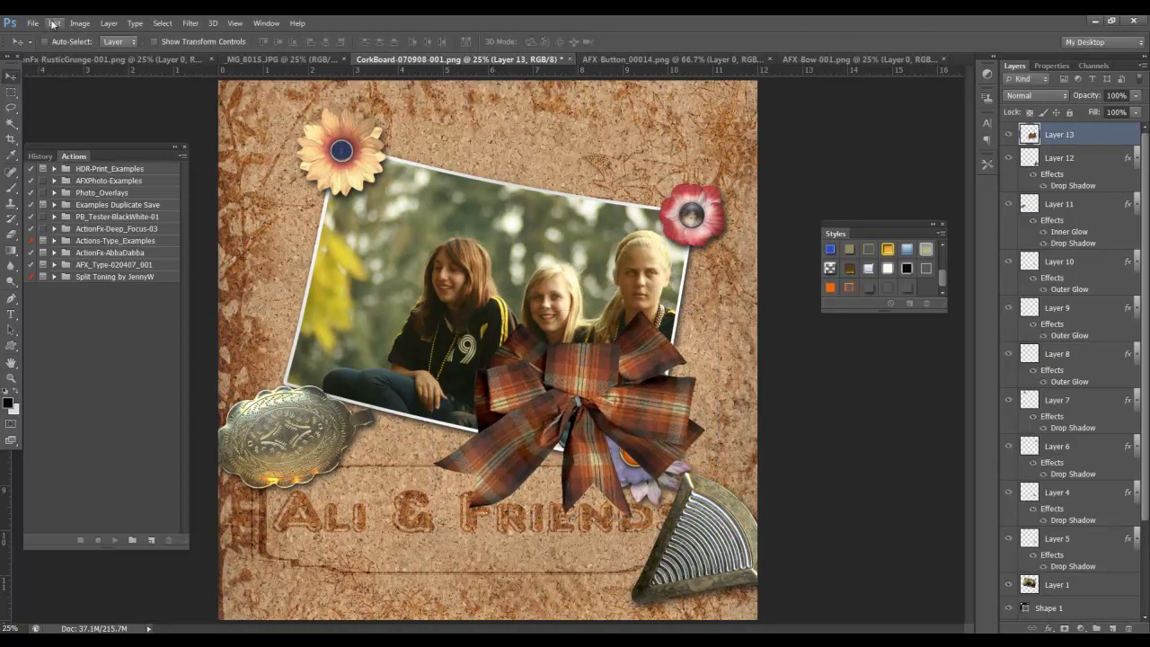
left_click(54, 22)
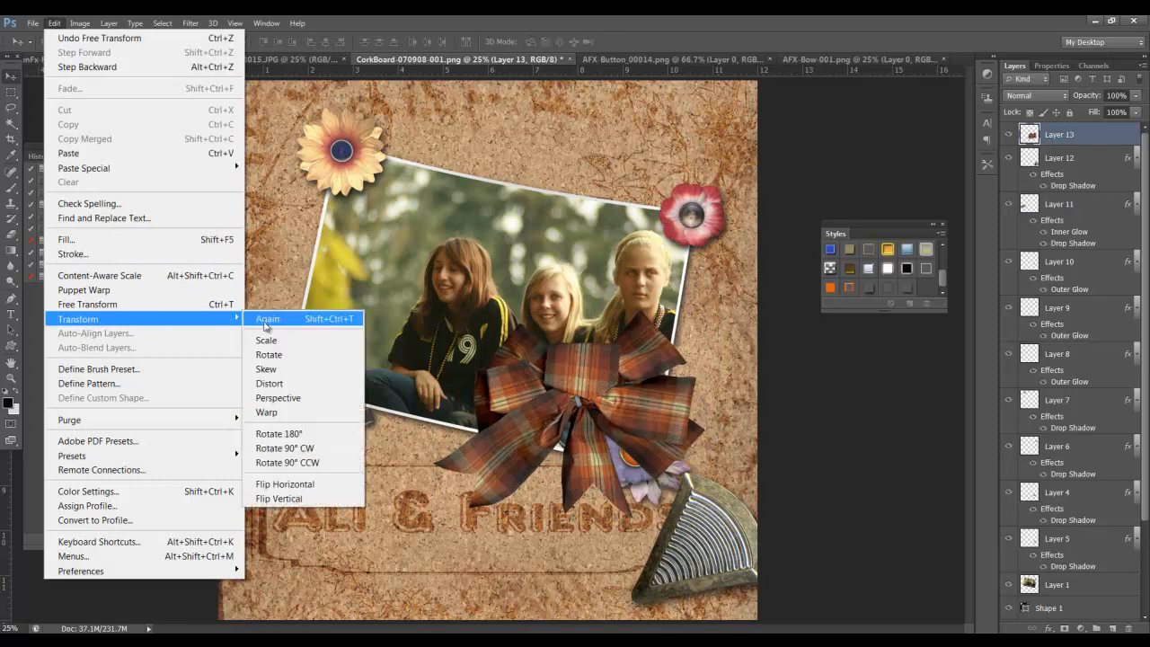
left_click(267, 318)
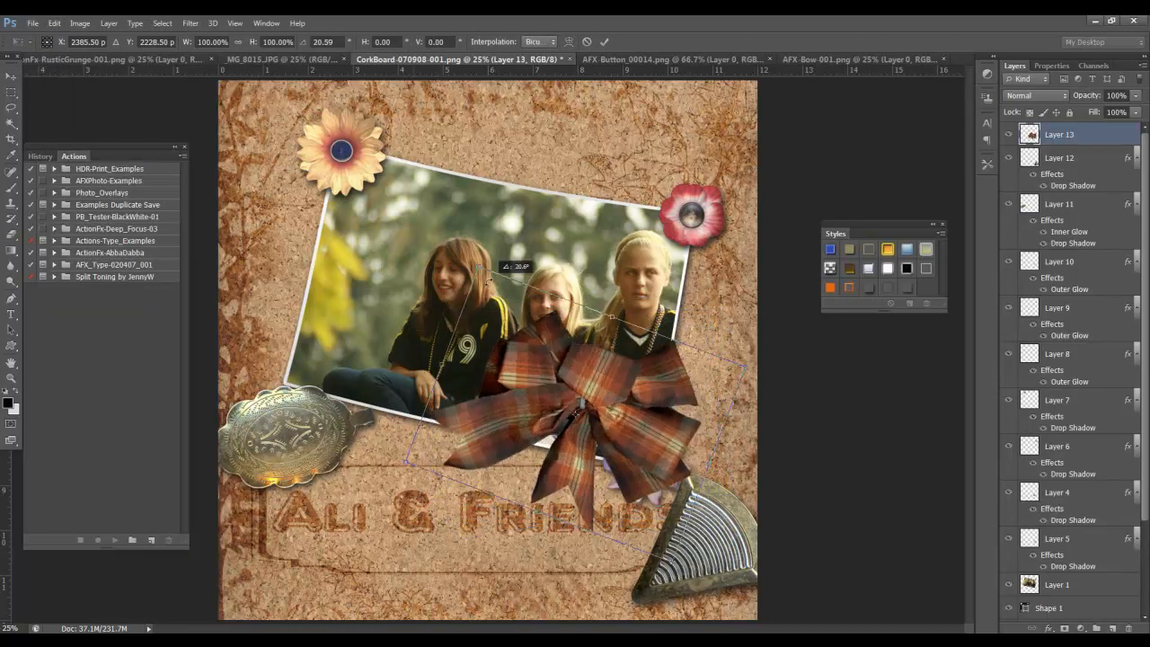
left_click(606, 41)
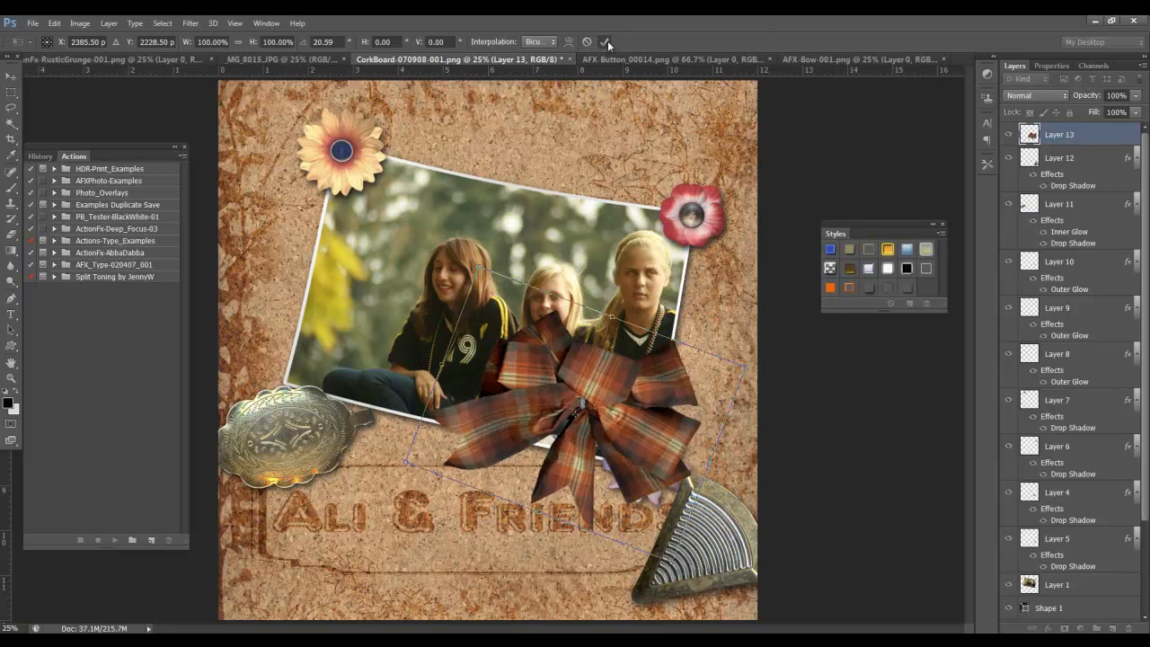